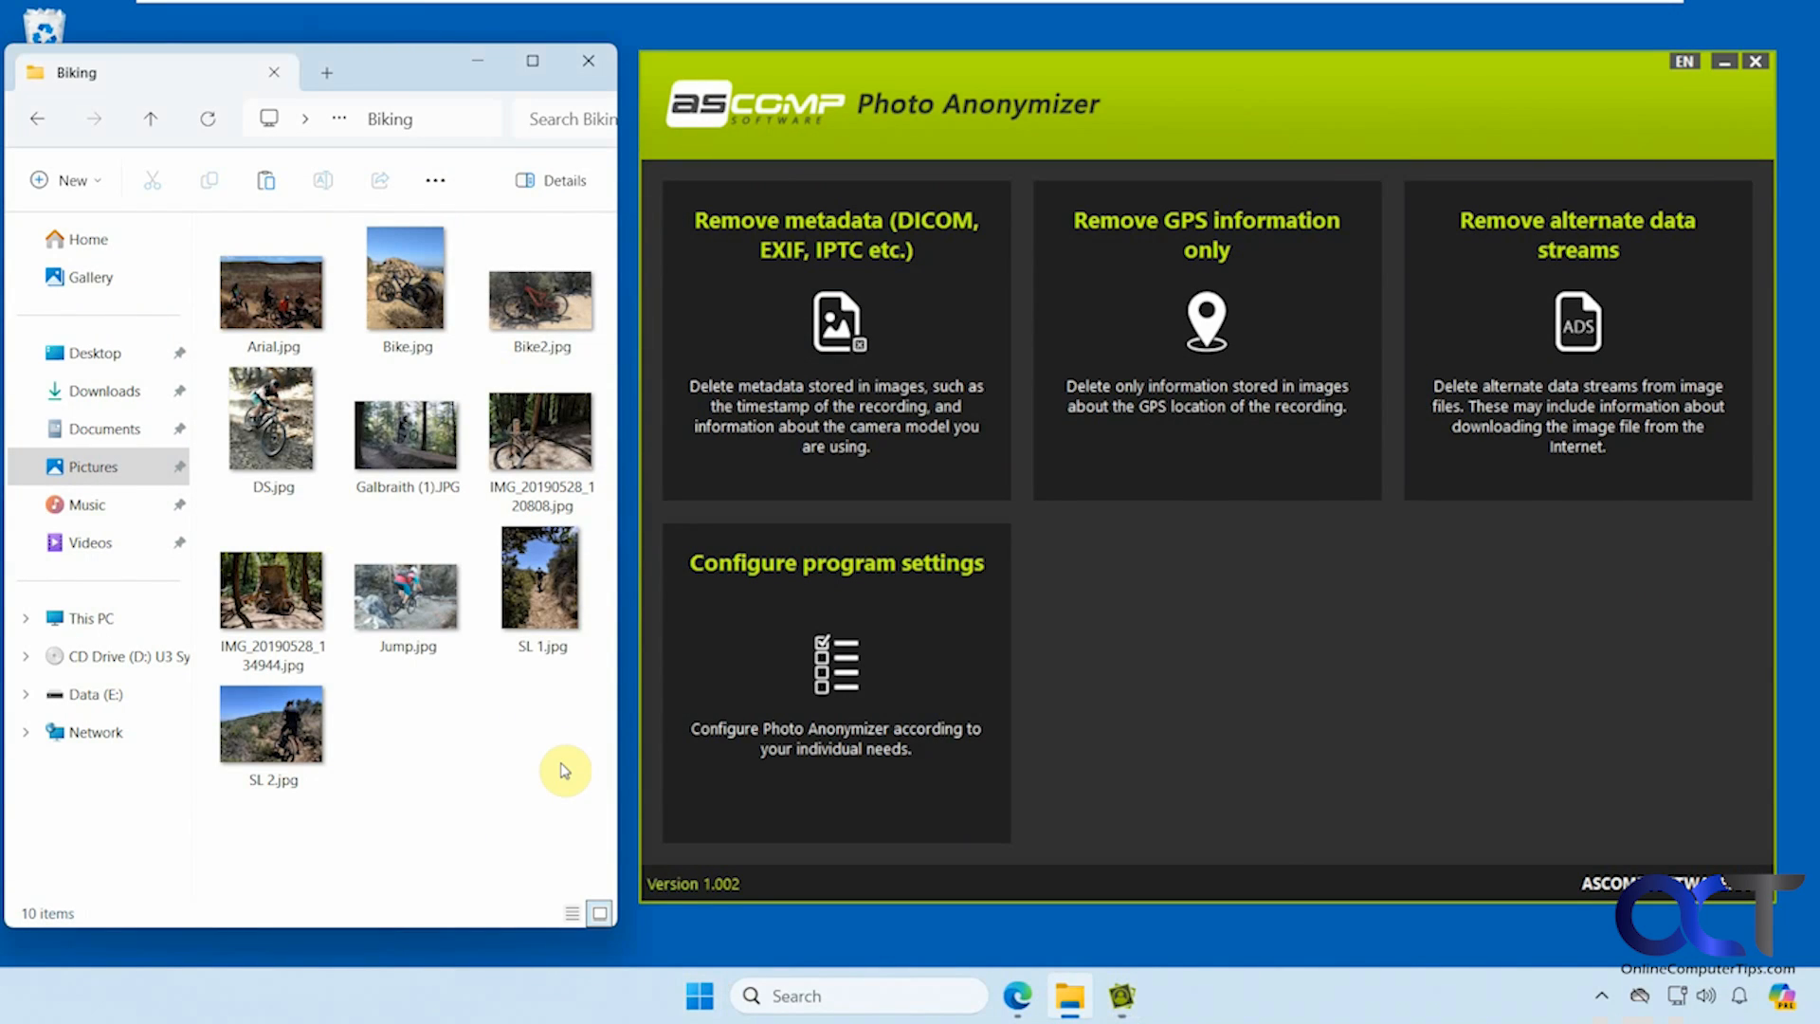
mouse_move(521, 765)
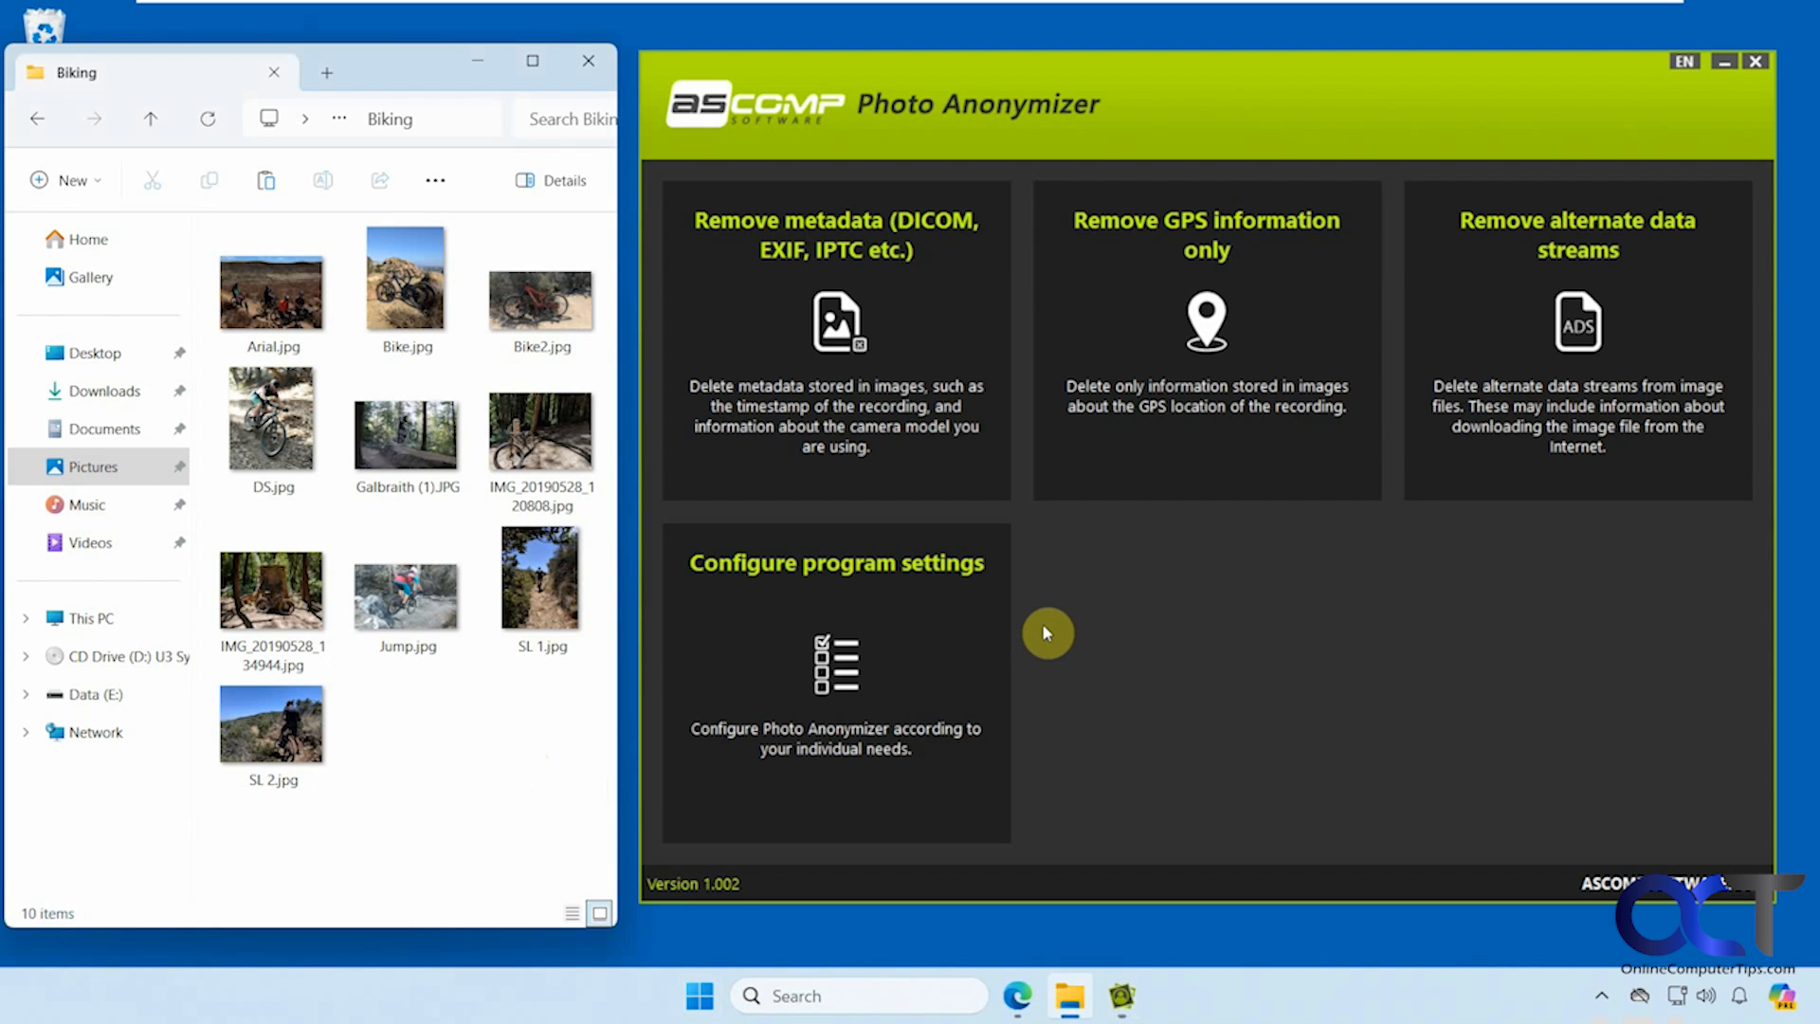
mouse_move(936, 740)
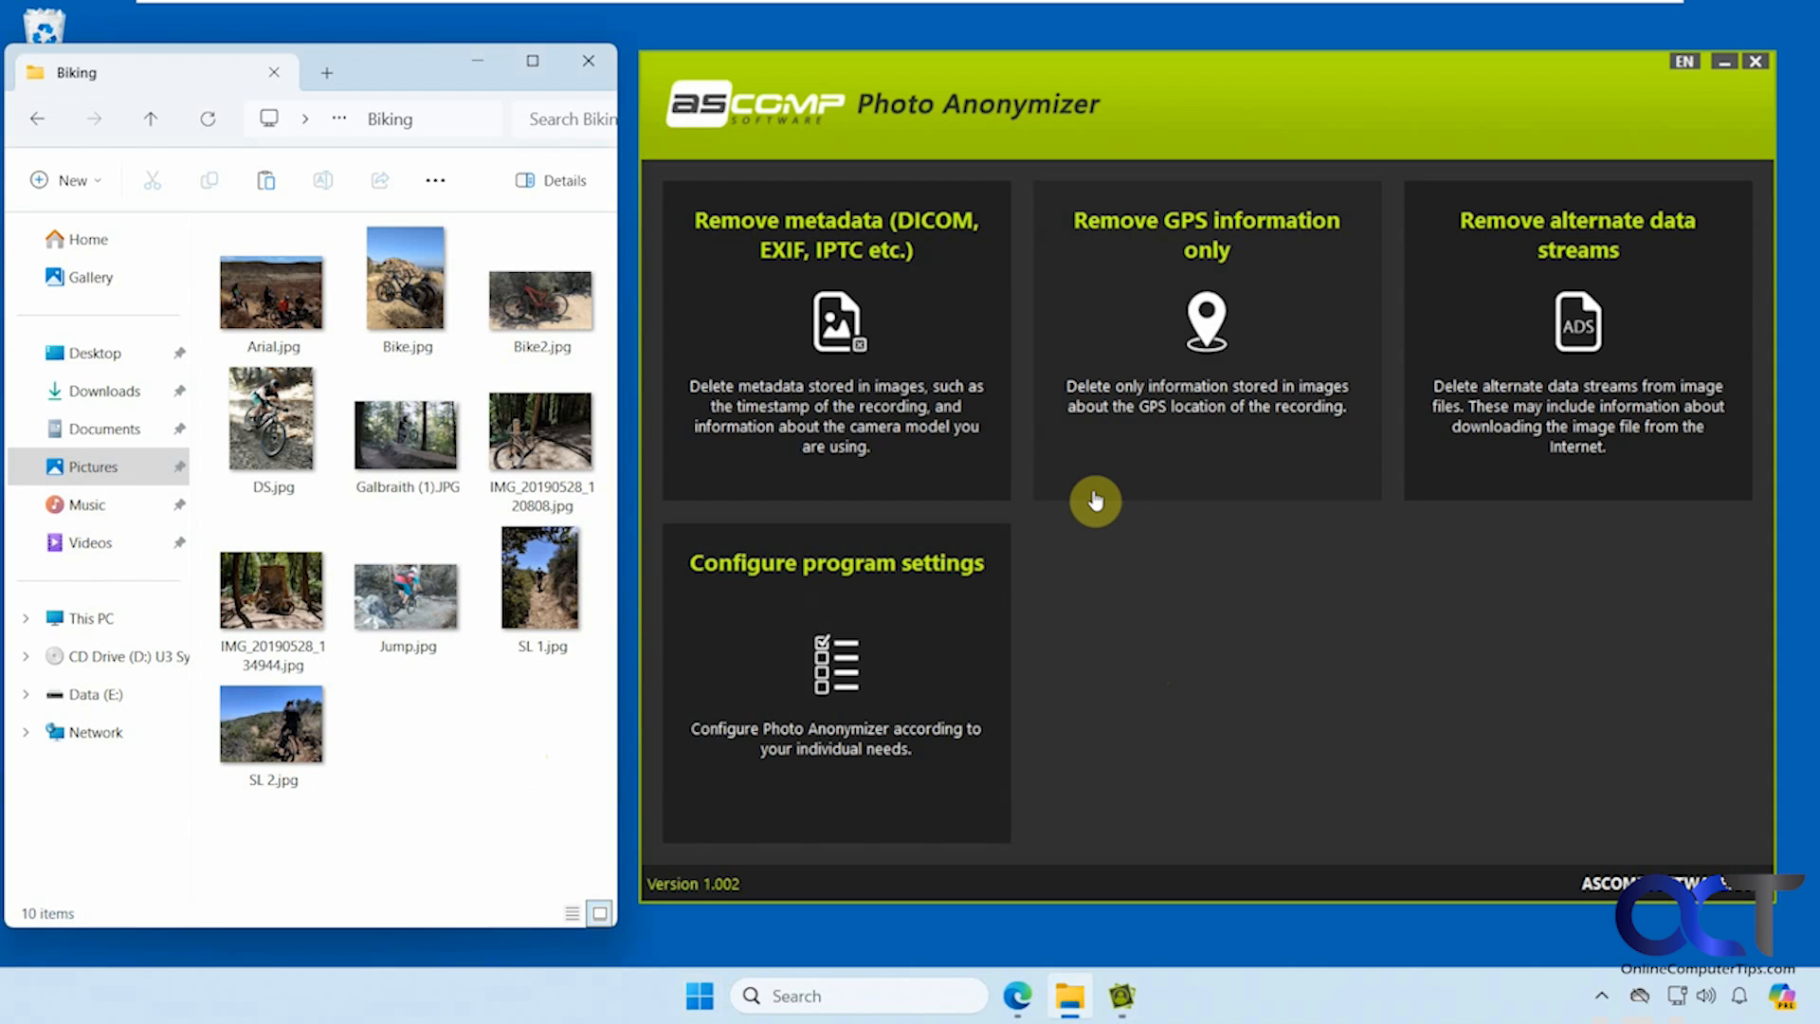
mouse_move(1122, 511)
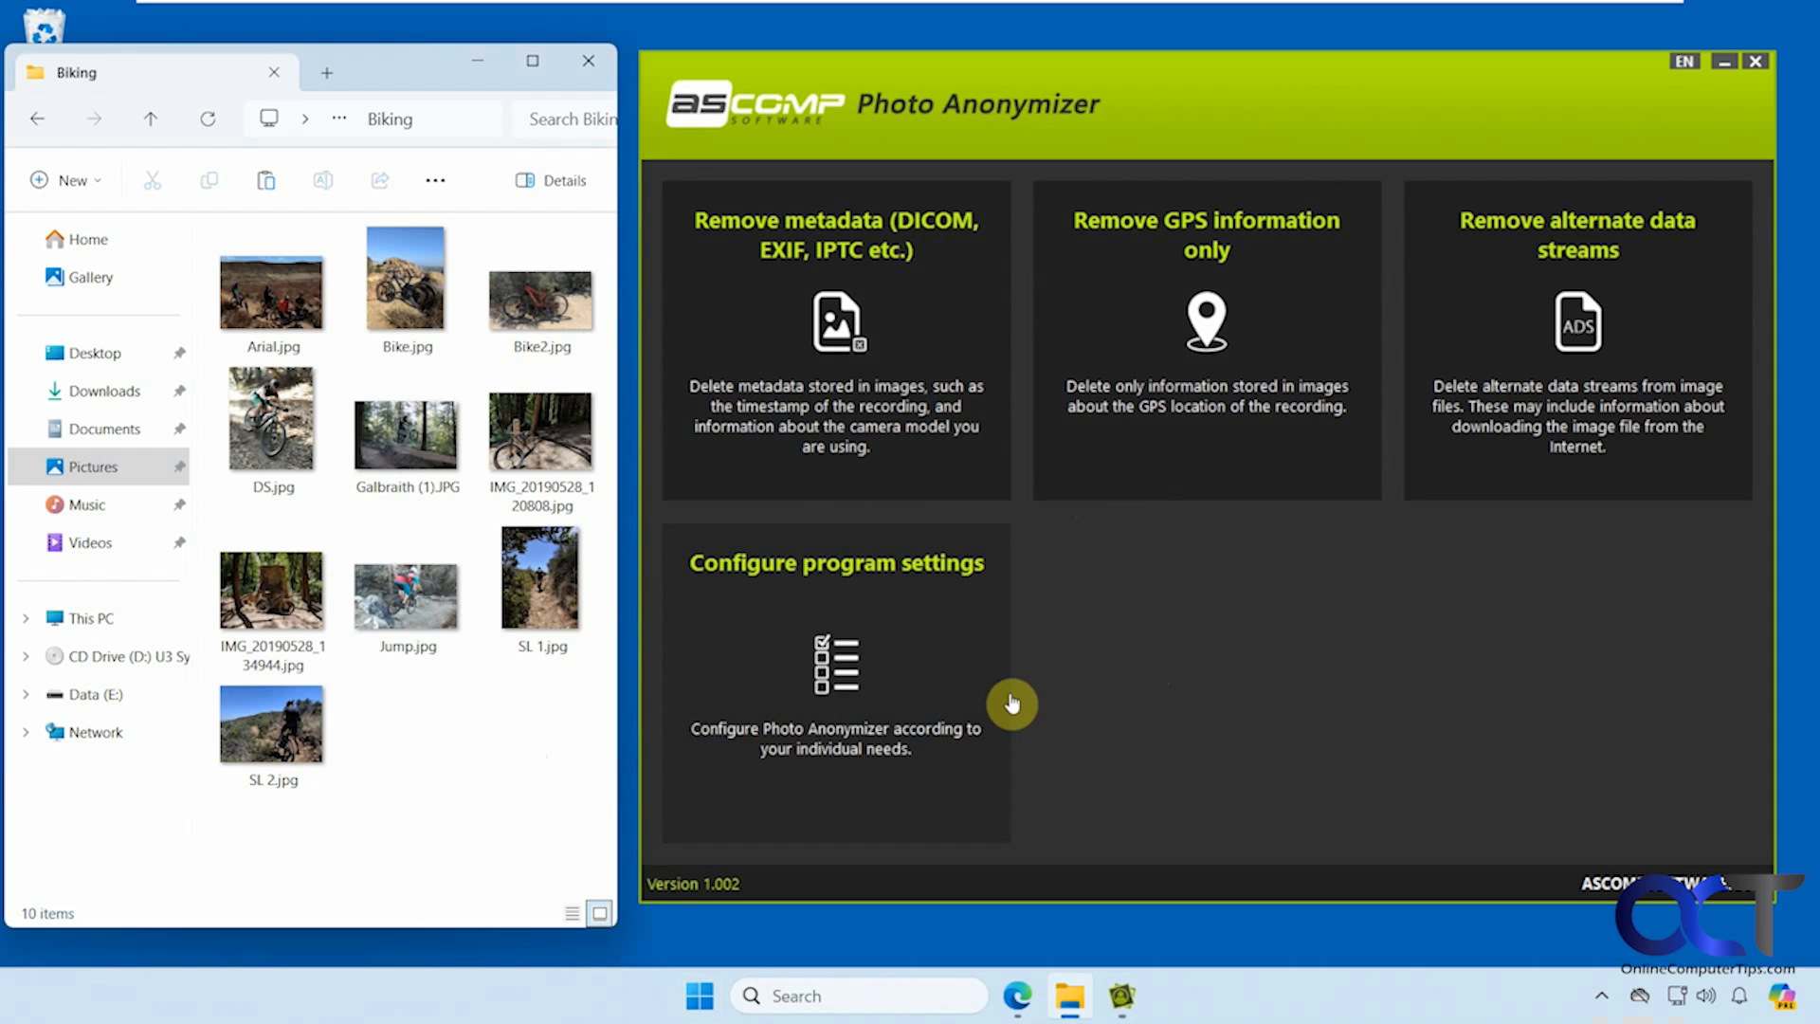
- Open SL 1.jpg's Properties details and scroll down to its GPS latitude and longitude
left_click(540, 578)
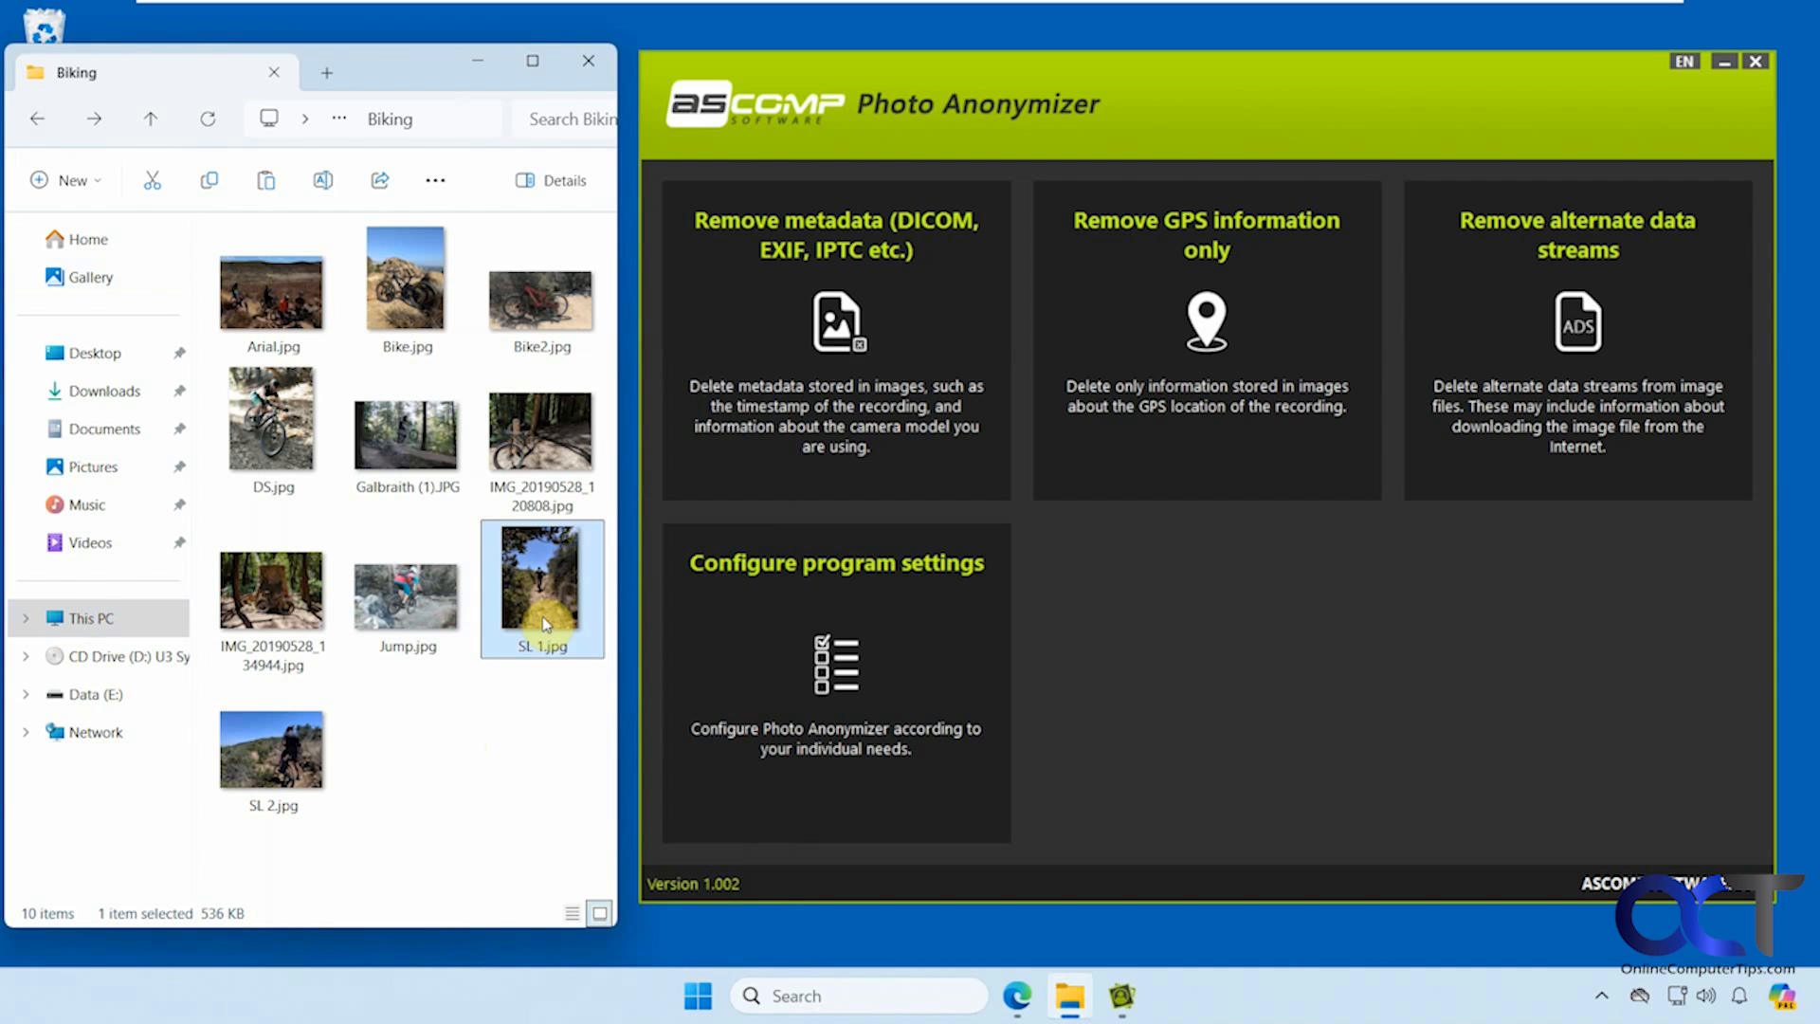
right_click(543, 586)
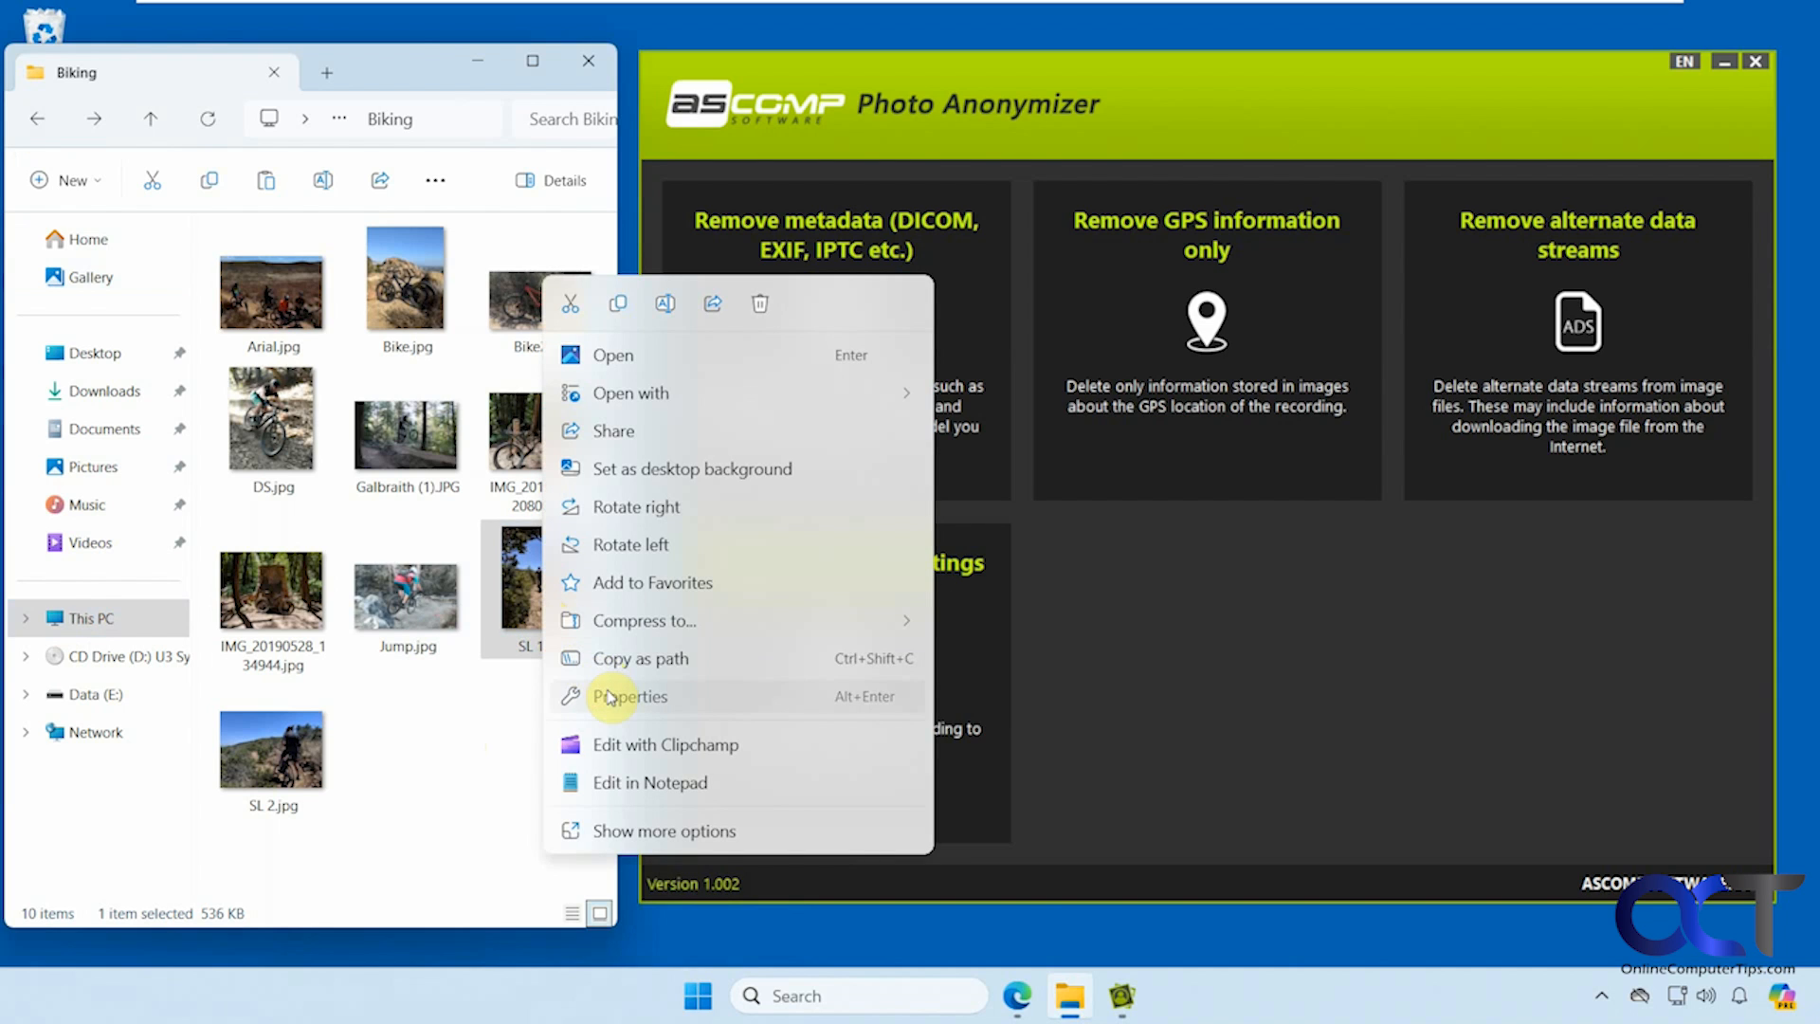
left_click(630, 694)
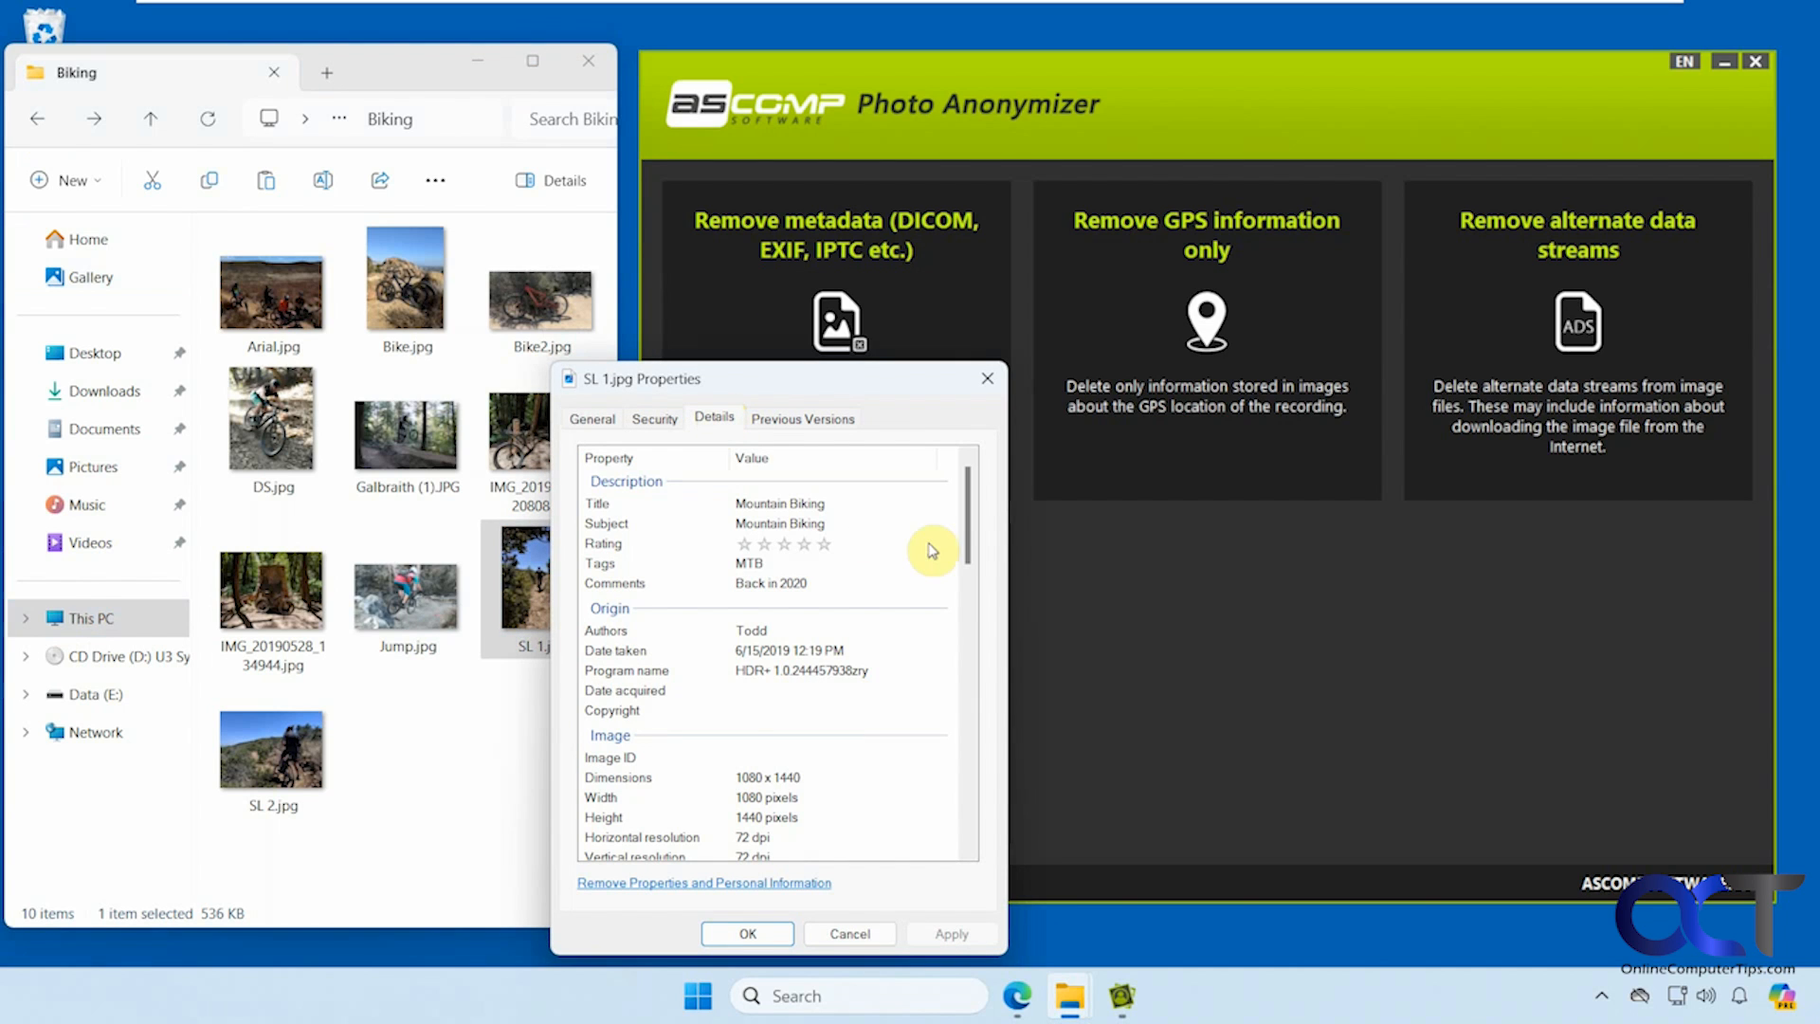
scroll("down", 3)
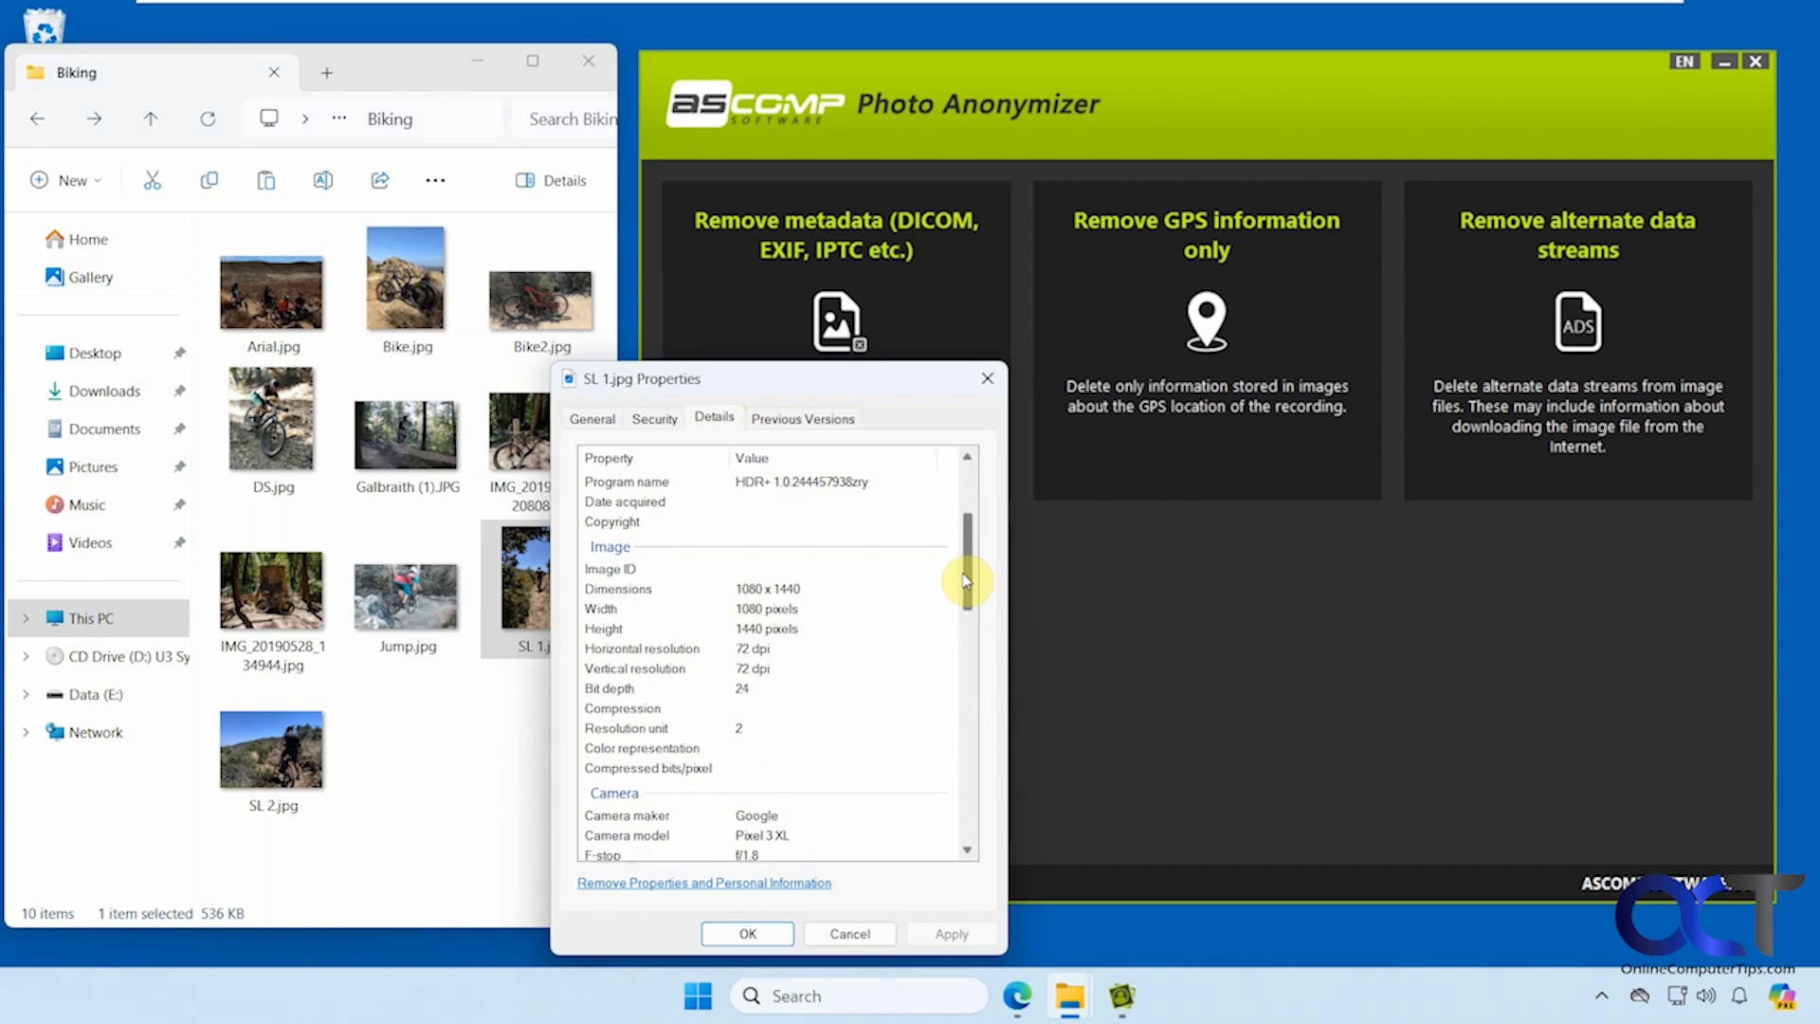
scroll("down", 3)
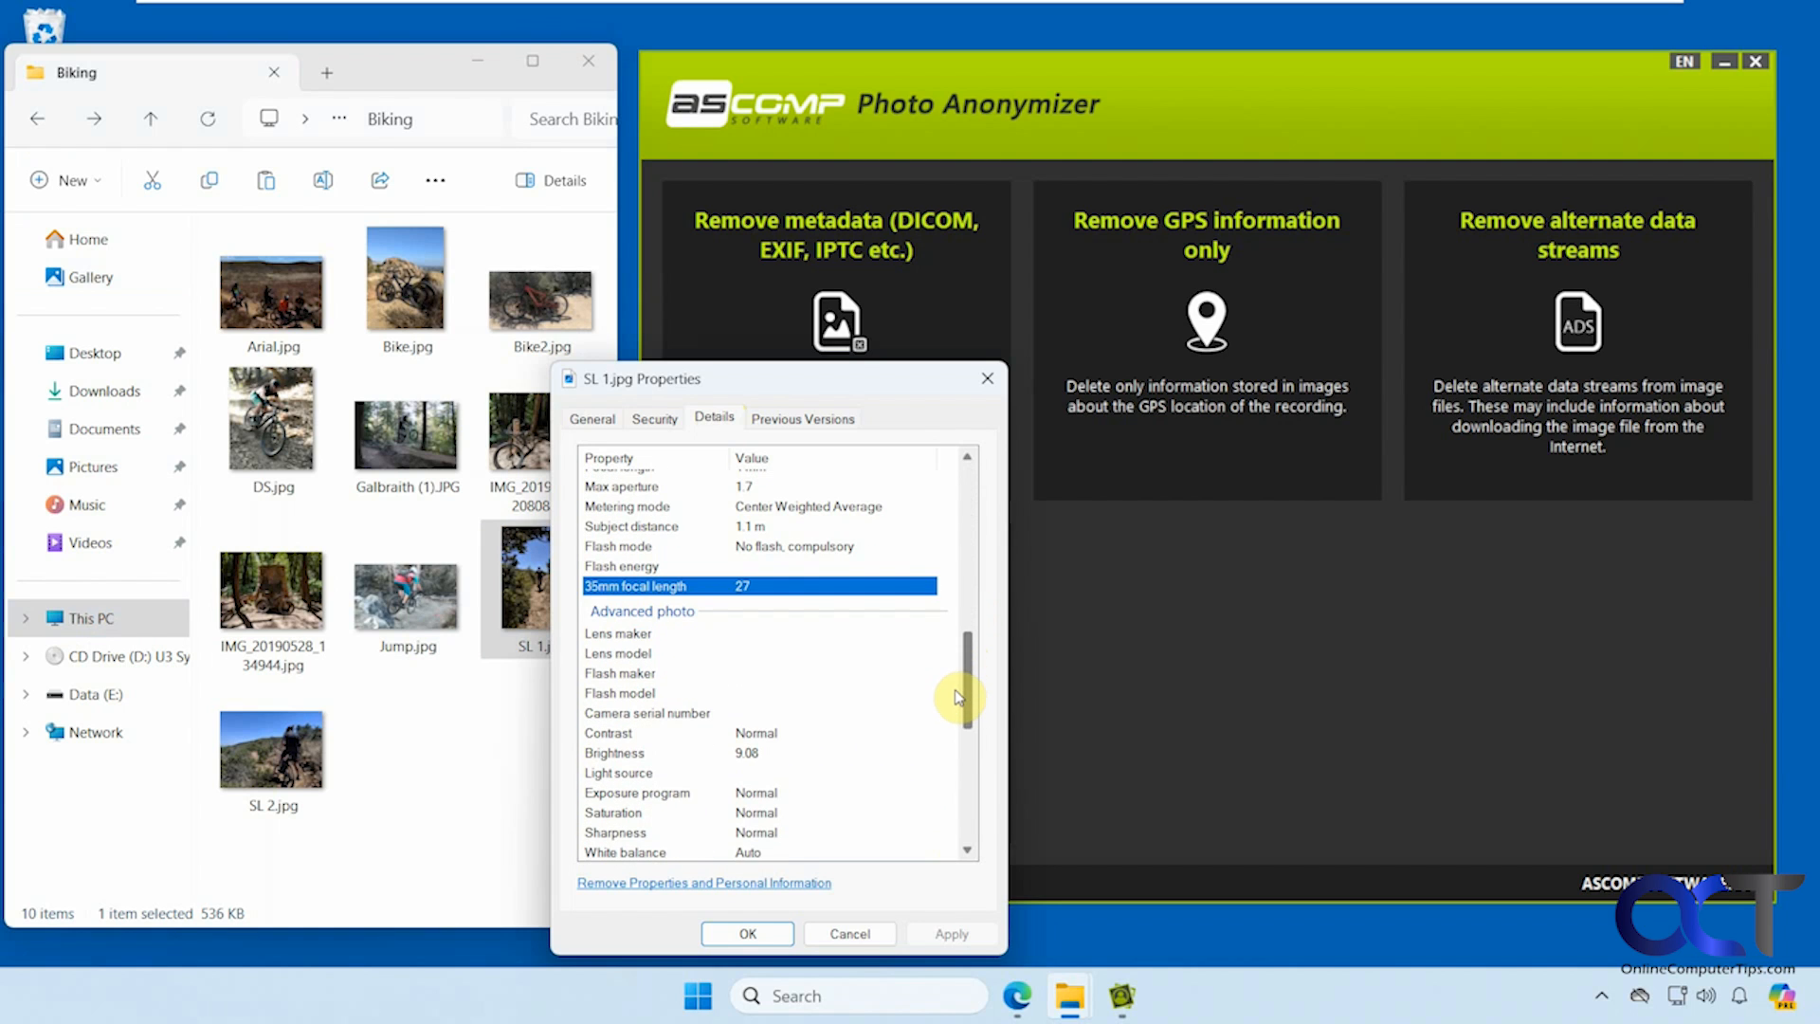
scroll("down", 3)
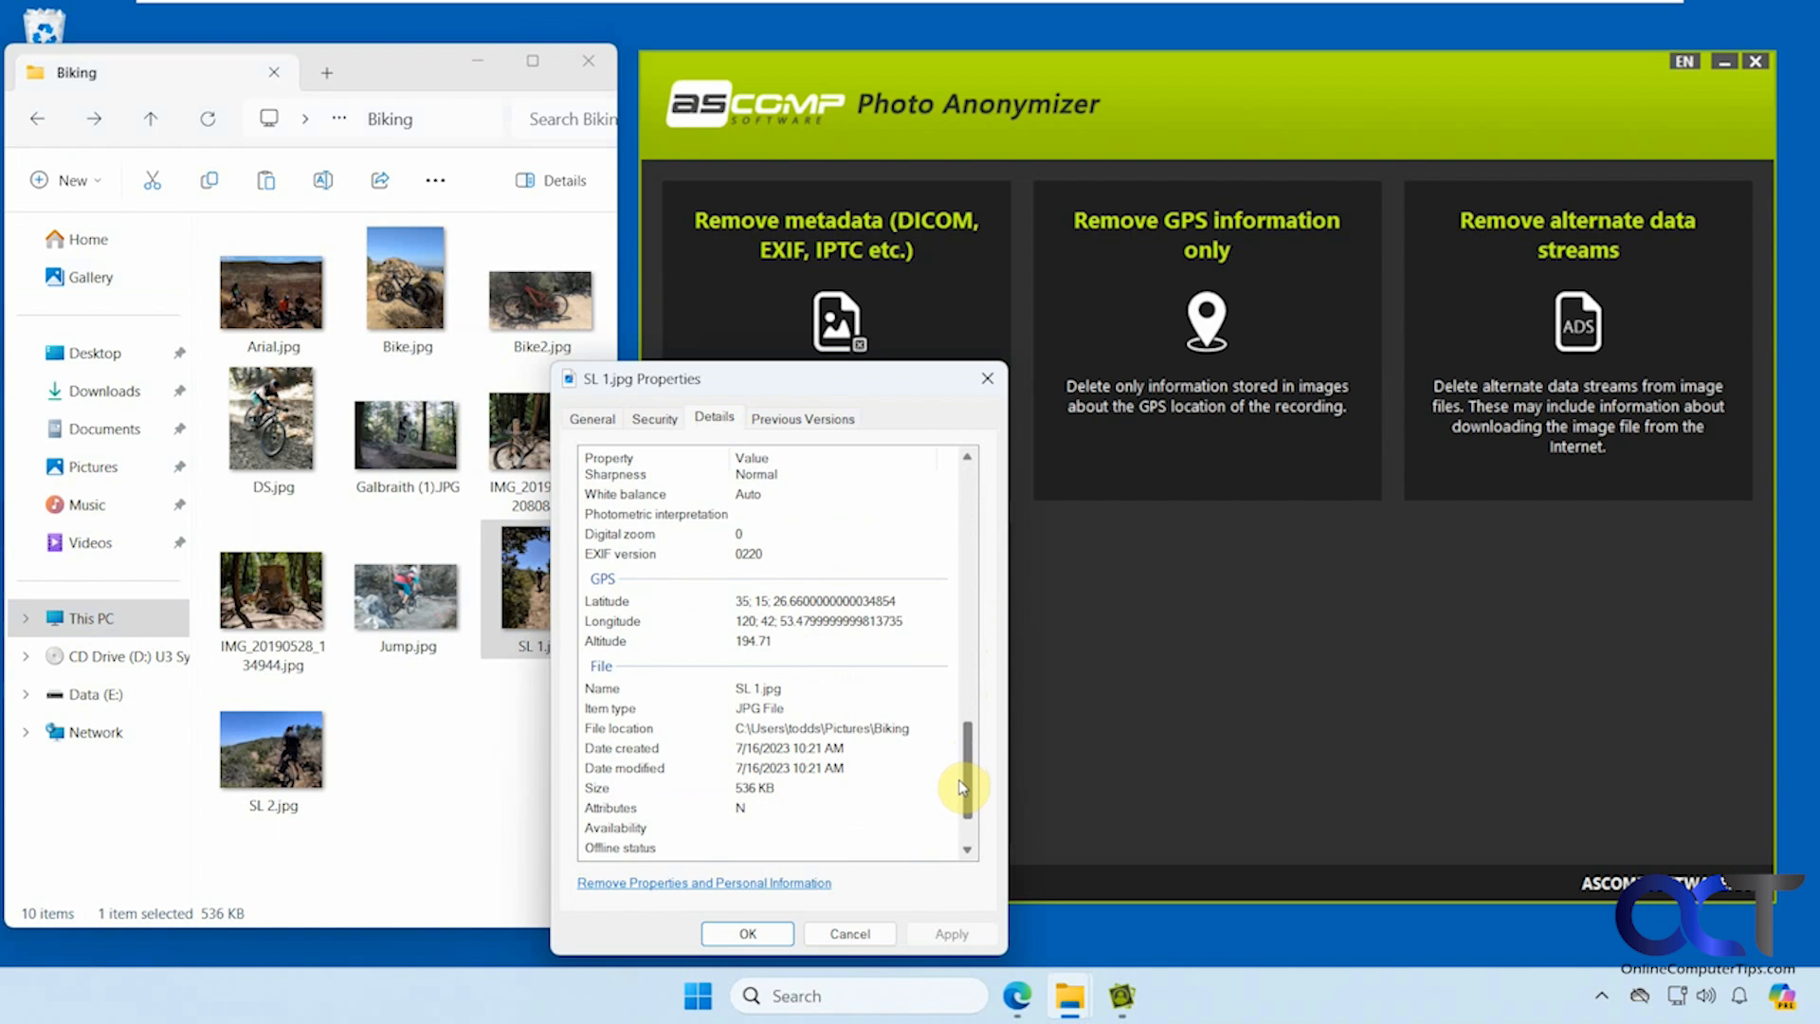
scroll("down", 3)
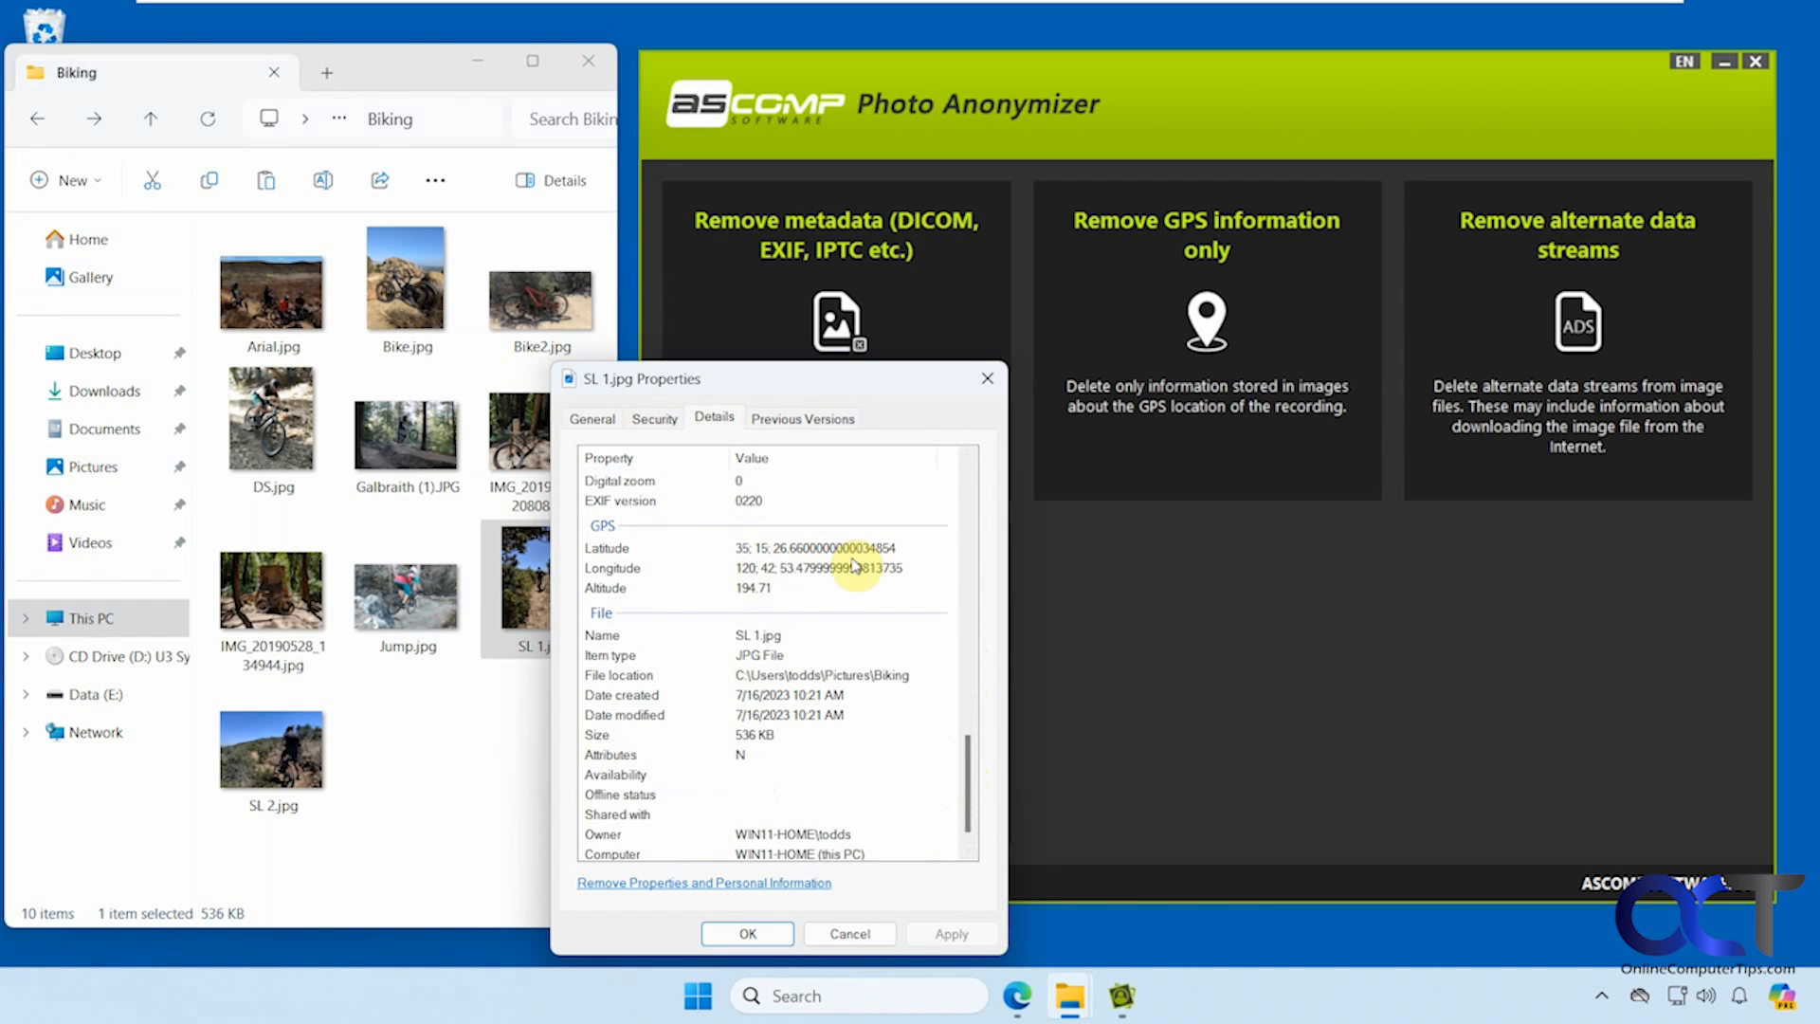
scroll("down", 3)
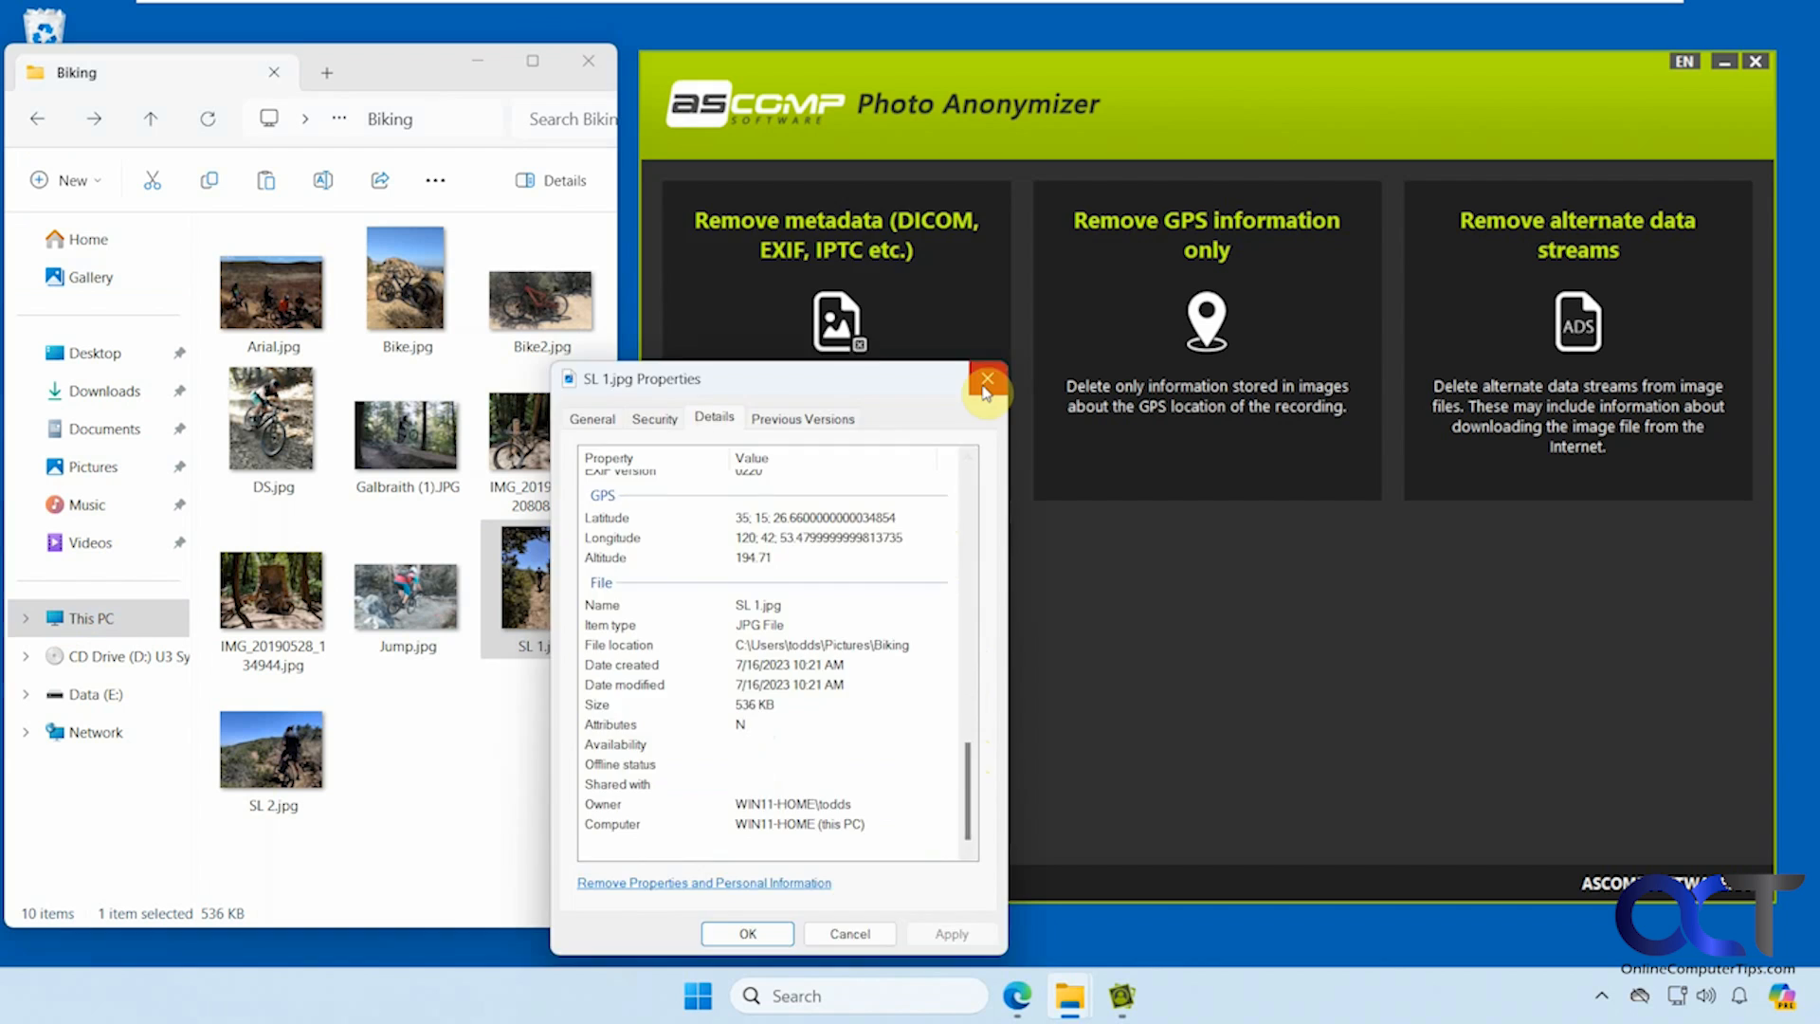
- Close SL 1.jpg's Properties window and clear the file selection in the Biking folder
left_click(988, 379)
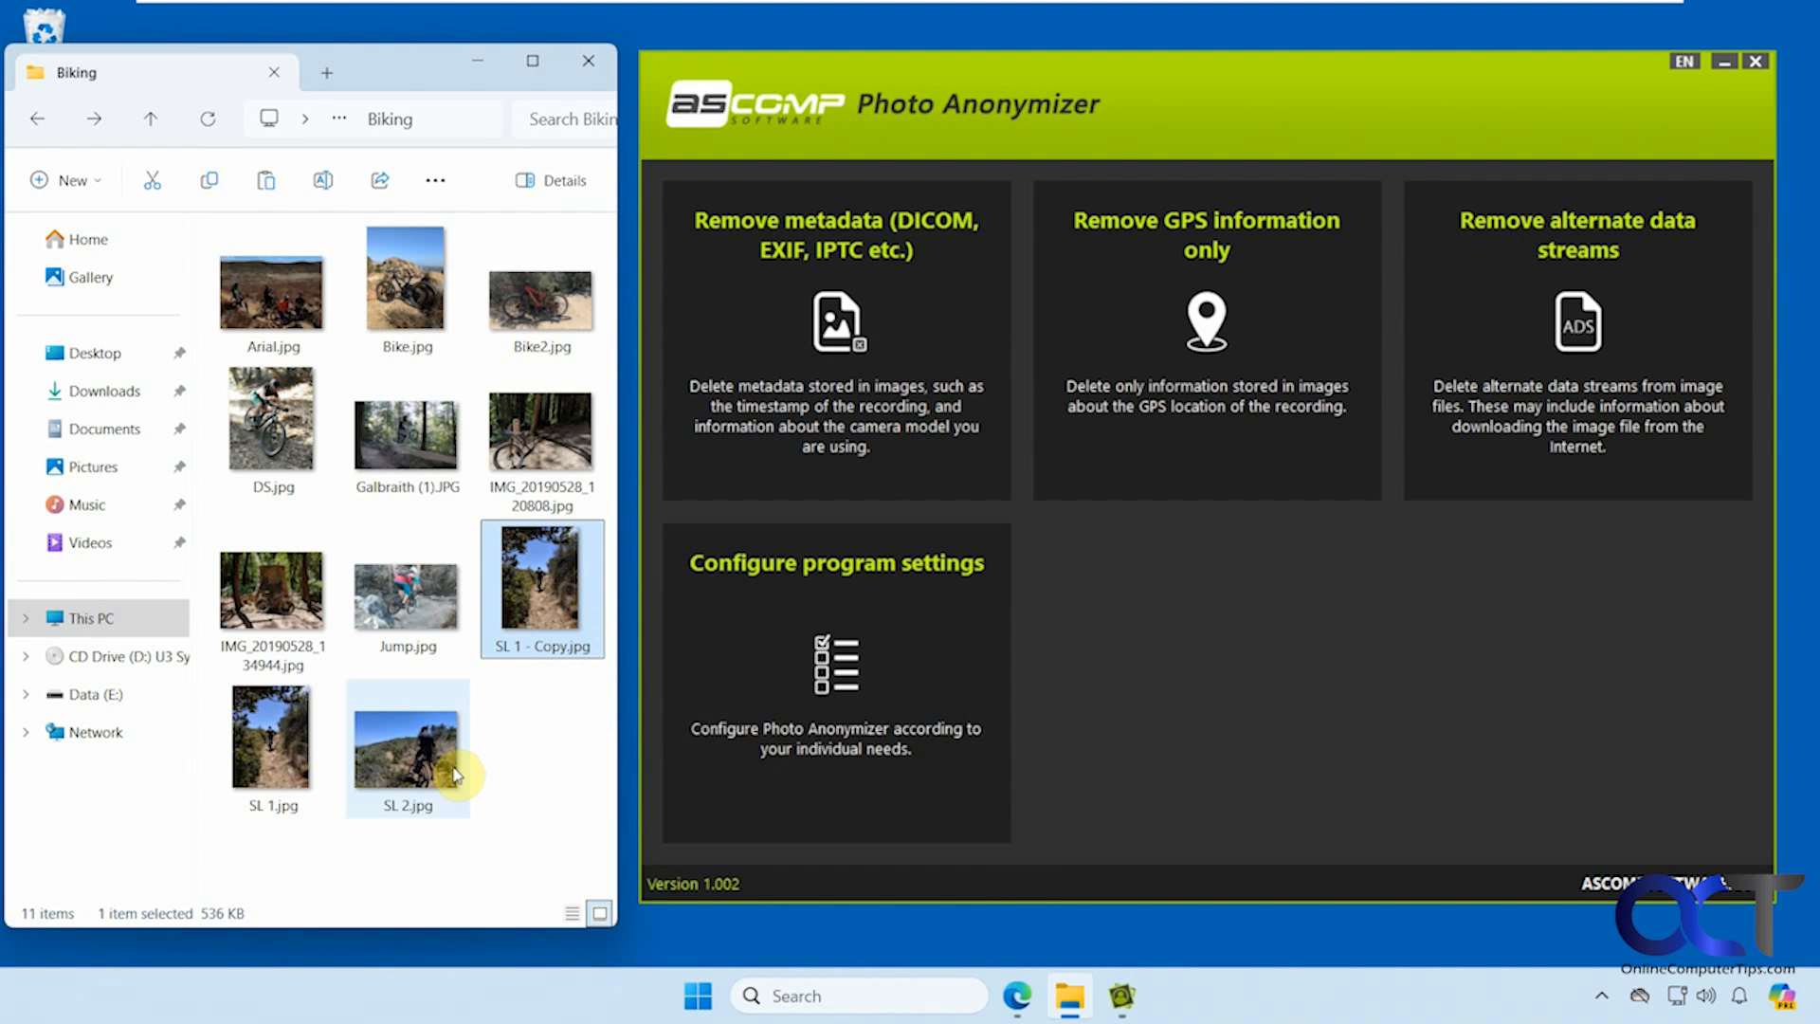
left_click(520, 704)
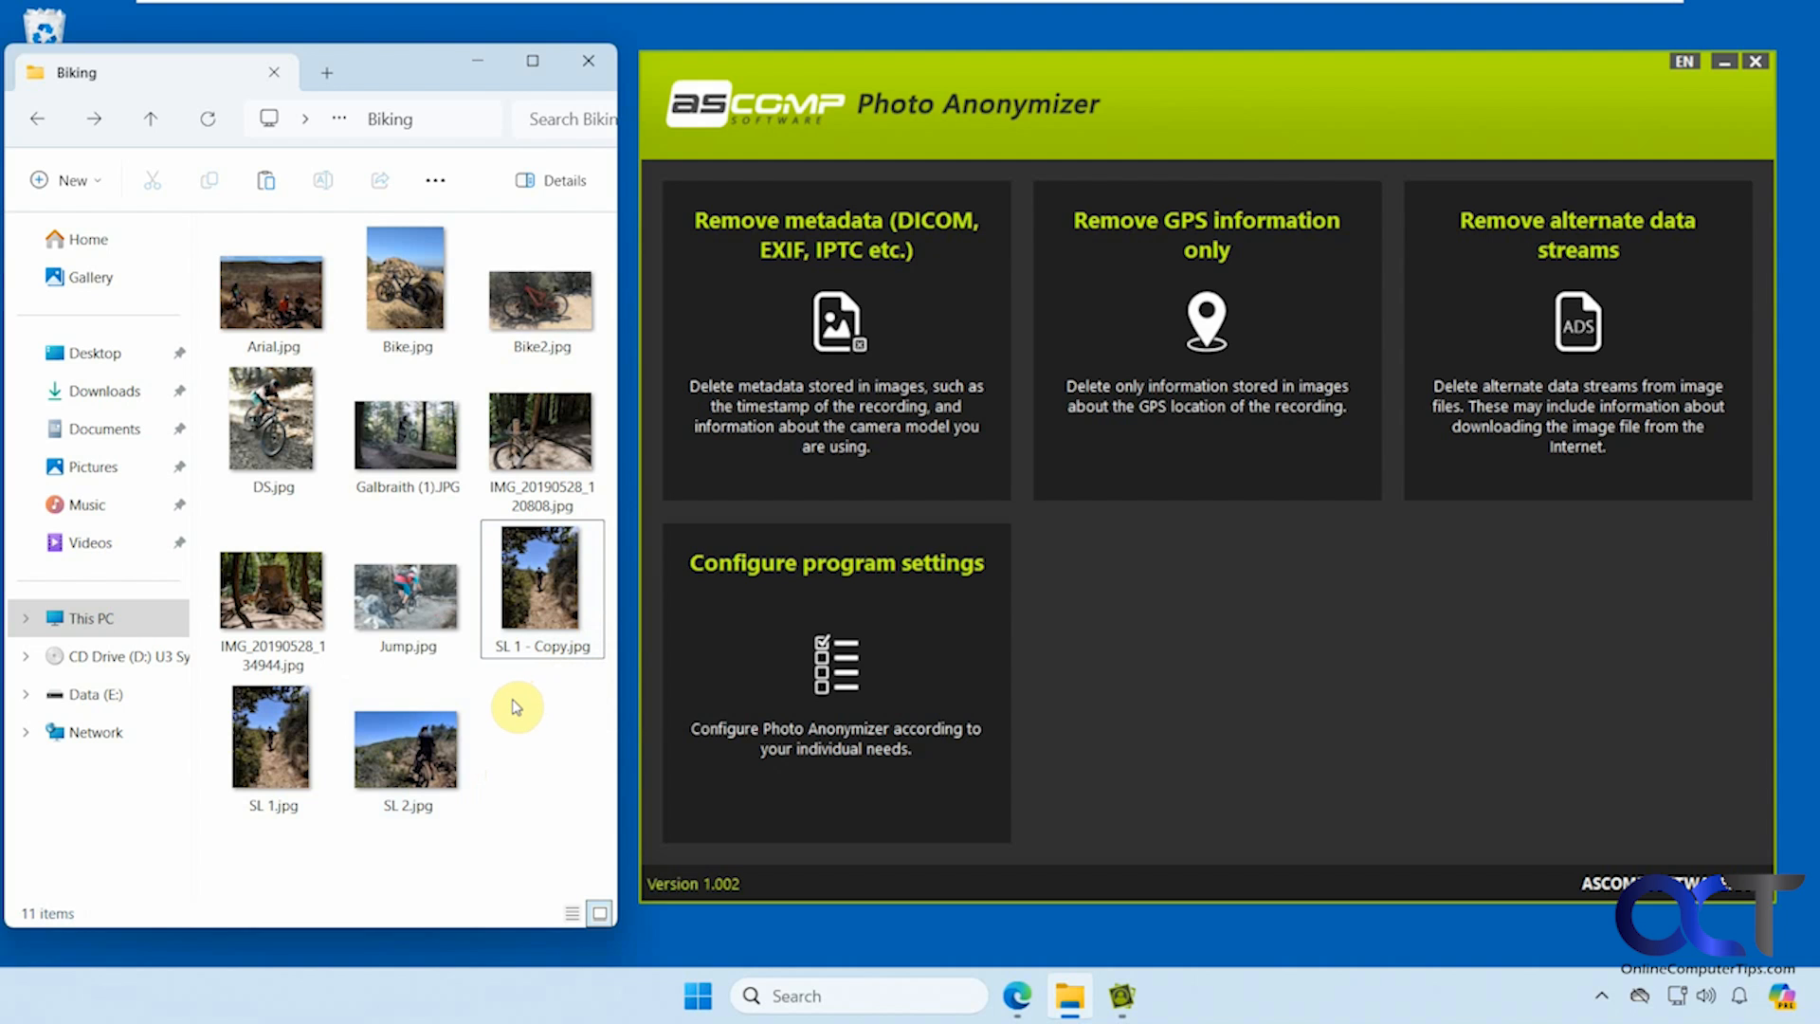
mouse_move(1184, 329)
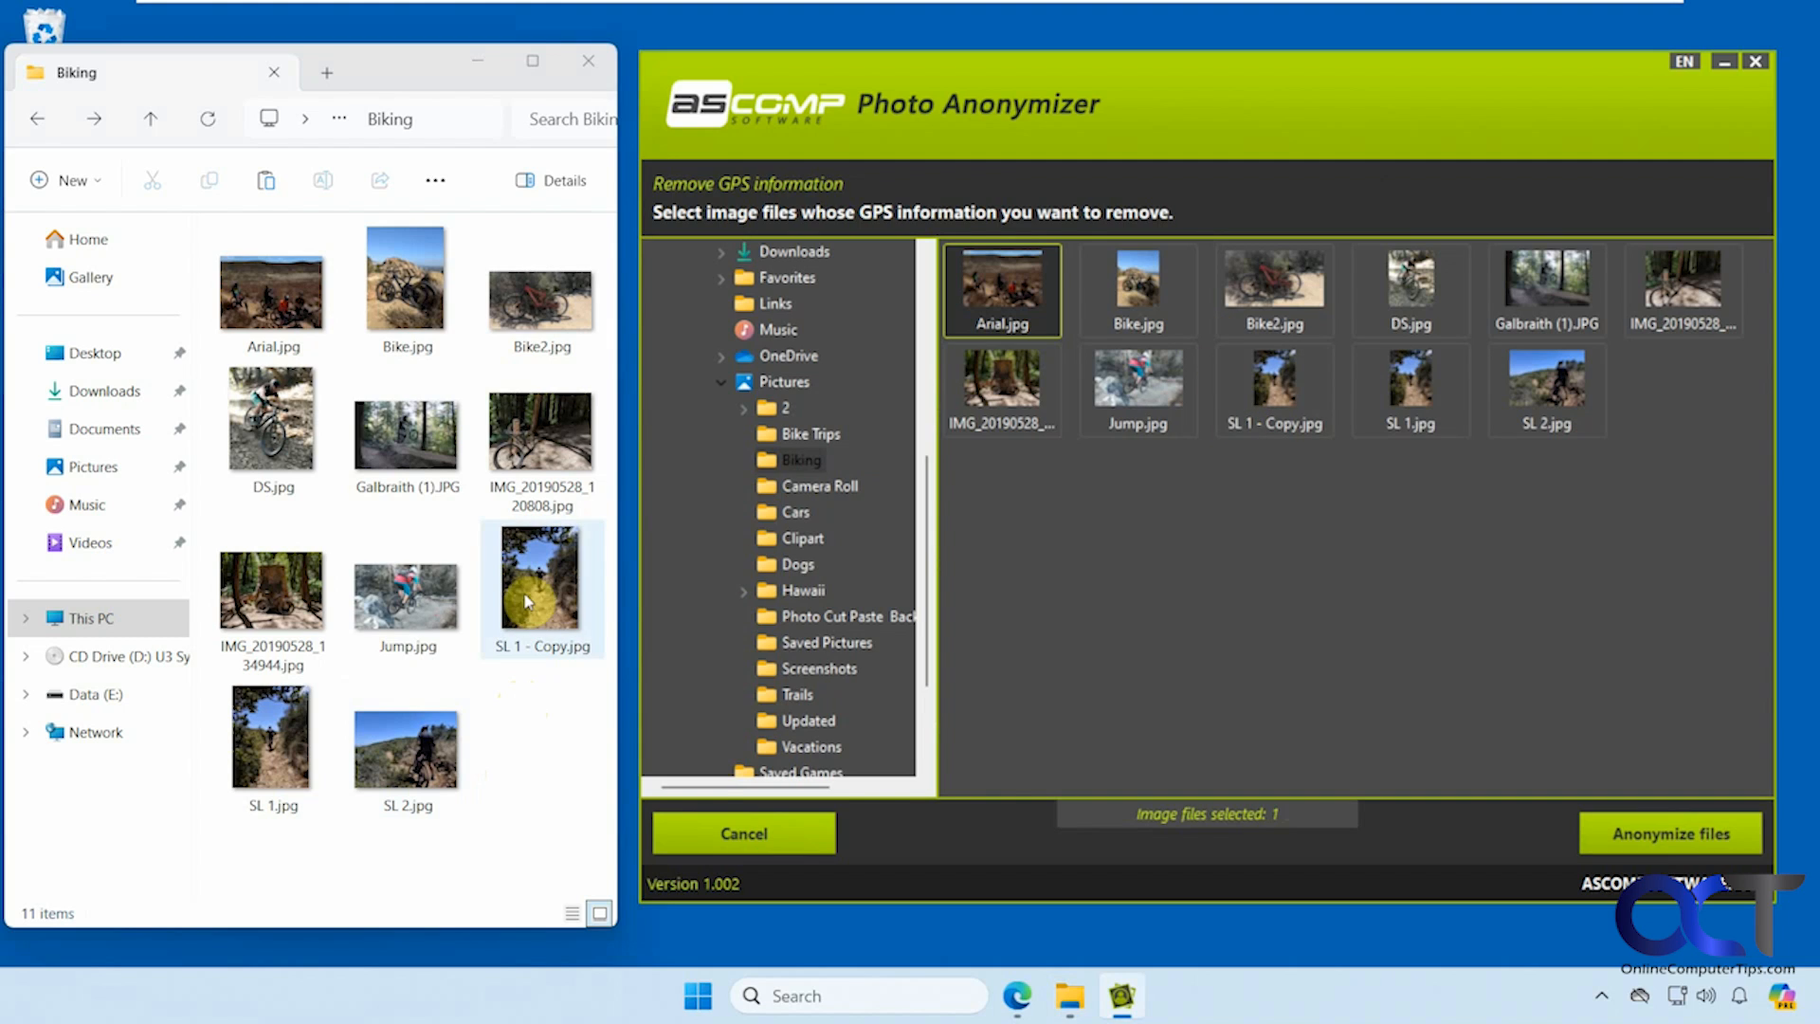
mouse_move(1273, 406)
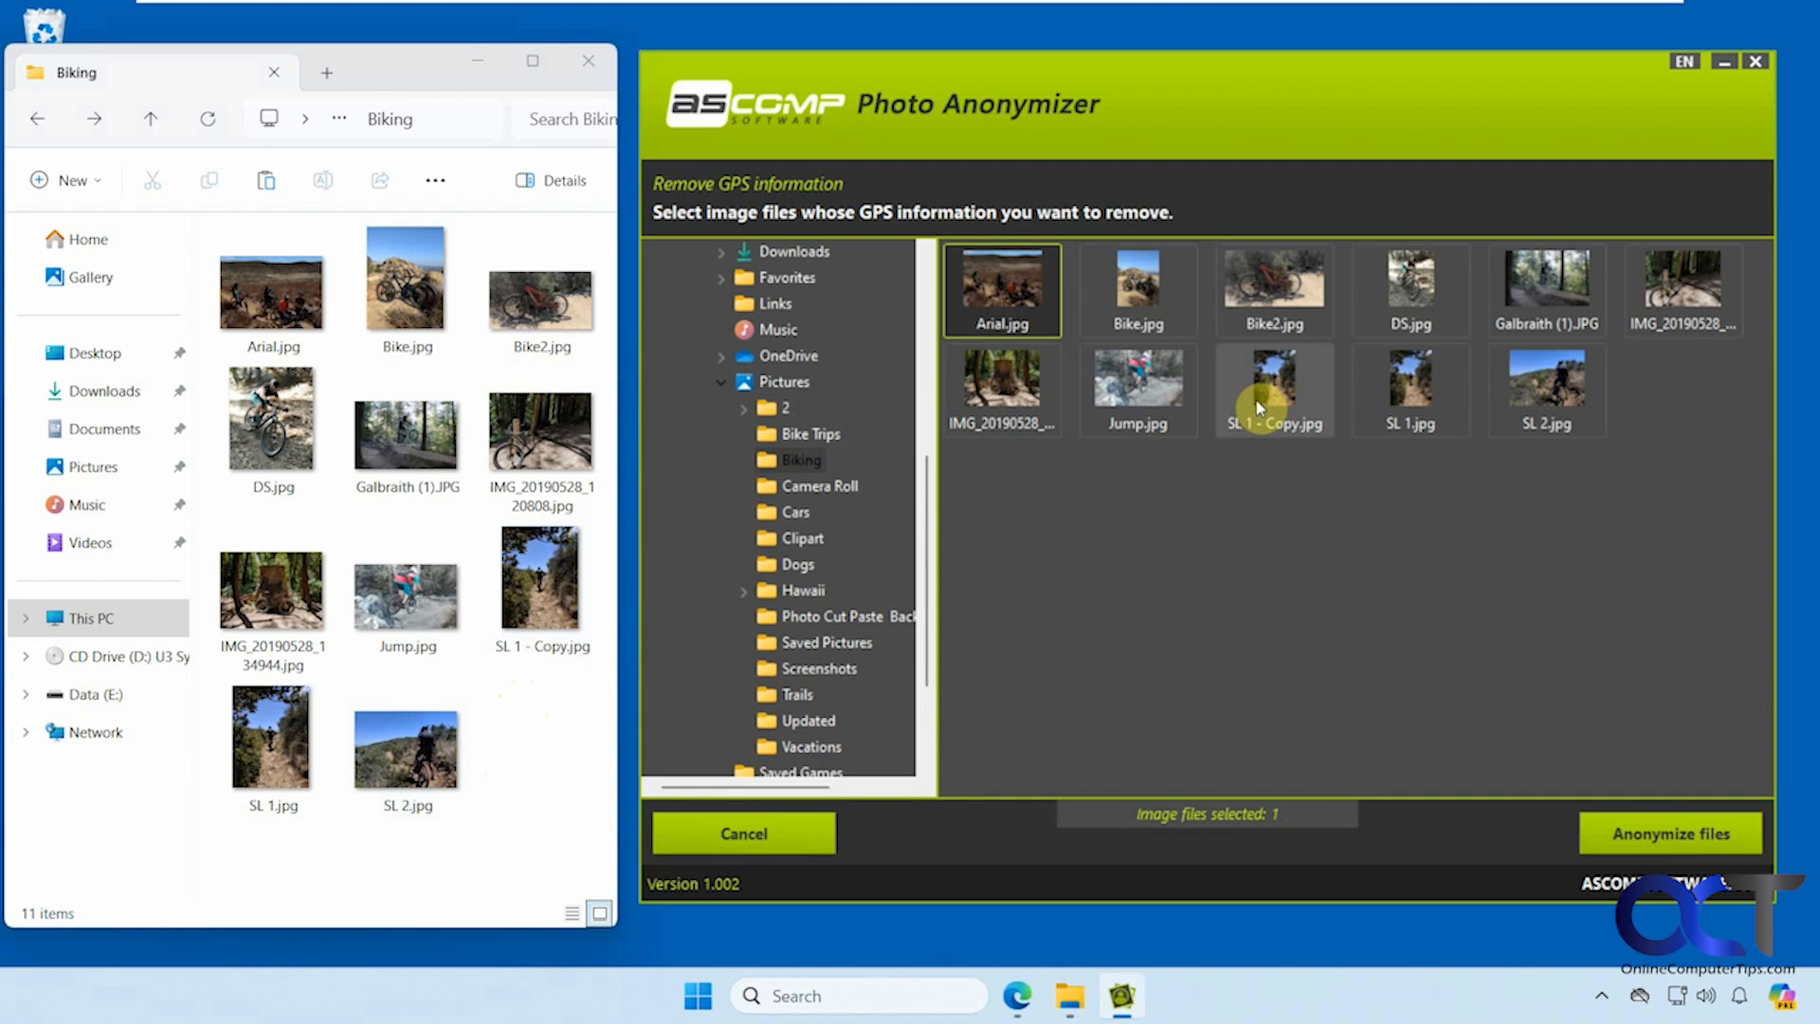
- Select SL 1 - Copy.jpg and anonymize it with GPS-only removal
left_click(1273, 390)
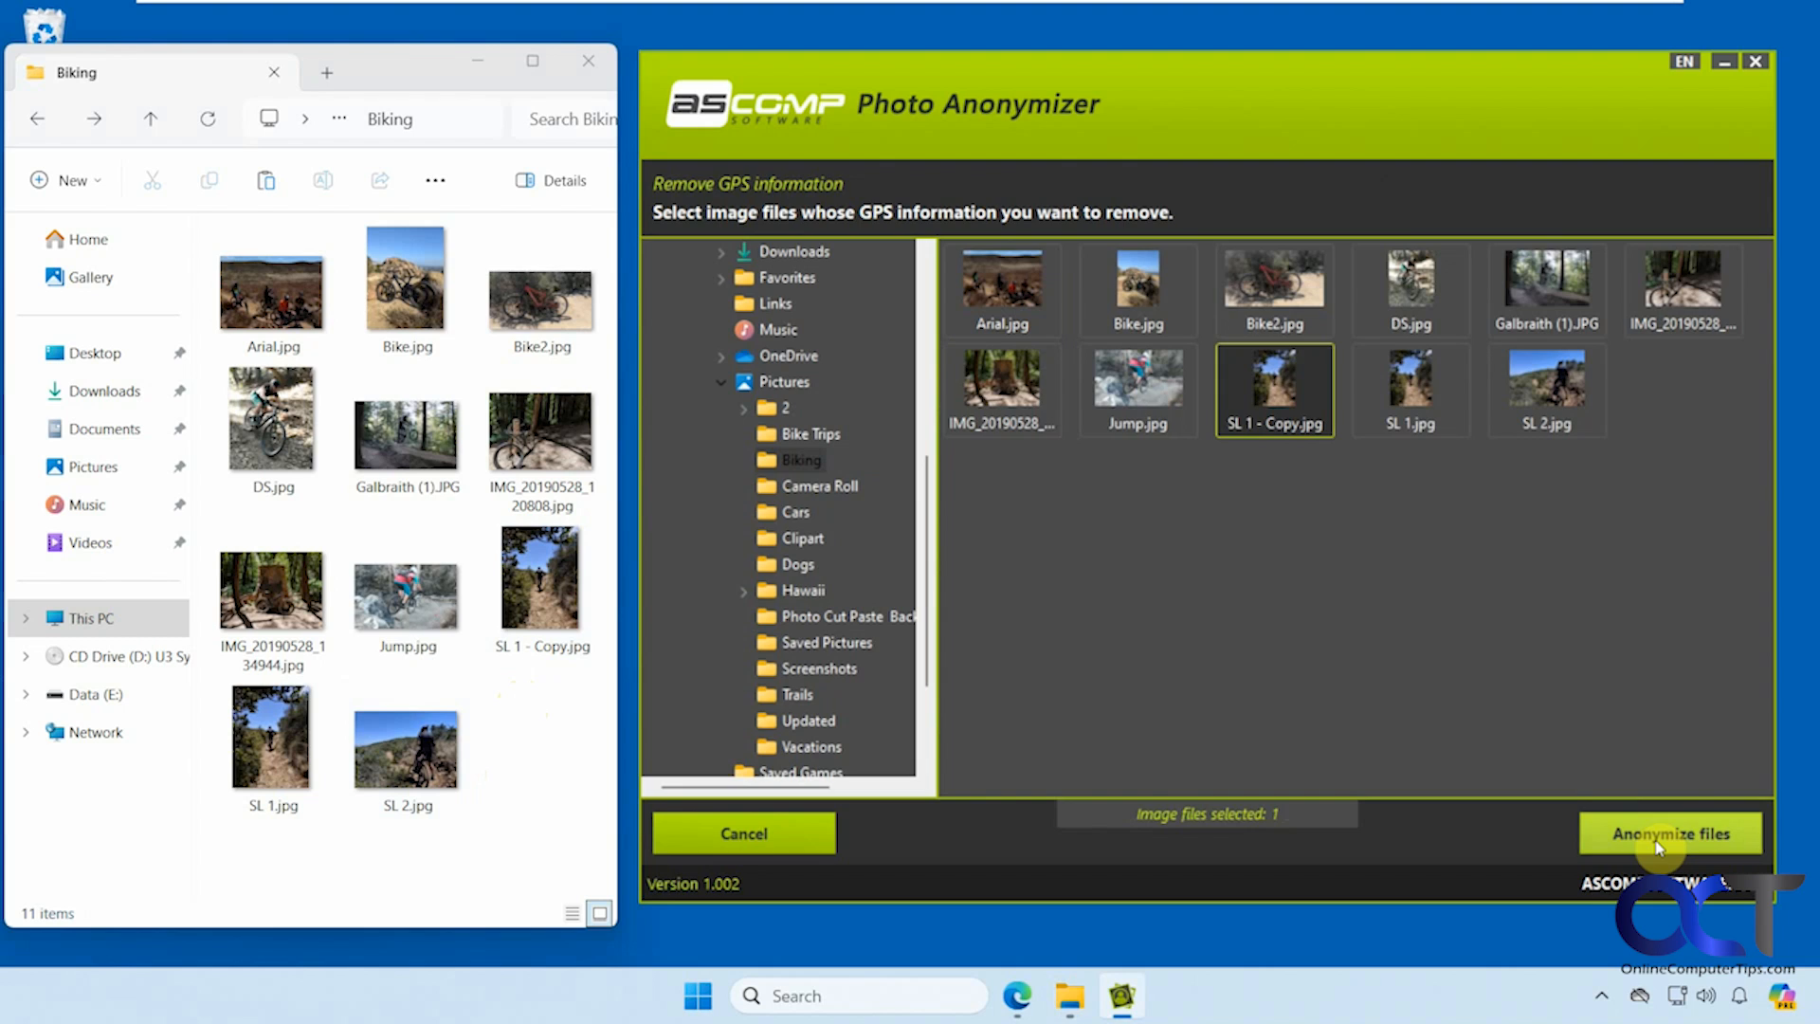
left_click(1669, 834)
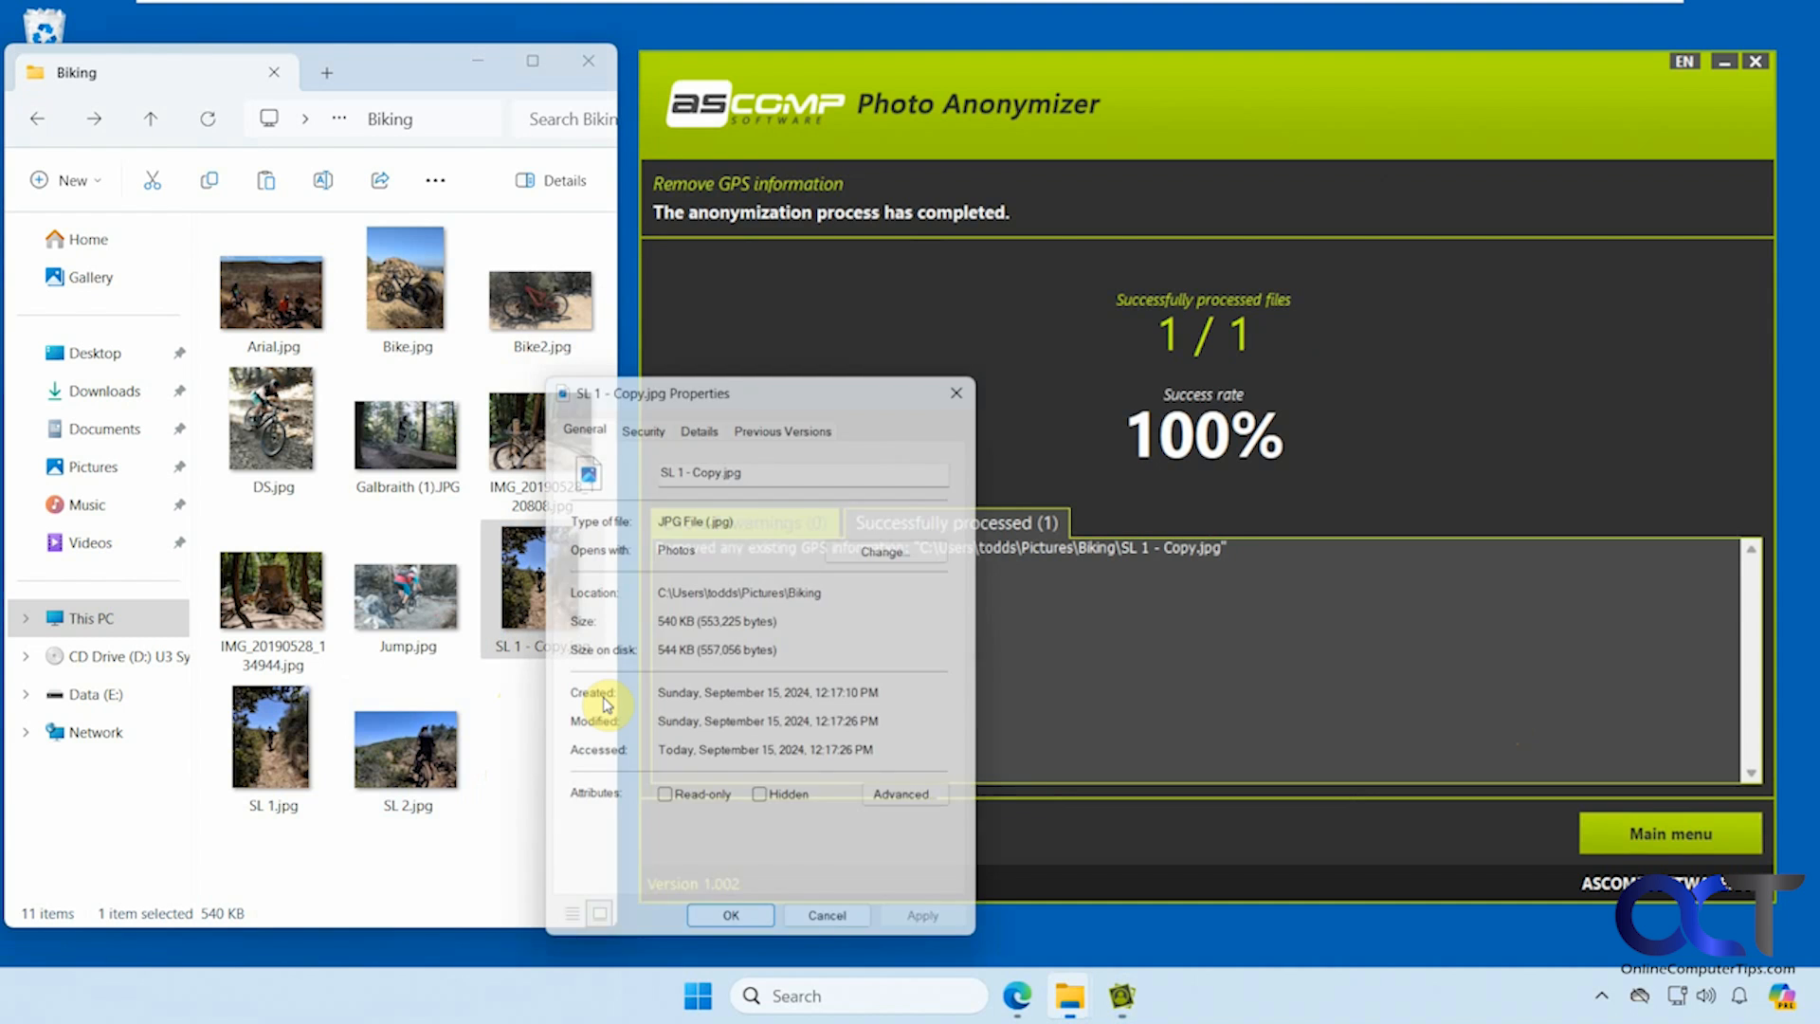
left_click(699, 418)
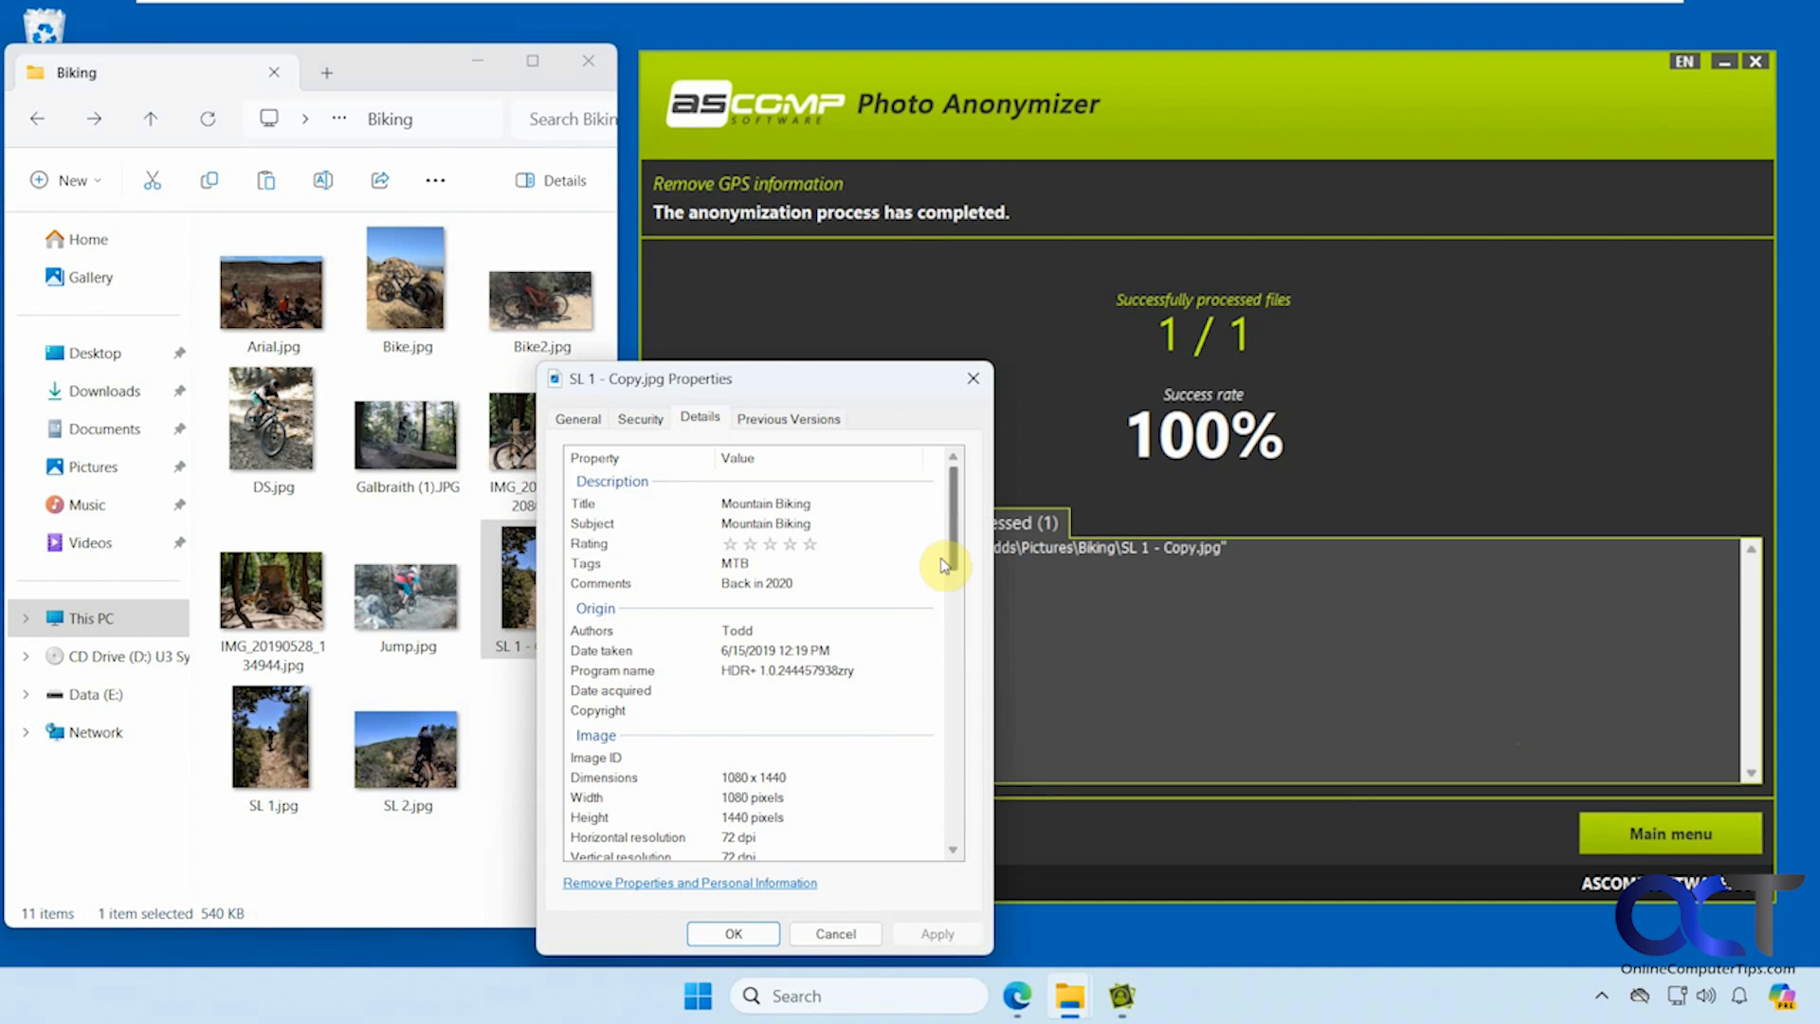
left_click_drag(945, 565, 961, 656)
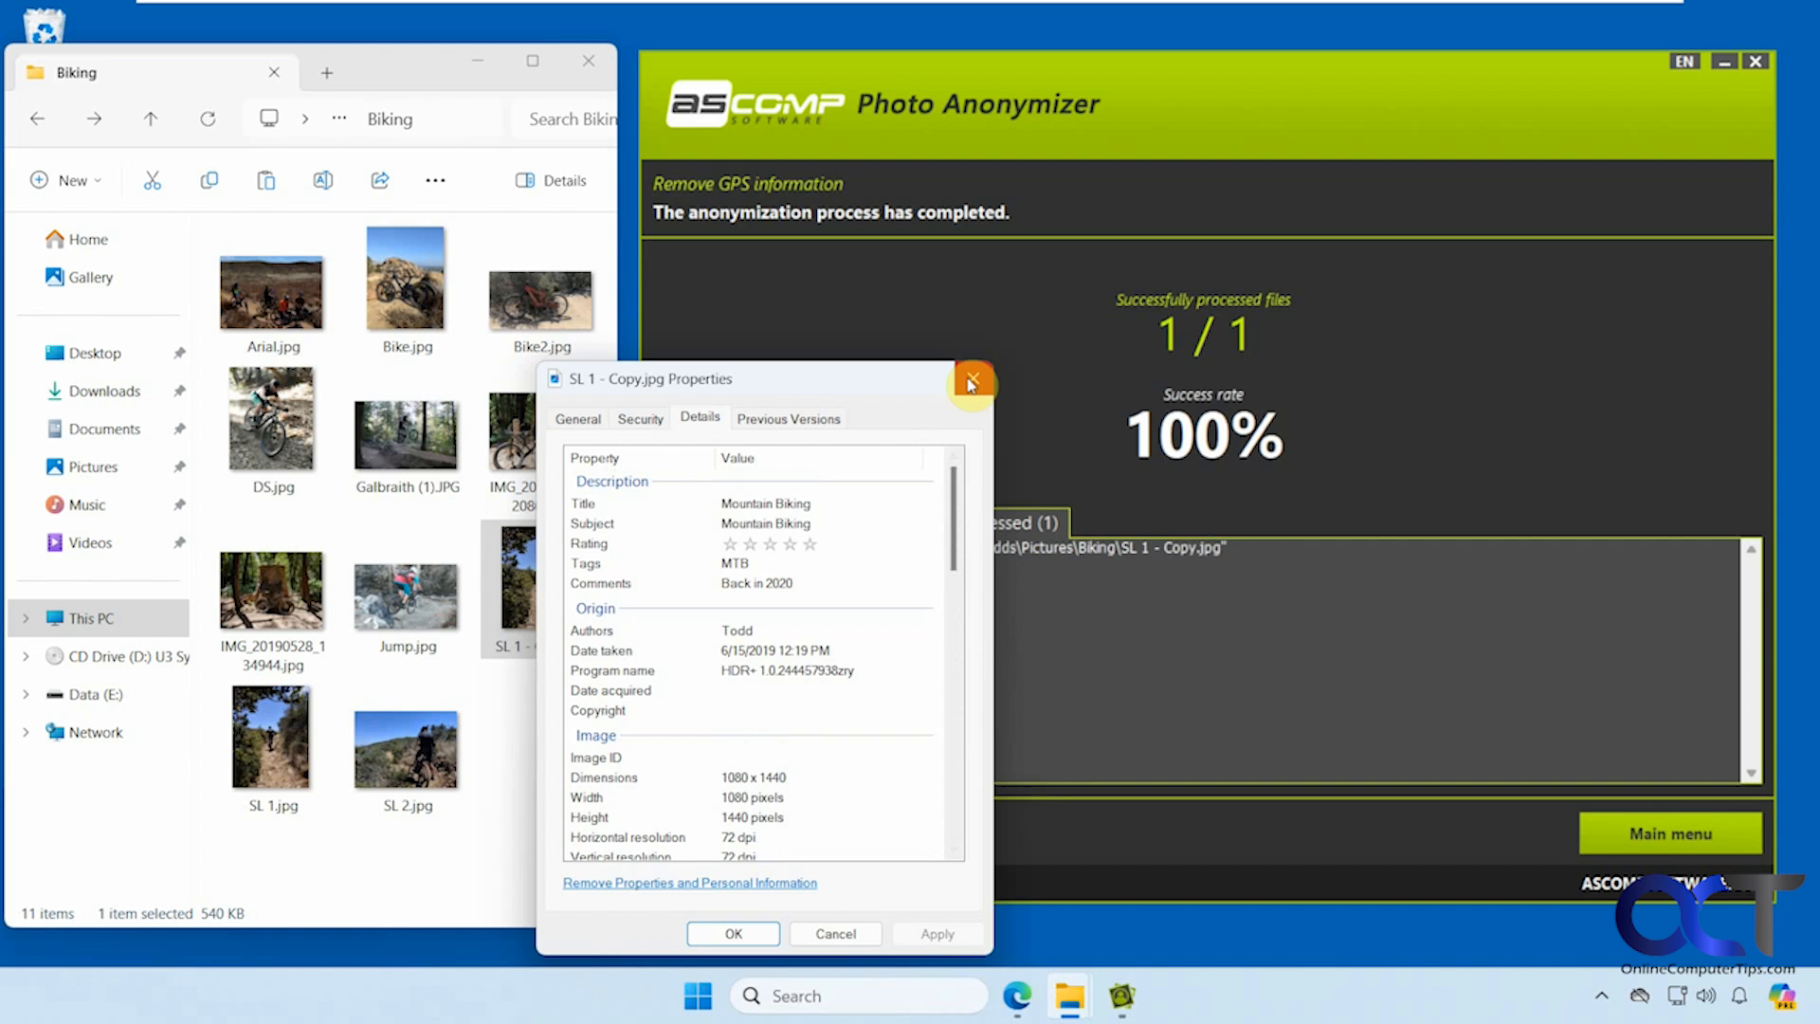
left_click(971, 383)
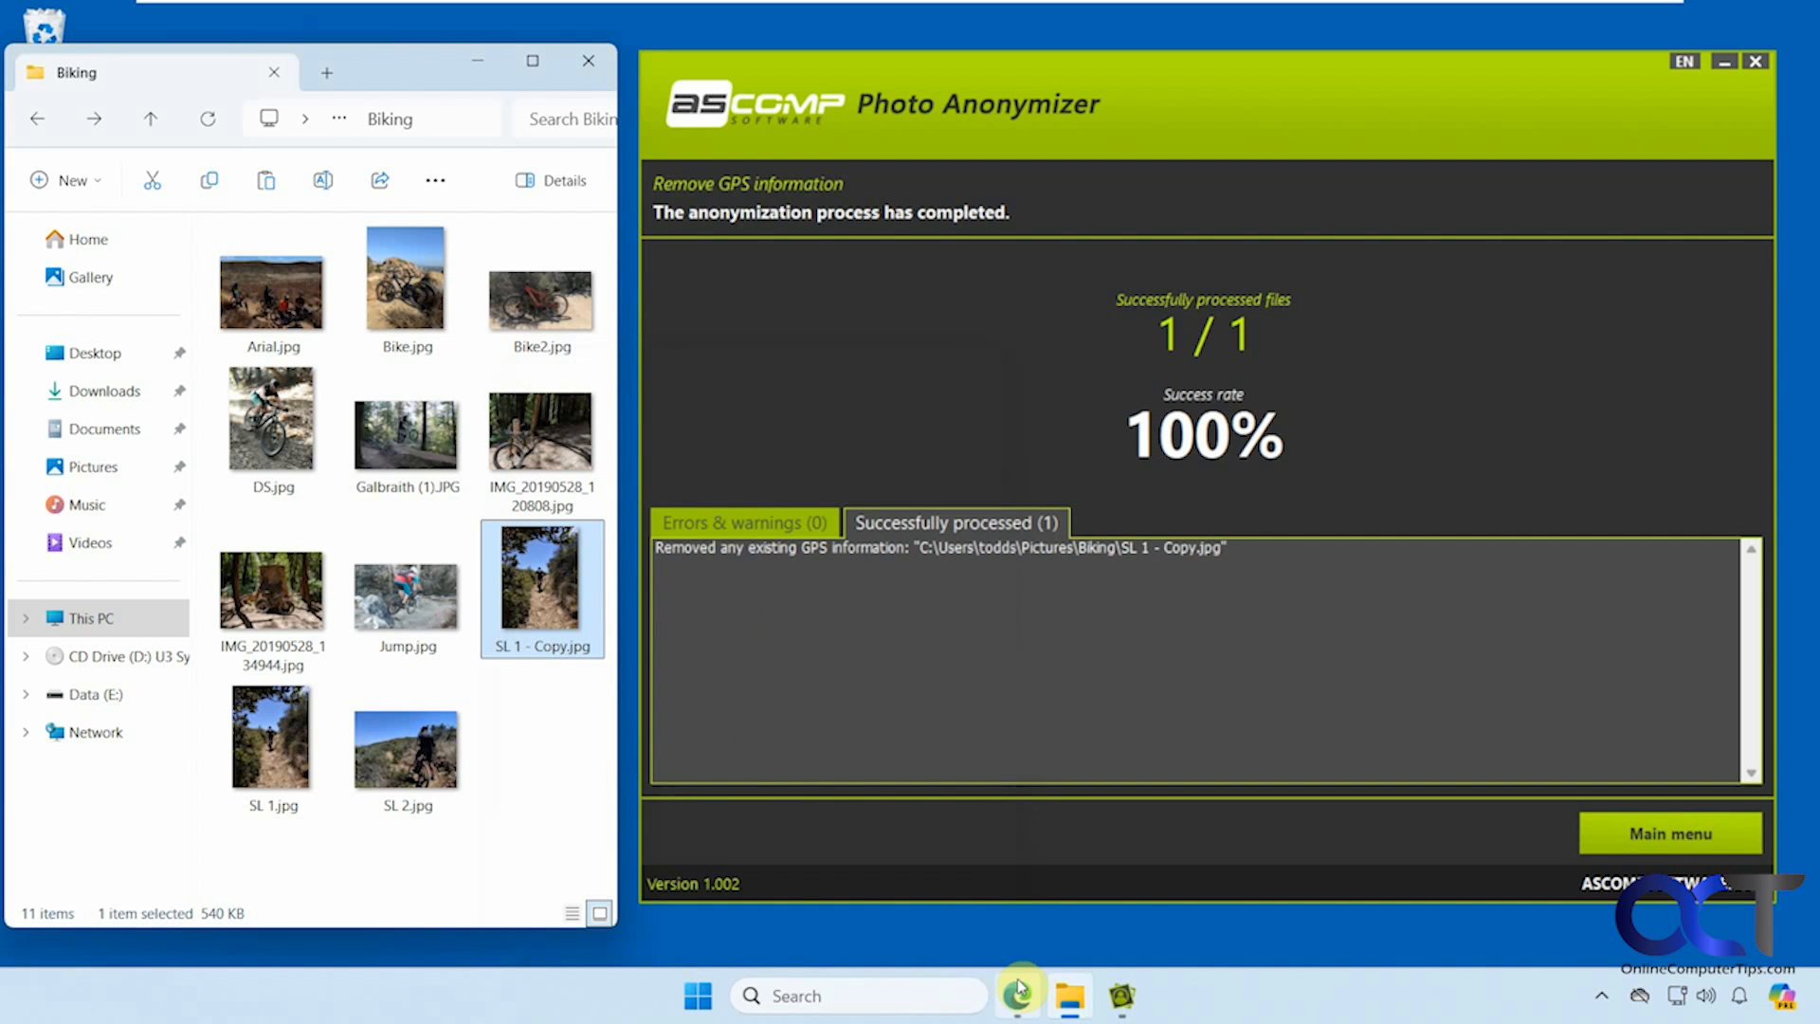
- Upload the original SL 1.jpg to Jimpl and scroll through its metadata and GPS map
left_click(1018, 996)
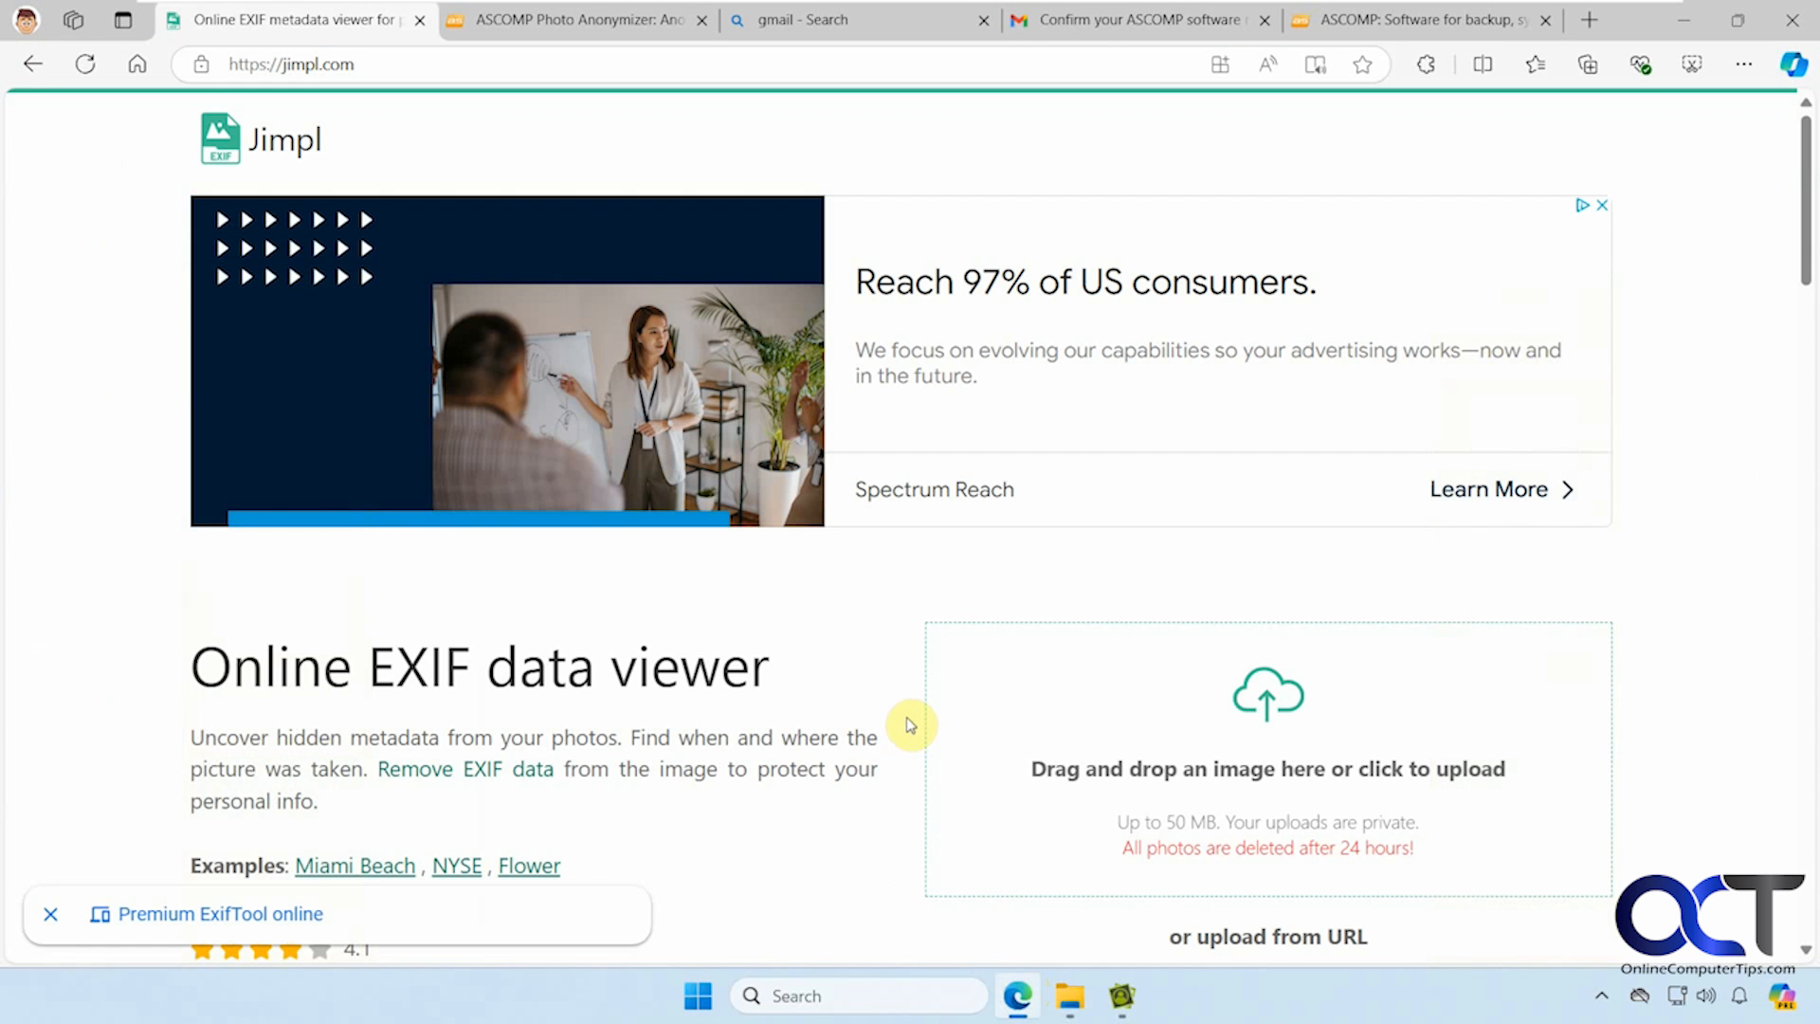
left_click(1066, 997)
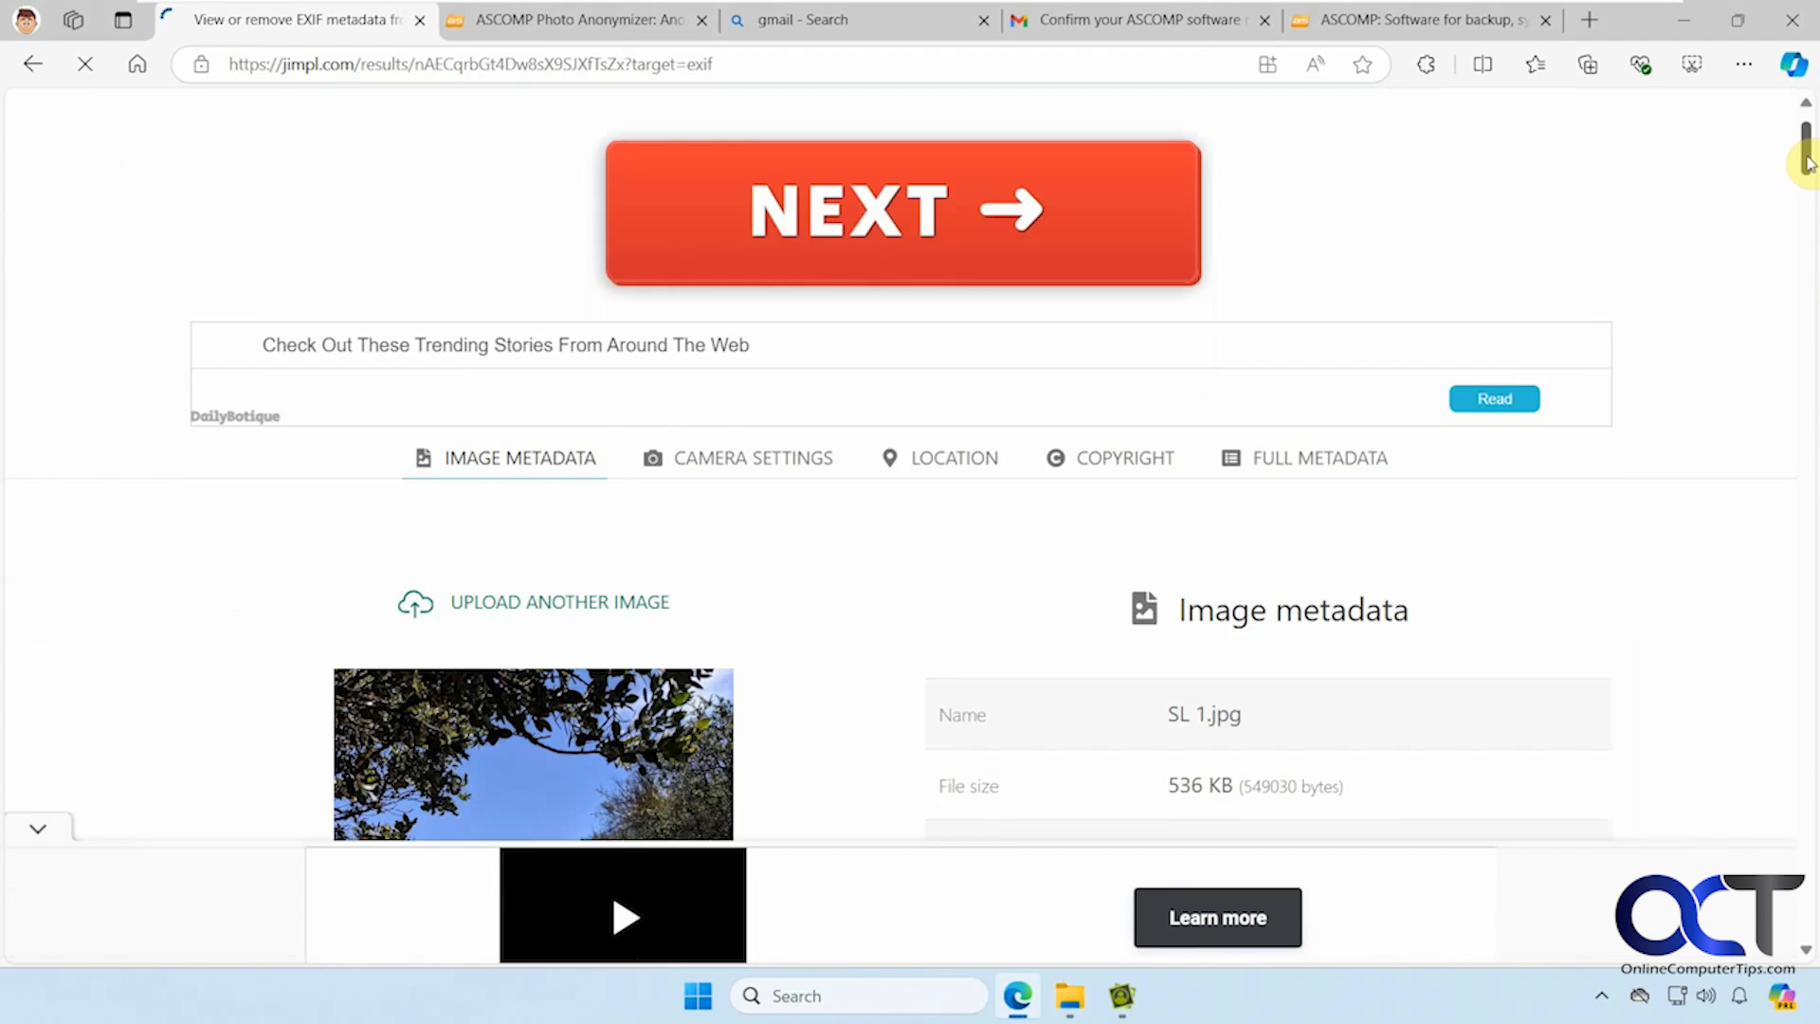
scroll("down", 3)
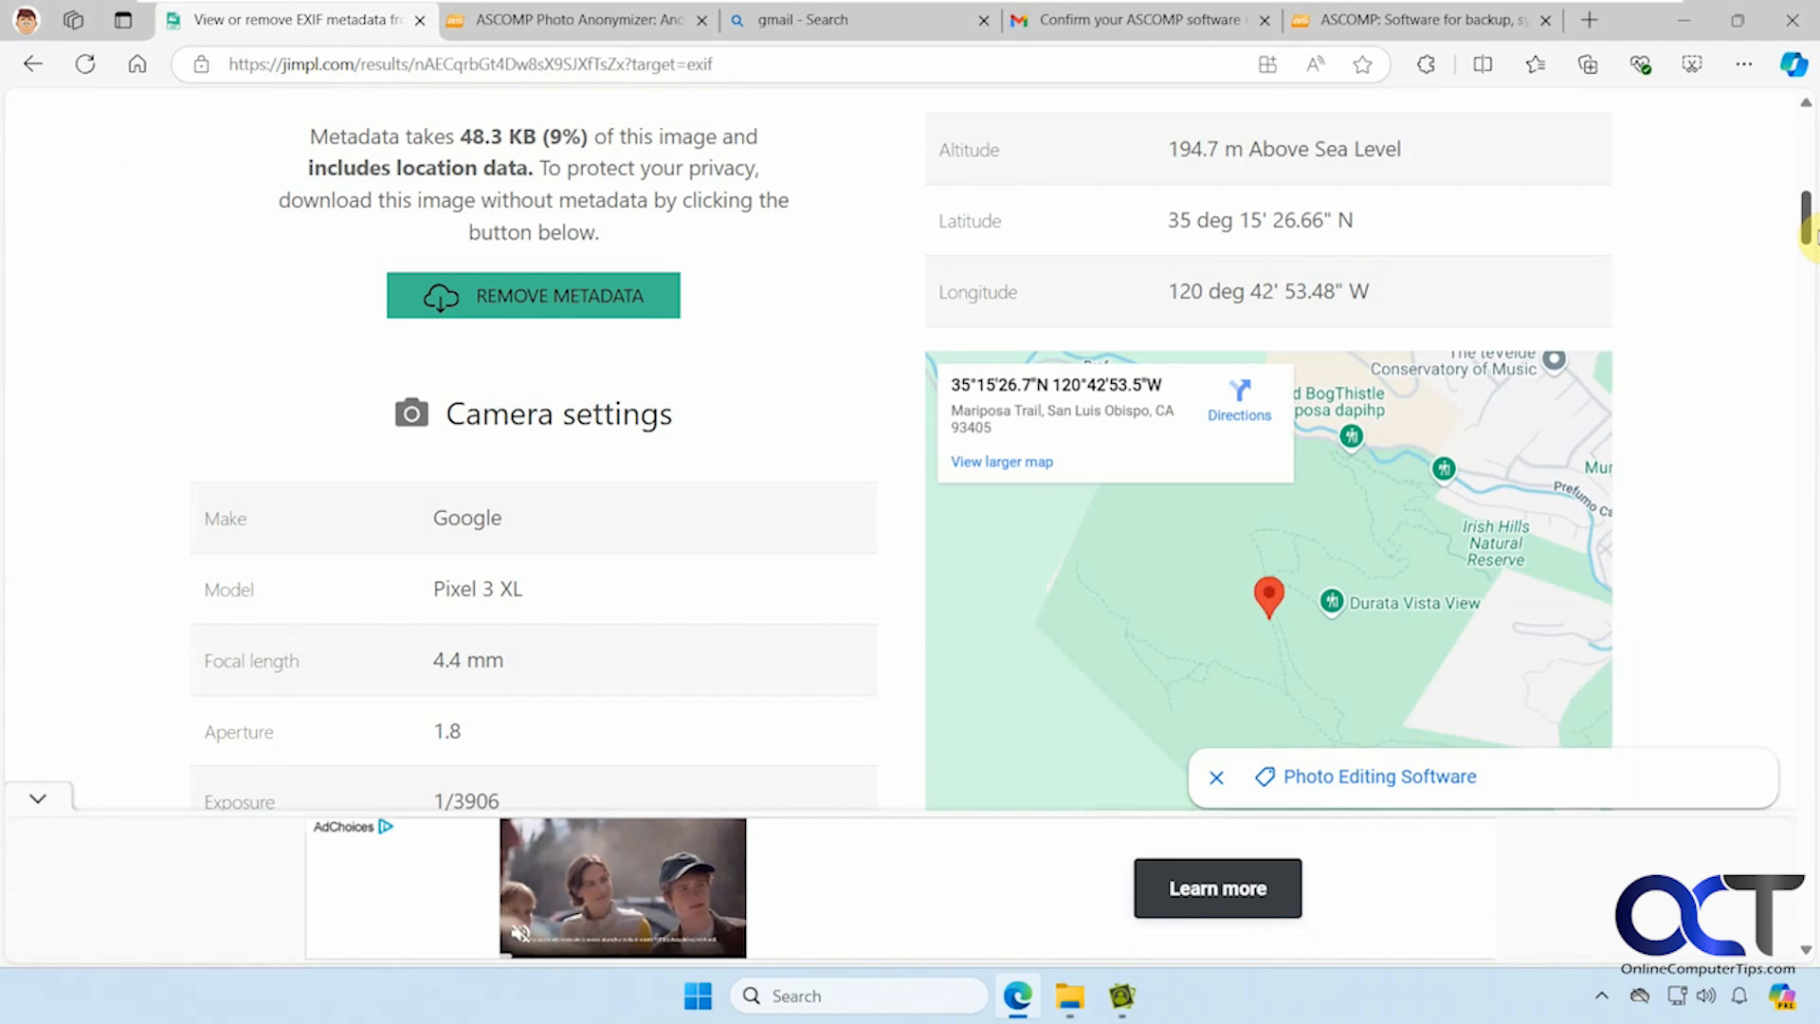
scroll("down", 3)
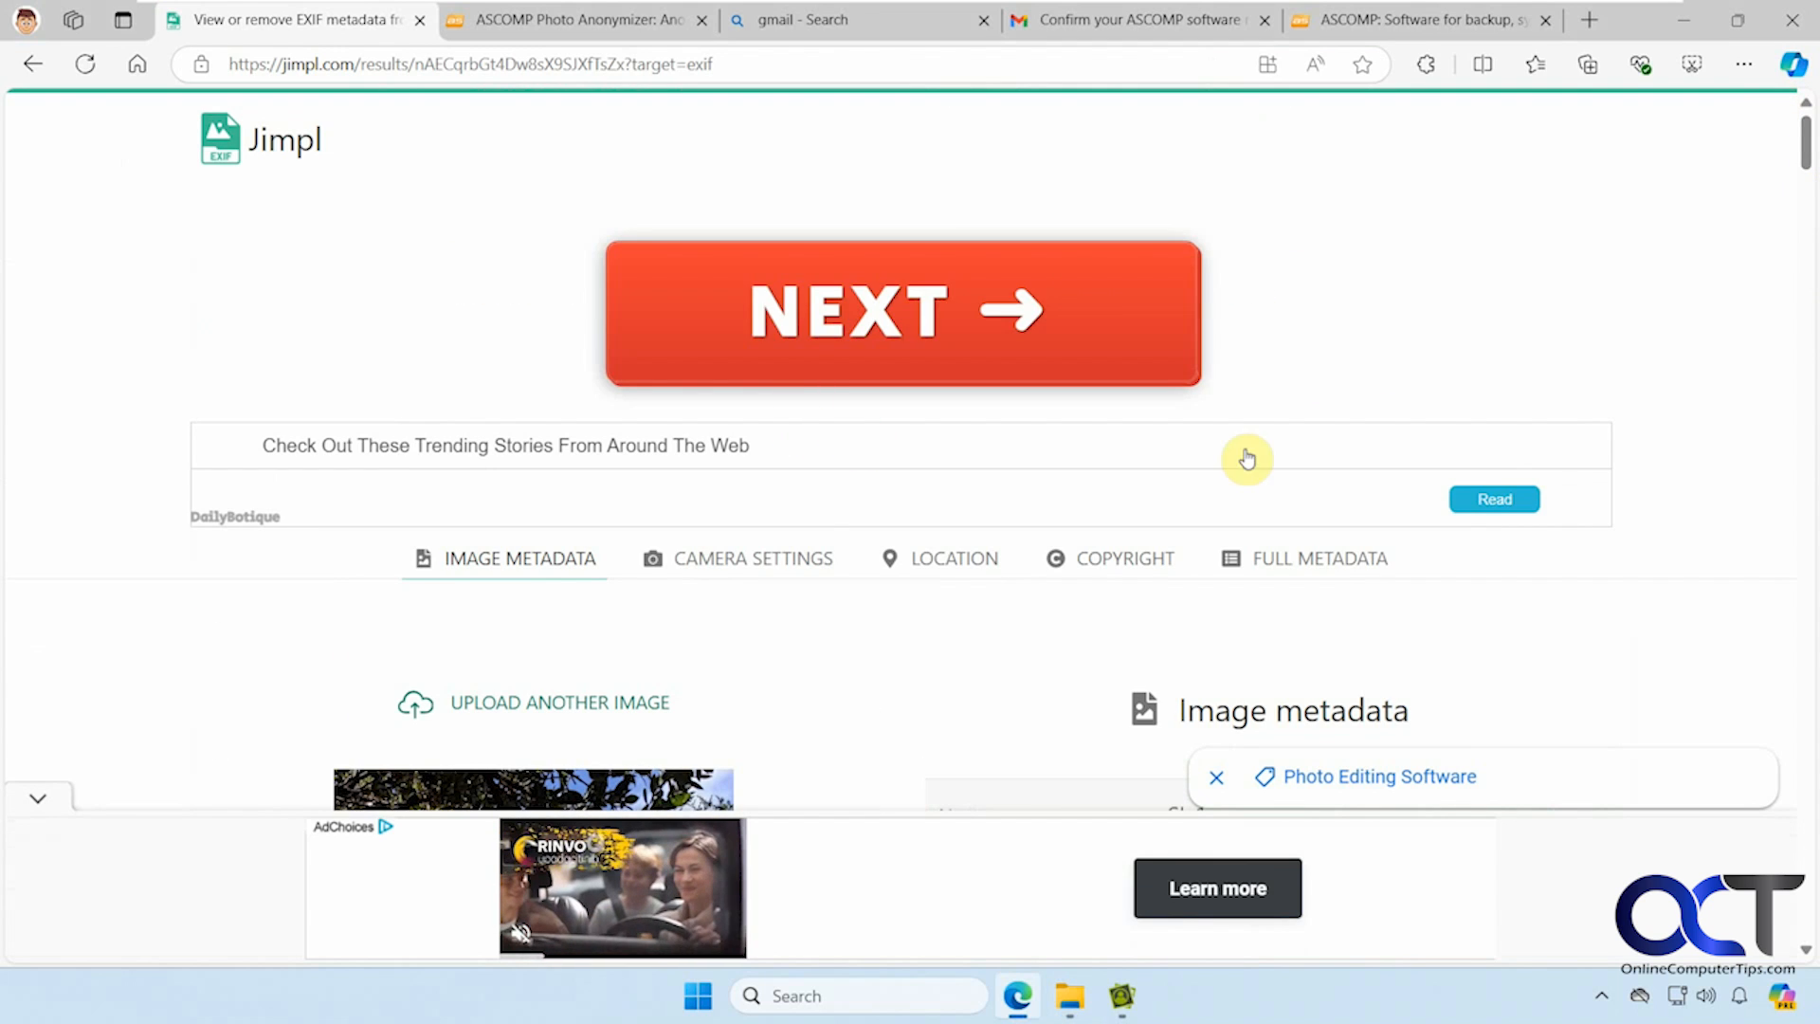
mouse_move(559, 702)
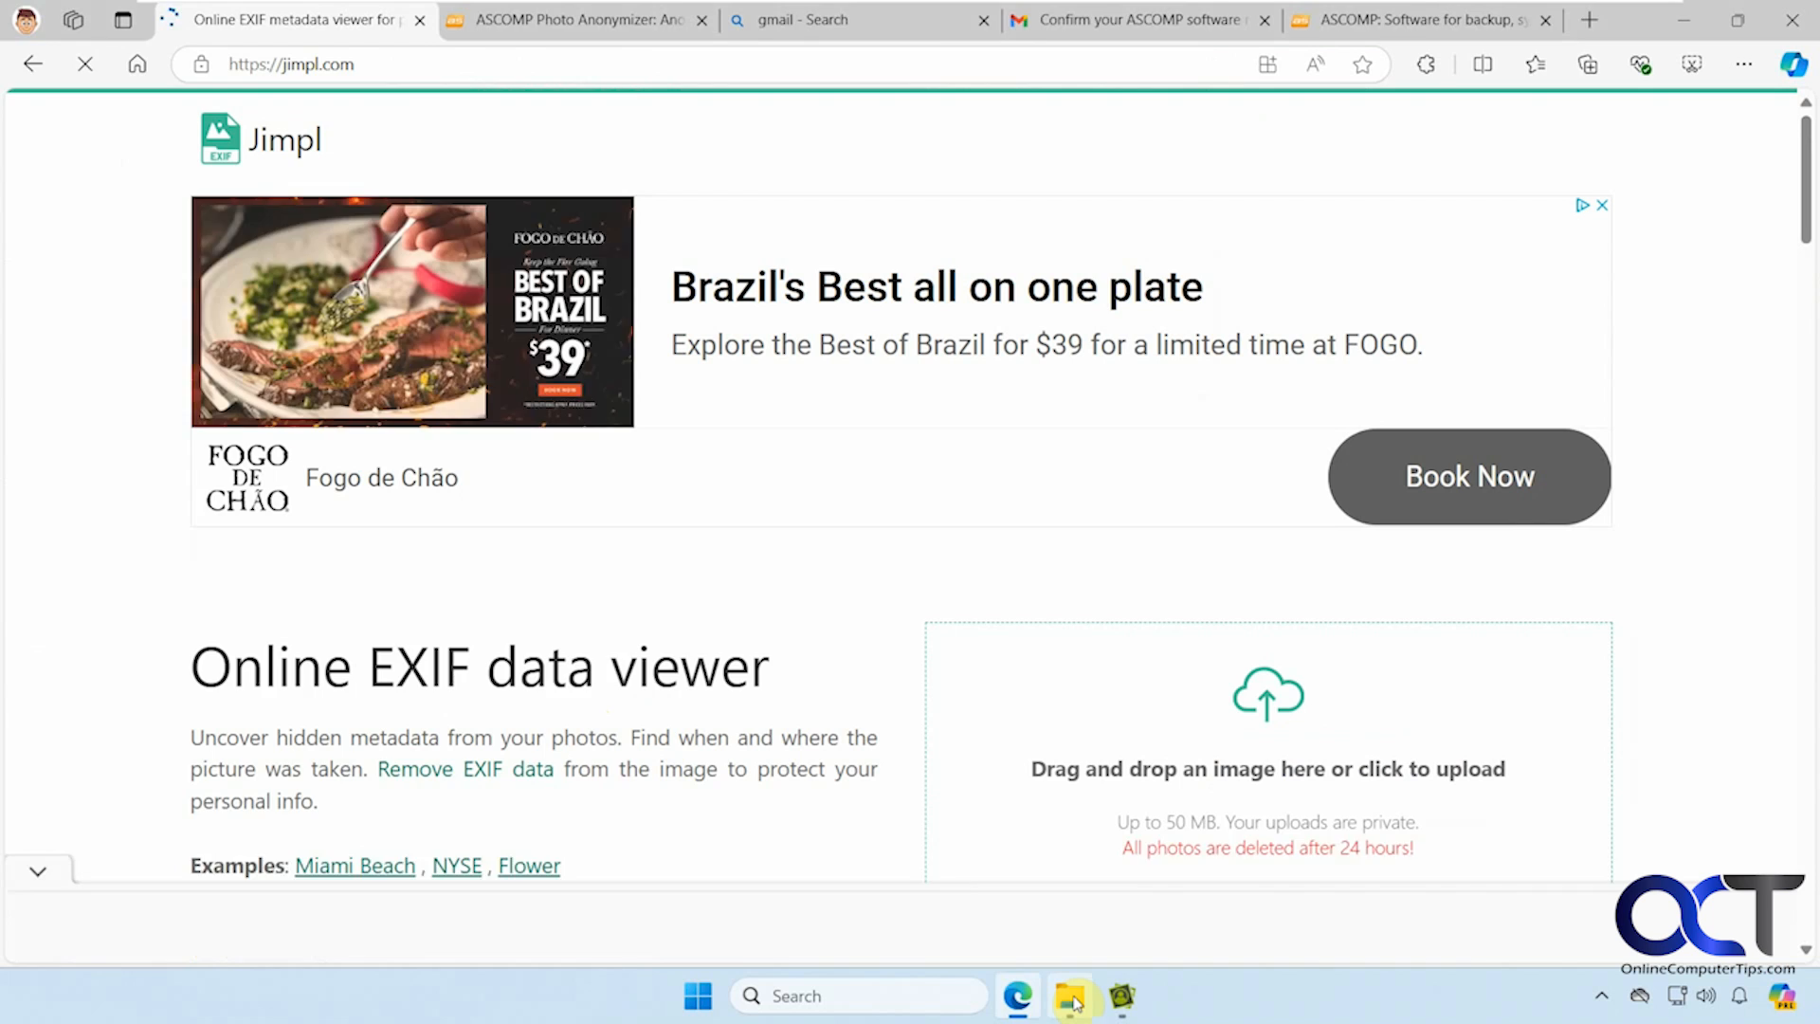
- Browse the photo folder, then return to the main menu and pick Remove metadata (DICOM, EXIF, IPTC)
left_click(1070, 997)
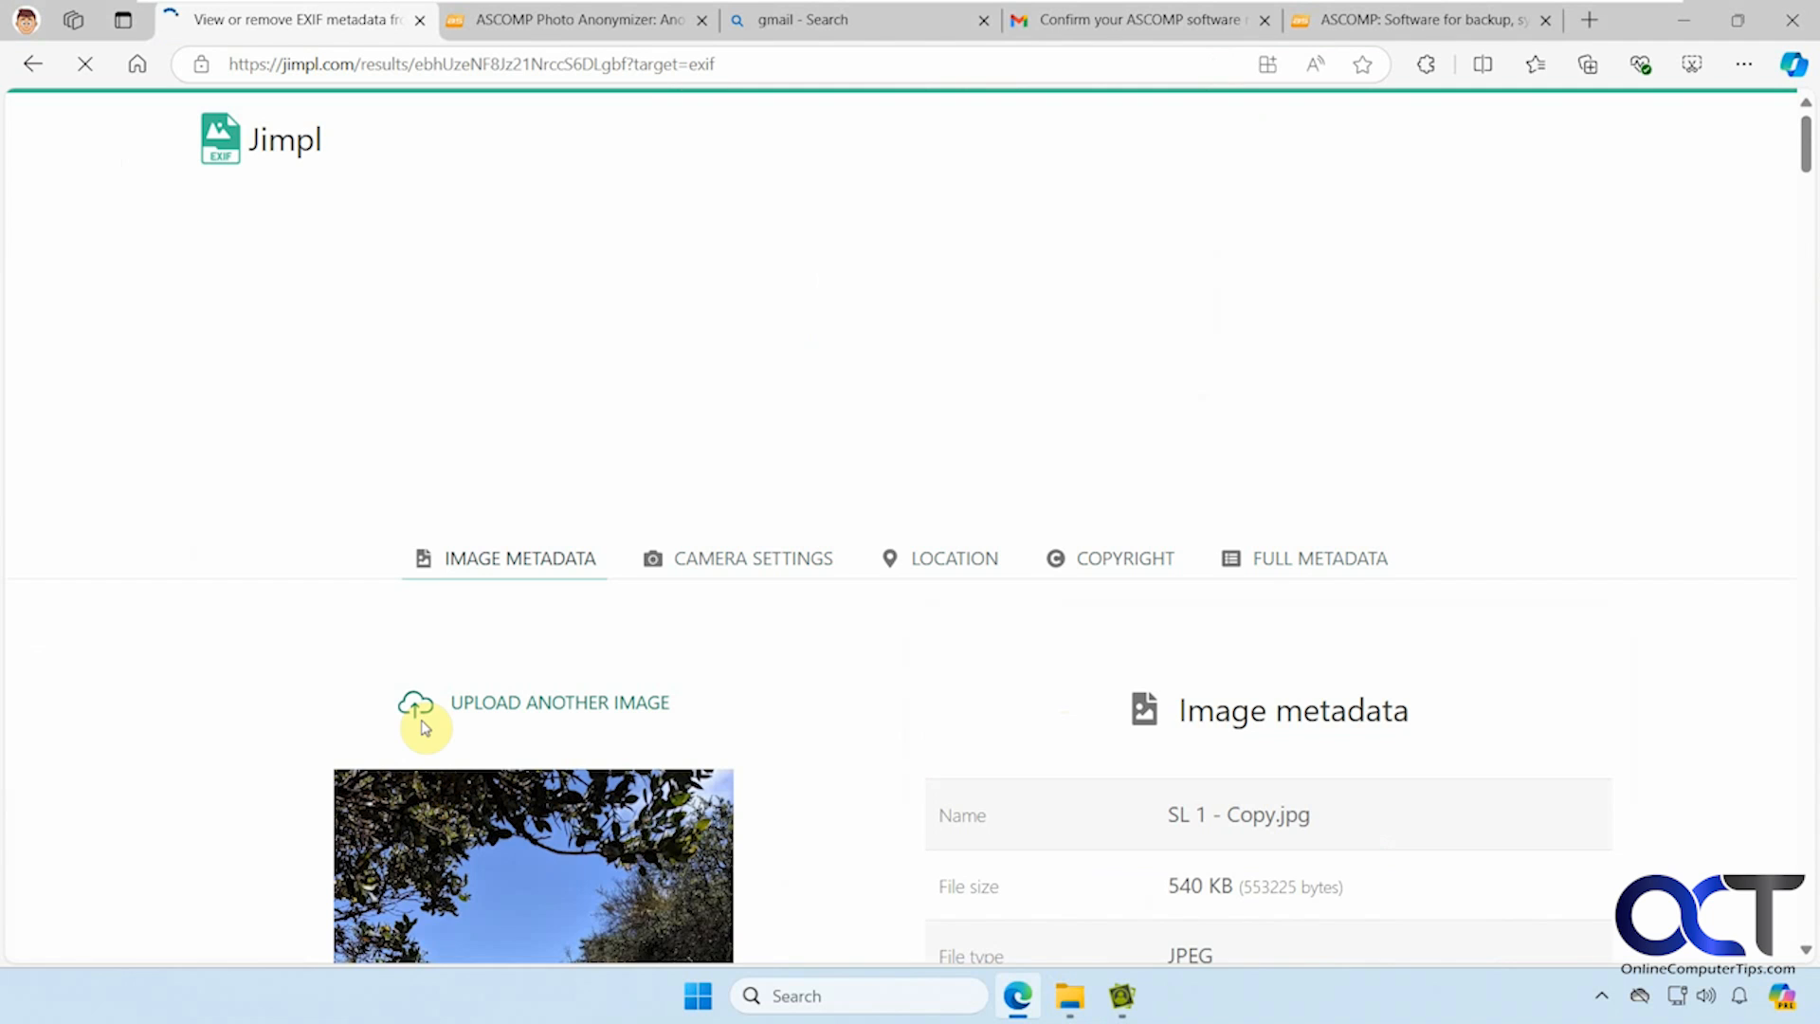
scroll("down", 3)
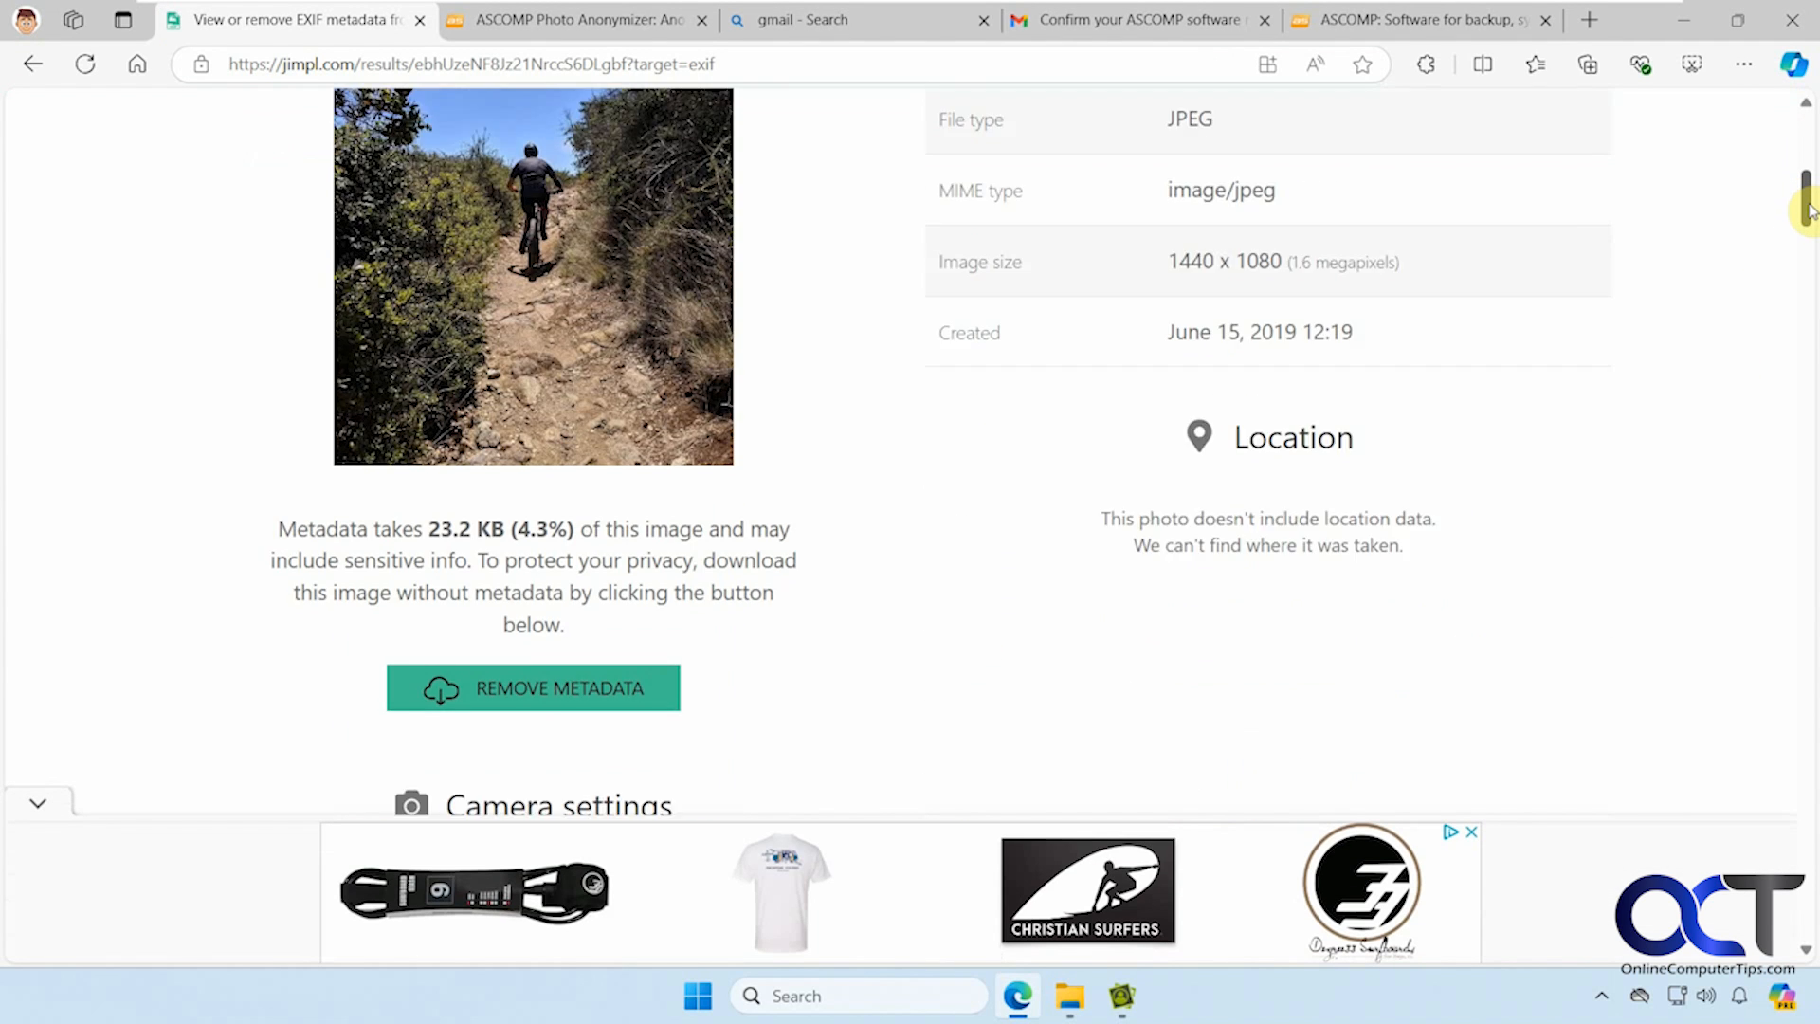
scroll("down", 3)
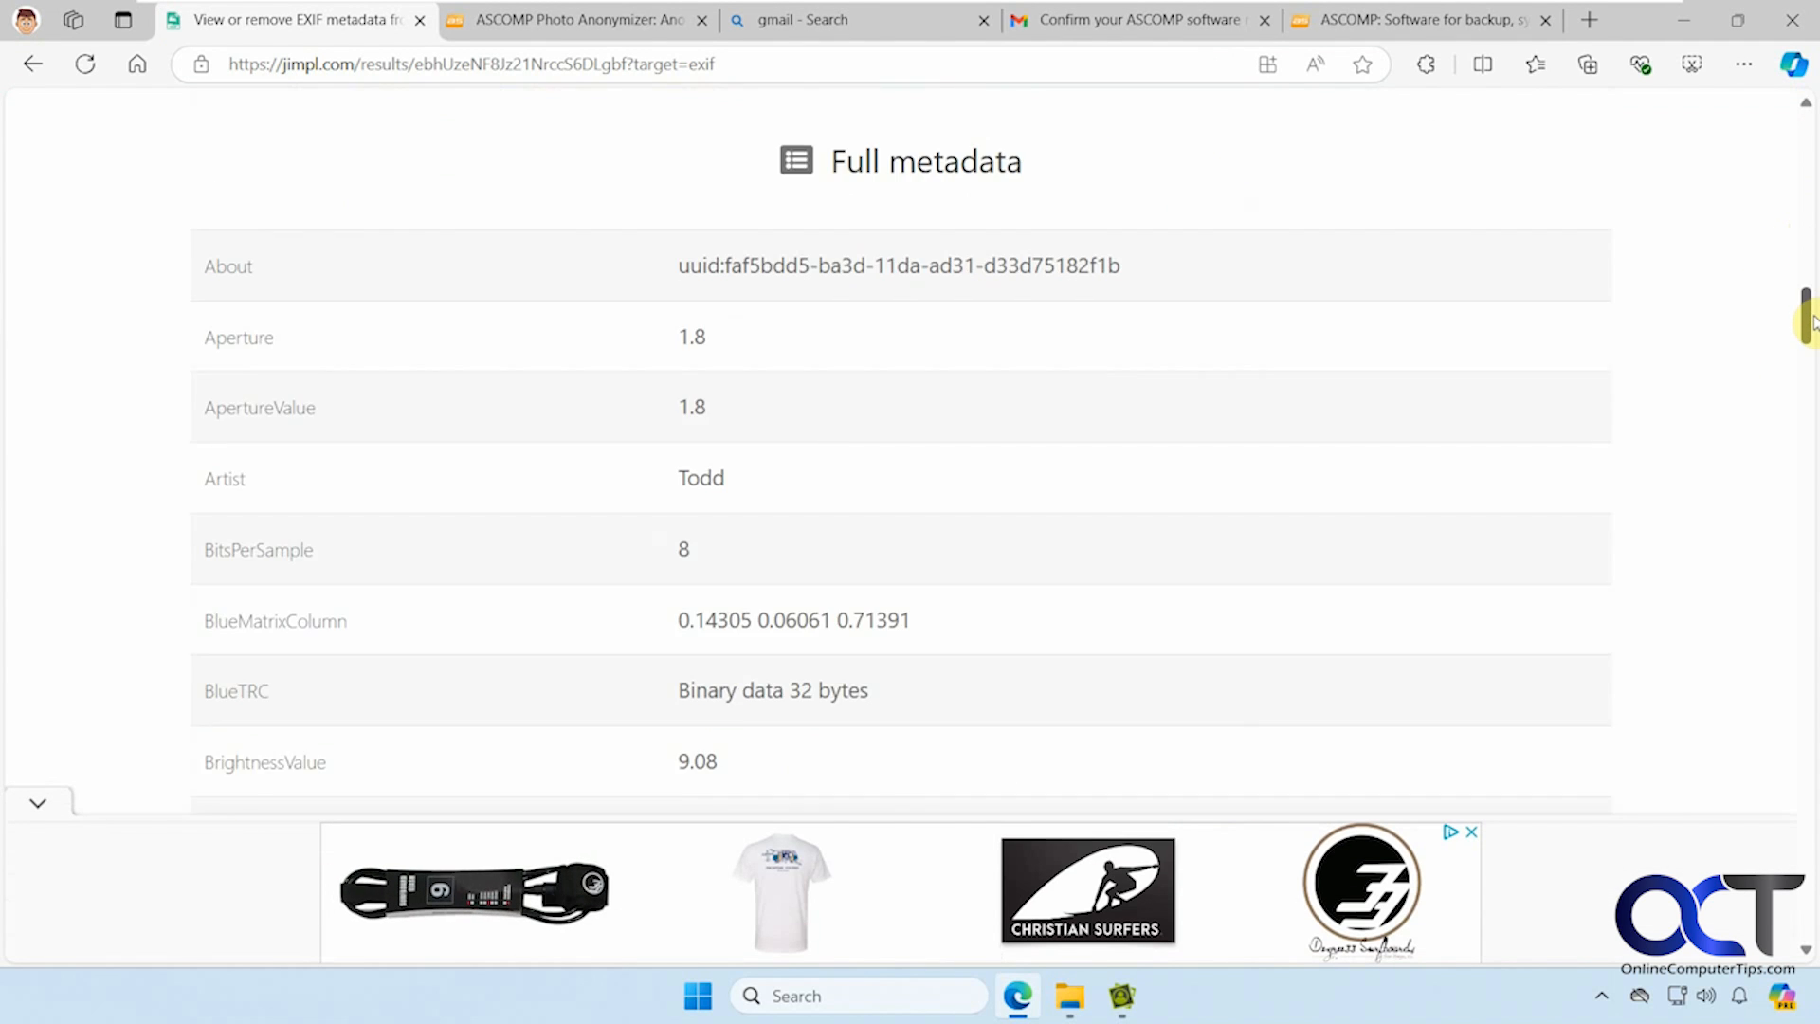
scroll("down", 3)
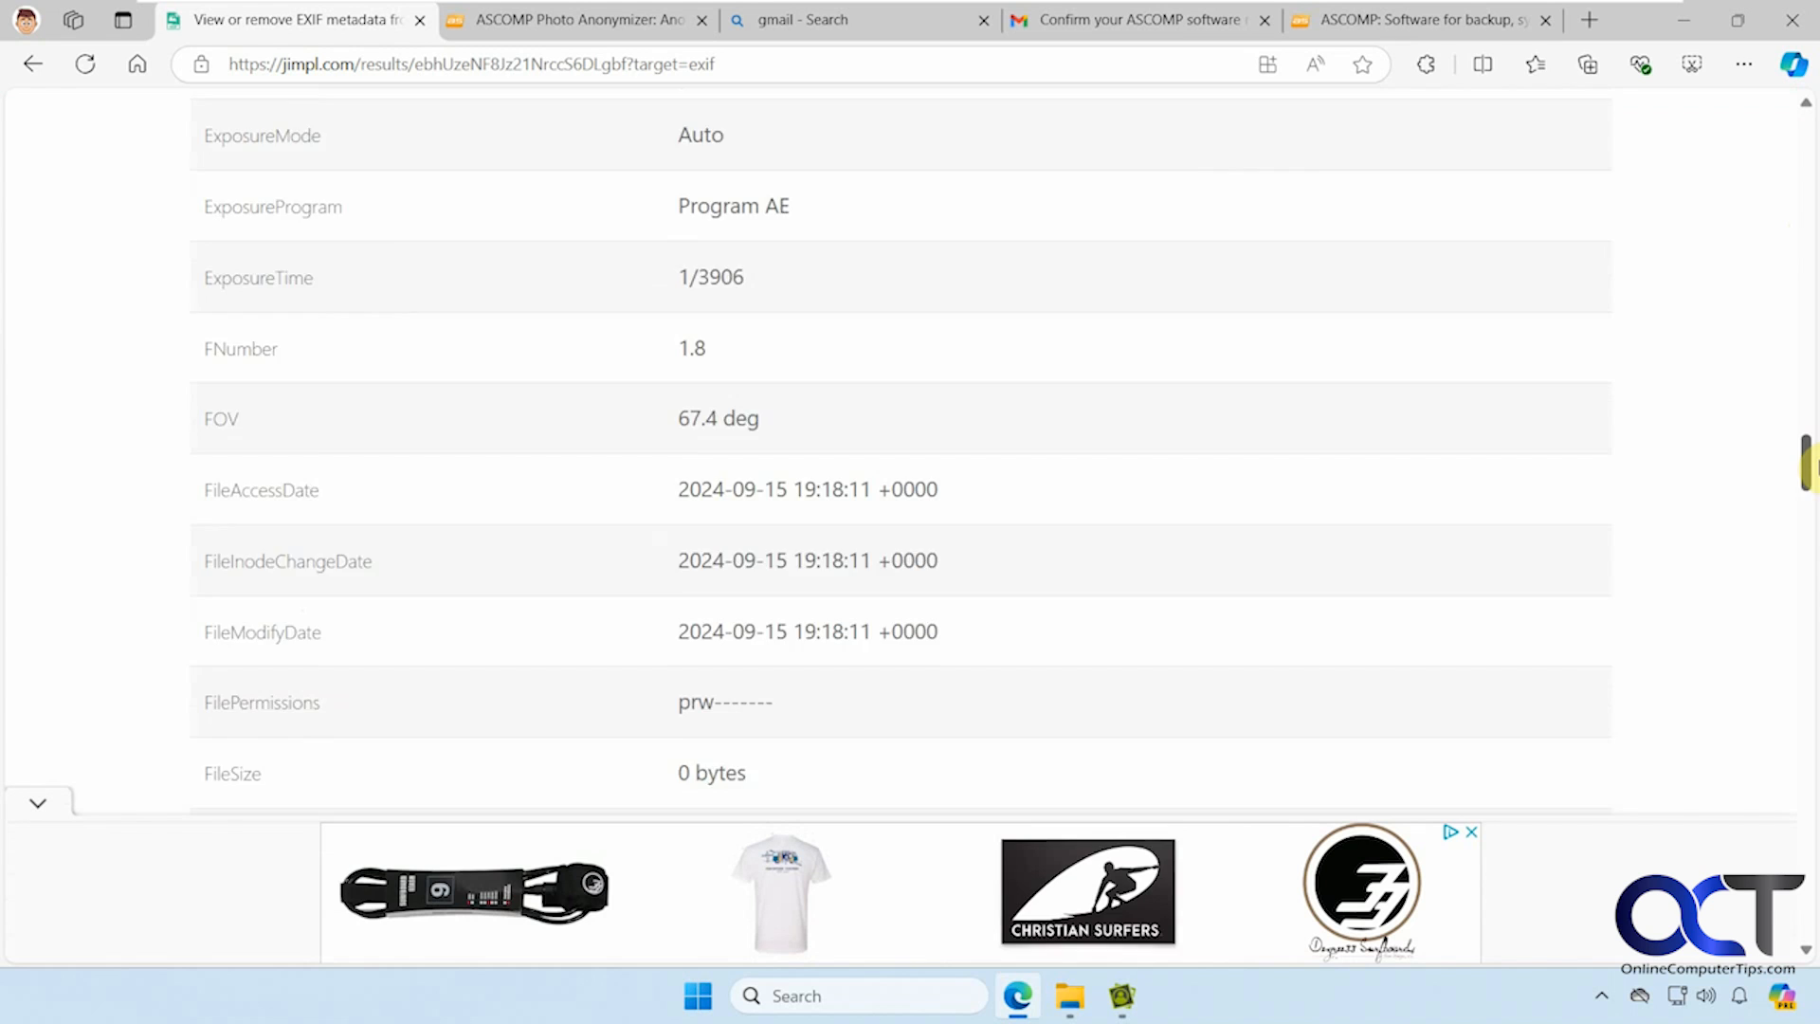
scroll("down", 3)
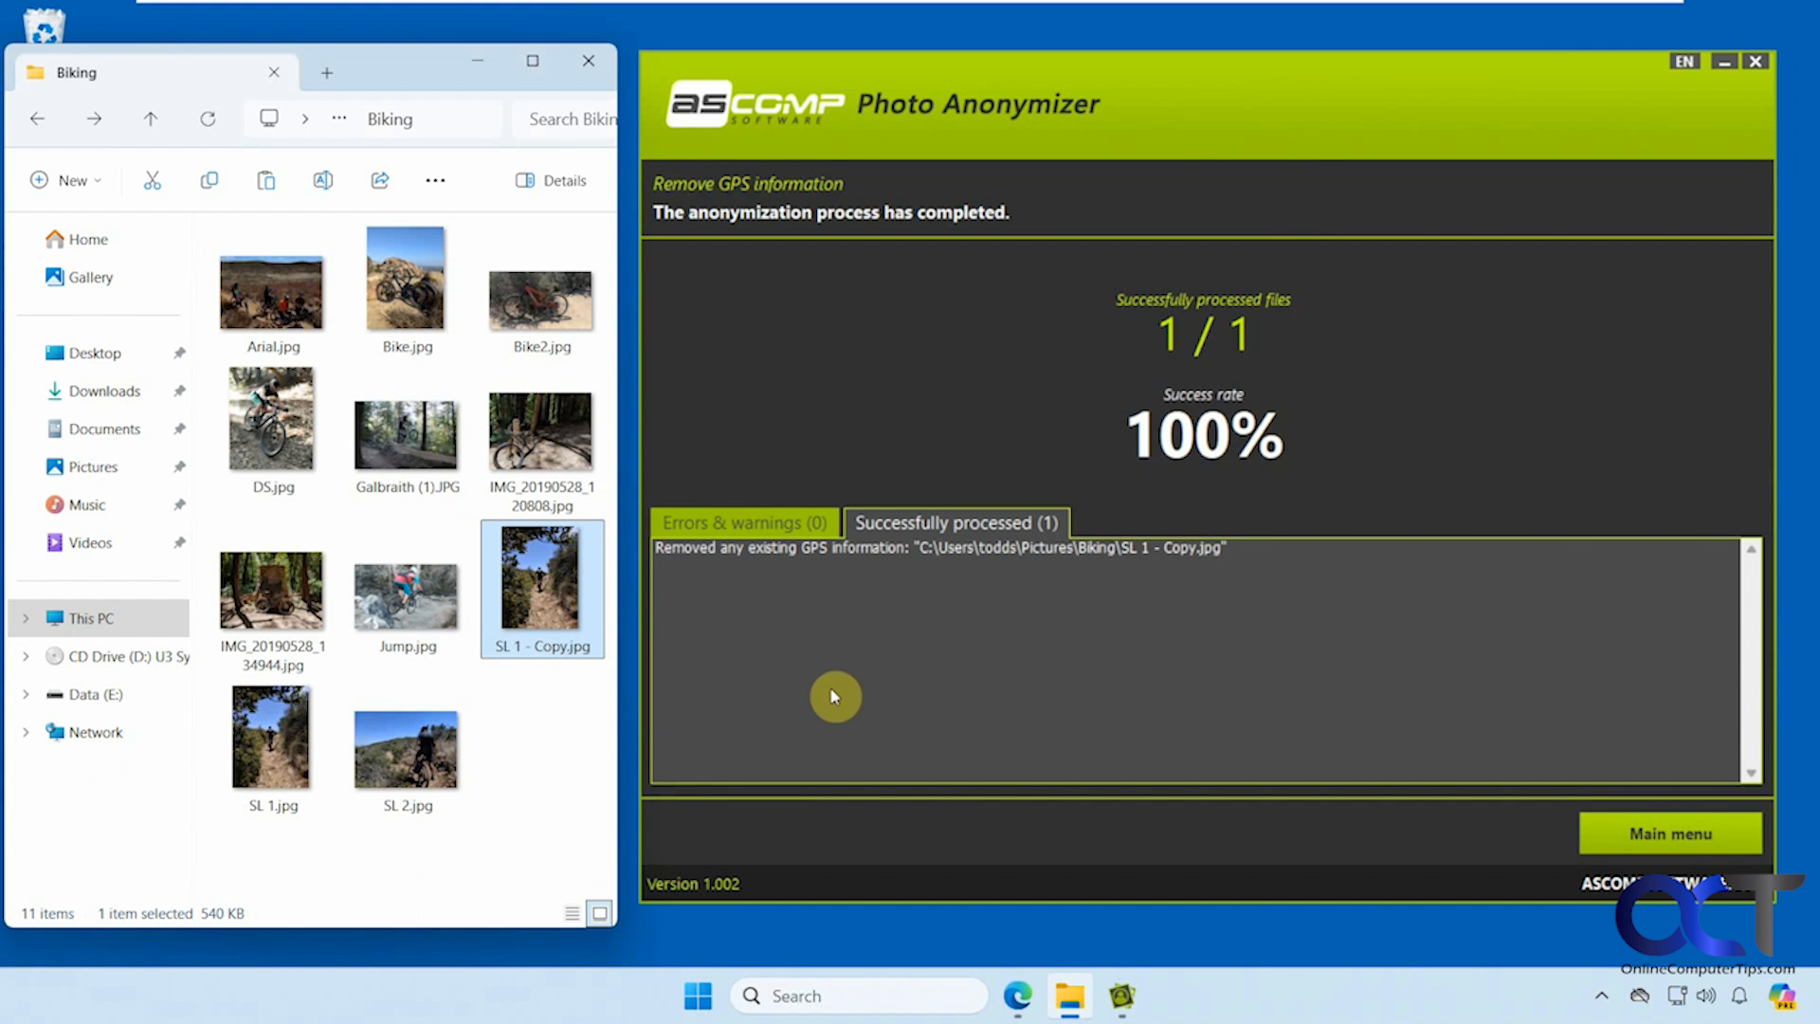
left_click(1670, 833)
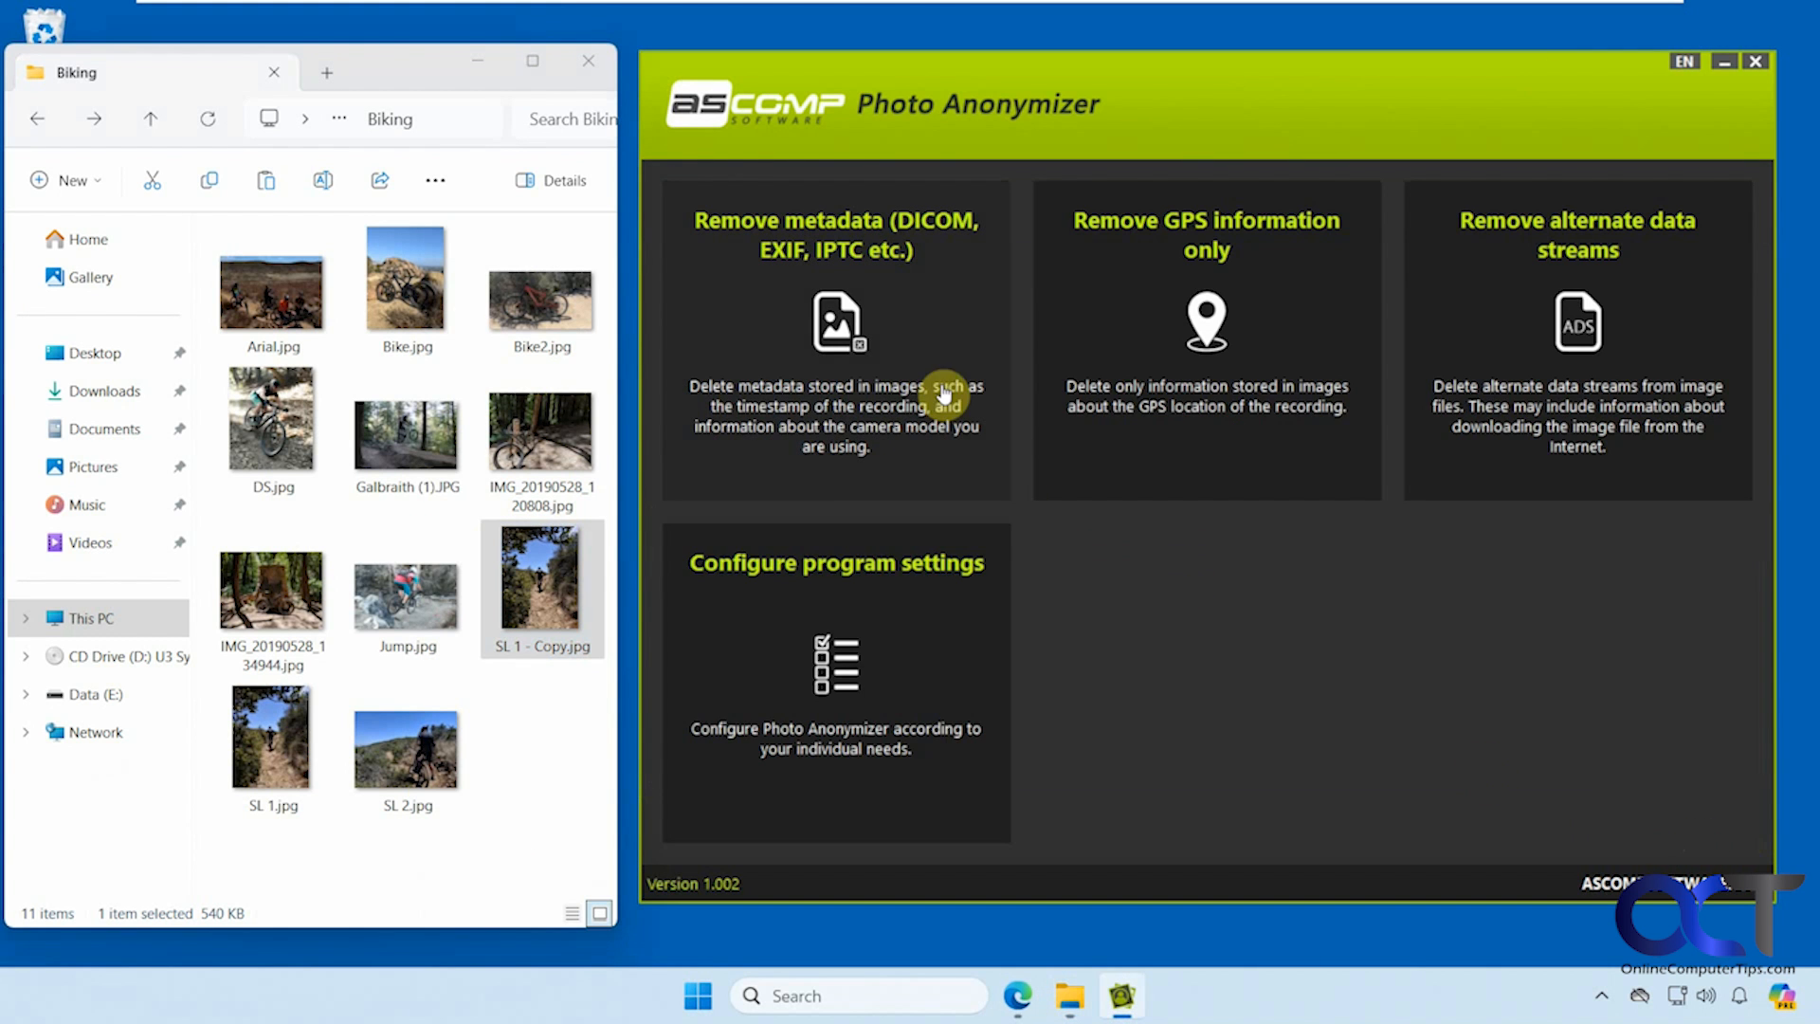
mouse_move(890, 337)
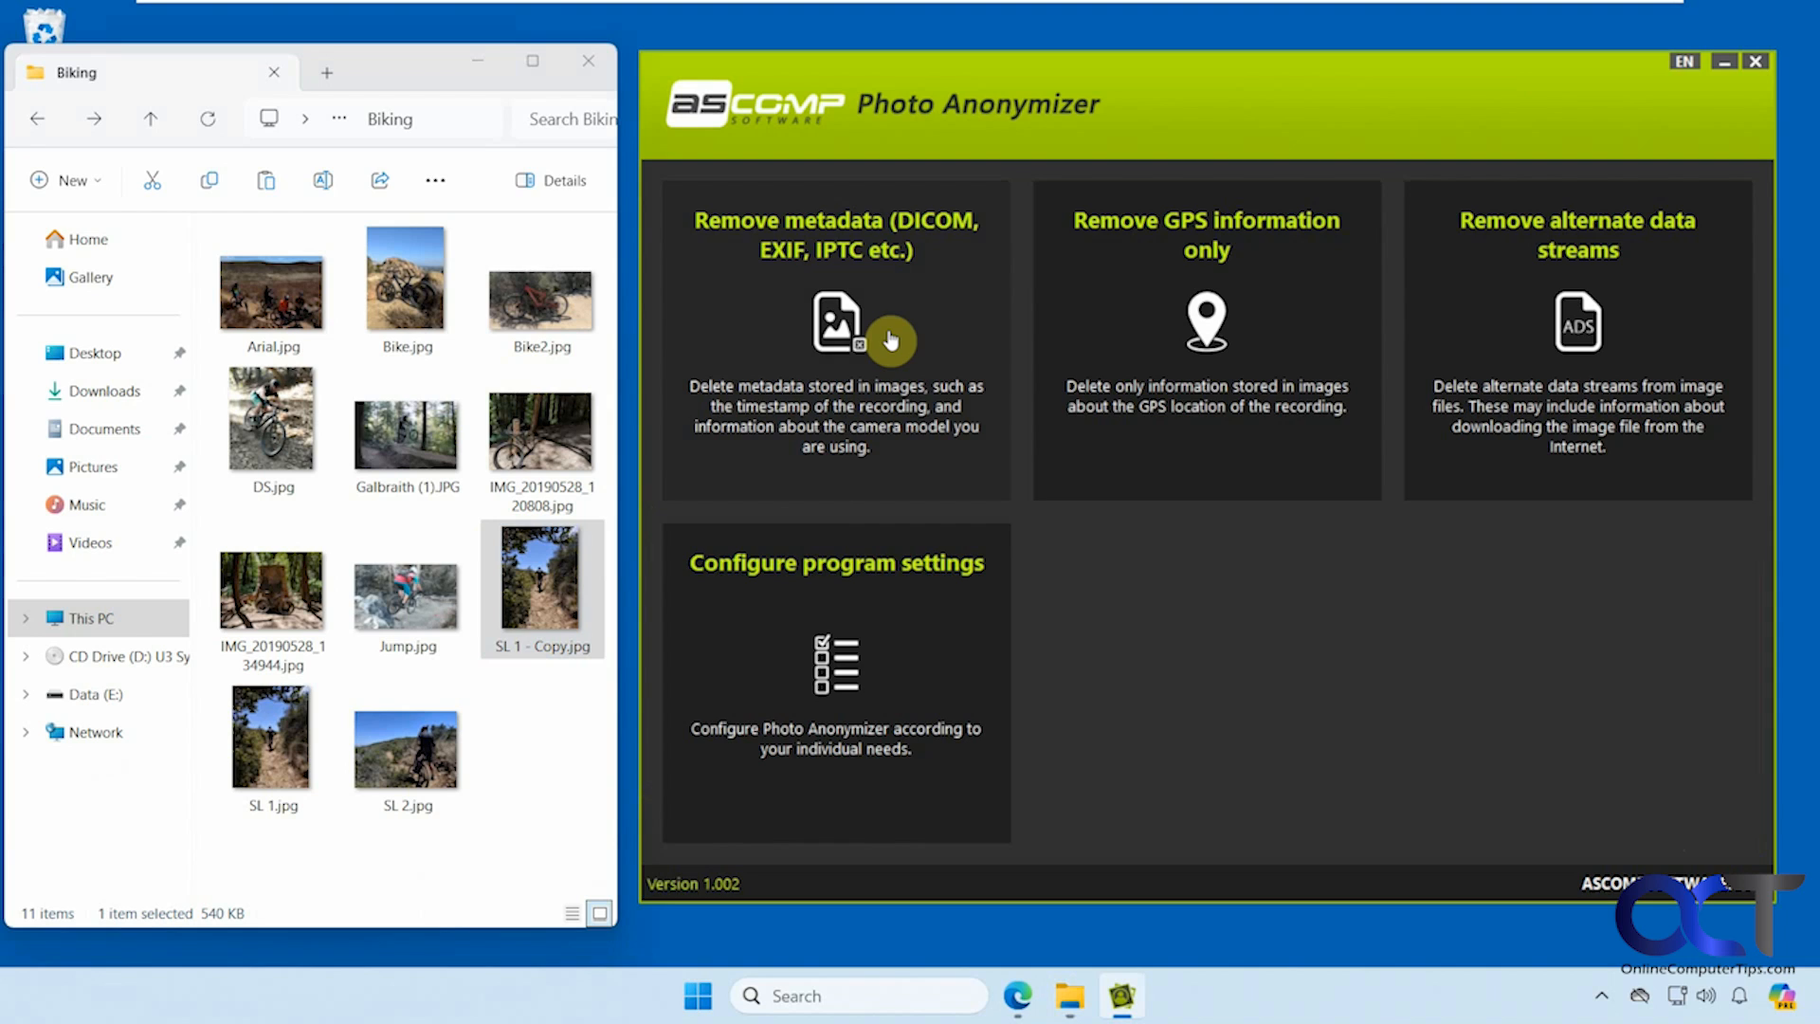
mouse_move(1576, 446)
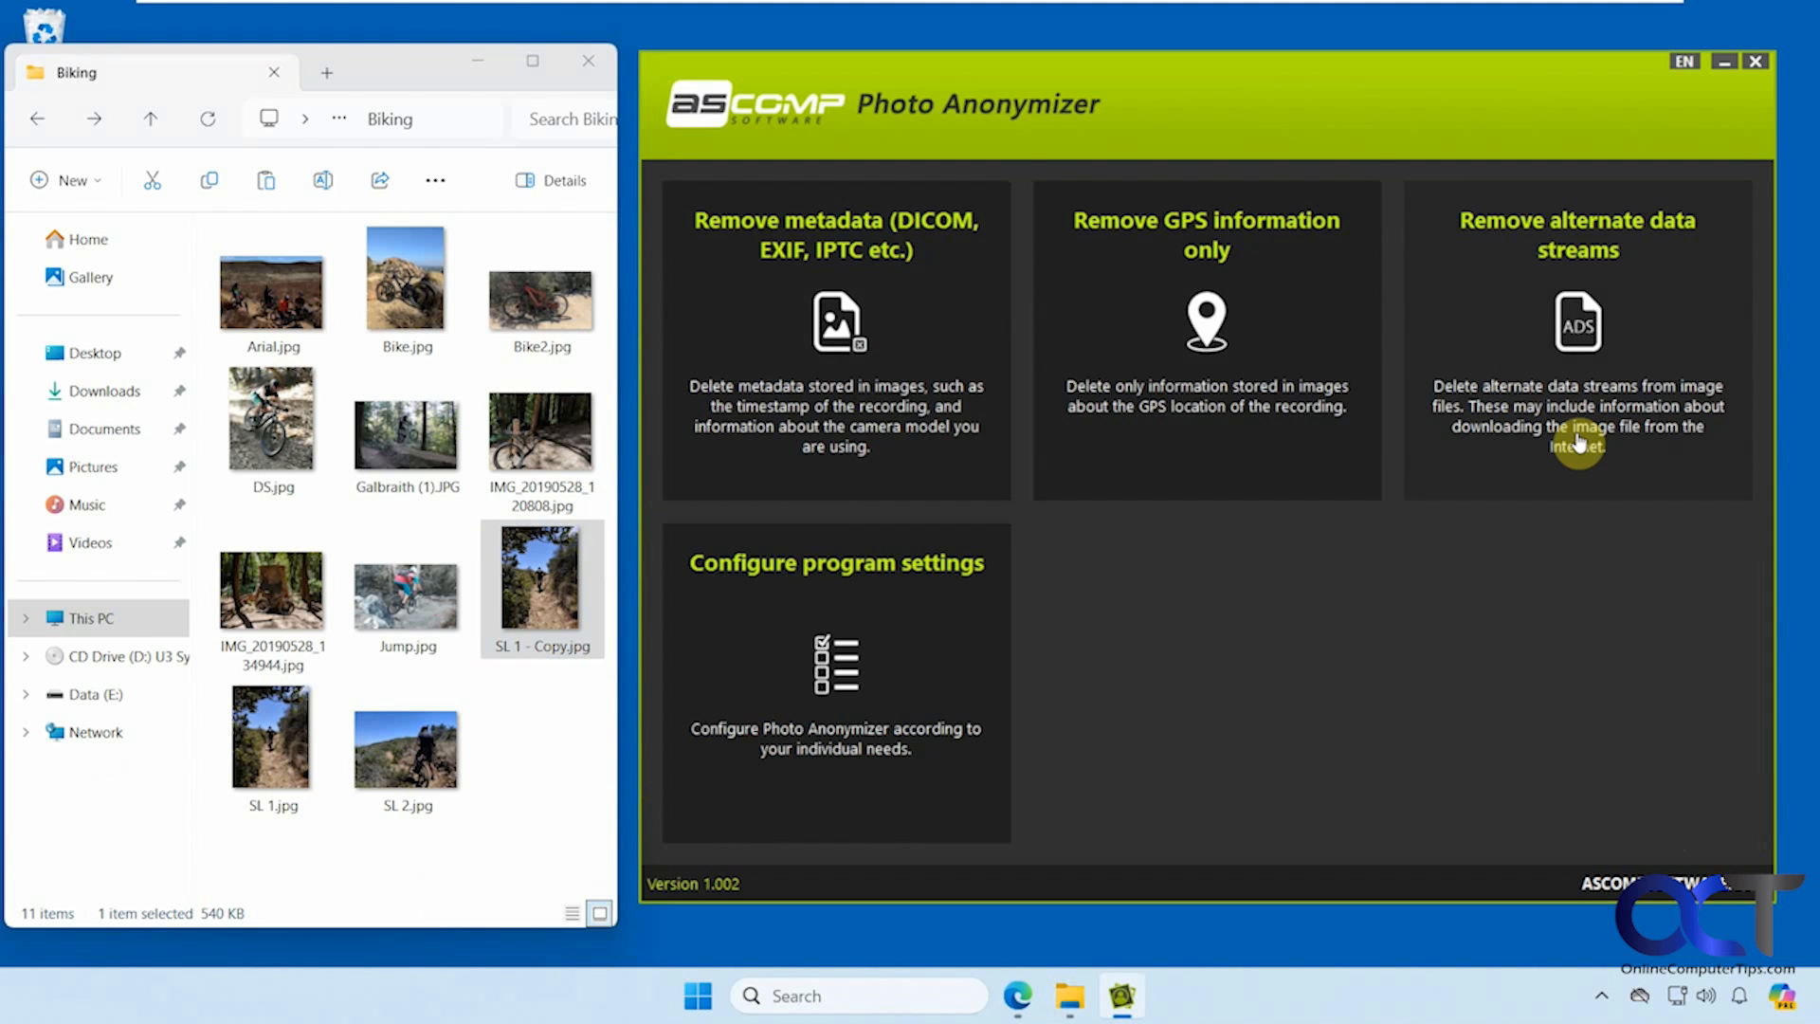
mouse_move(1591, 451)
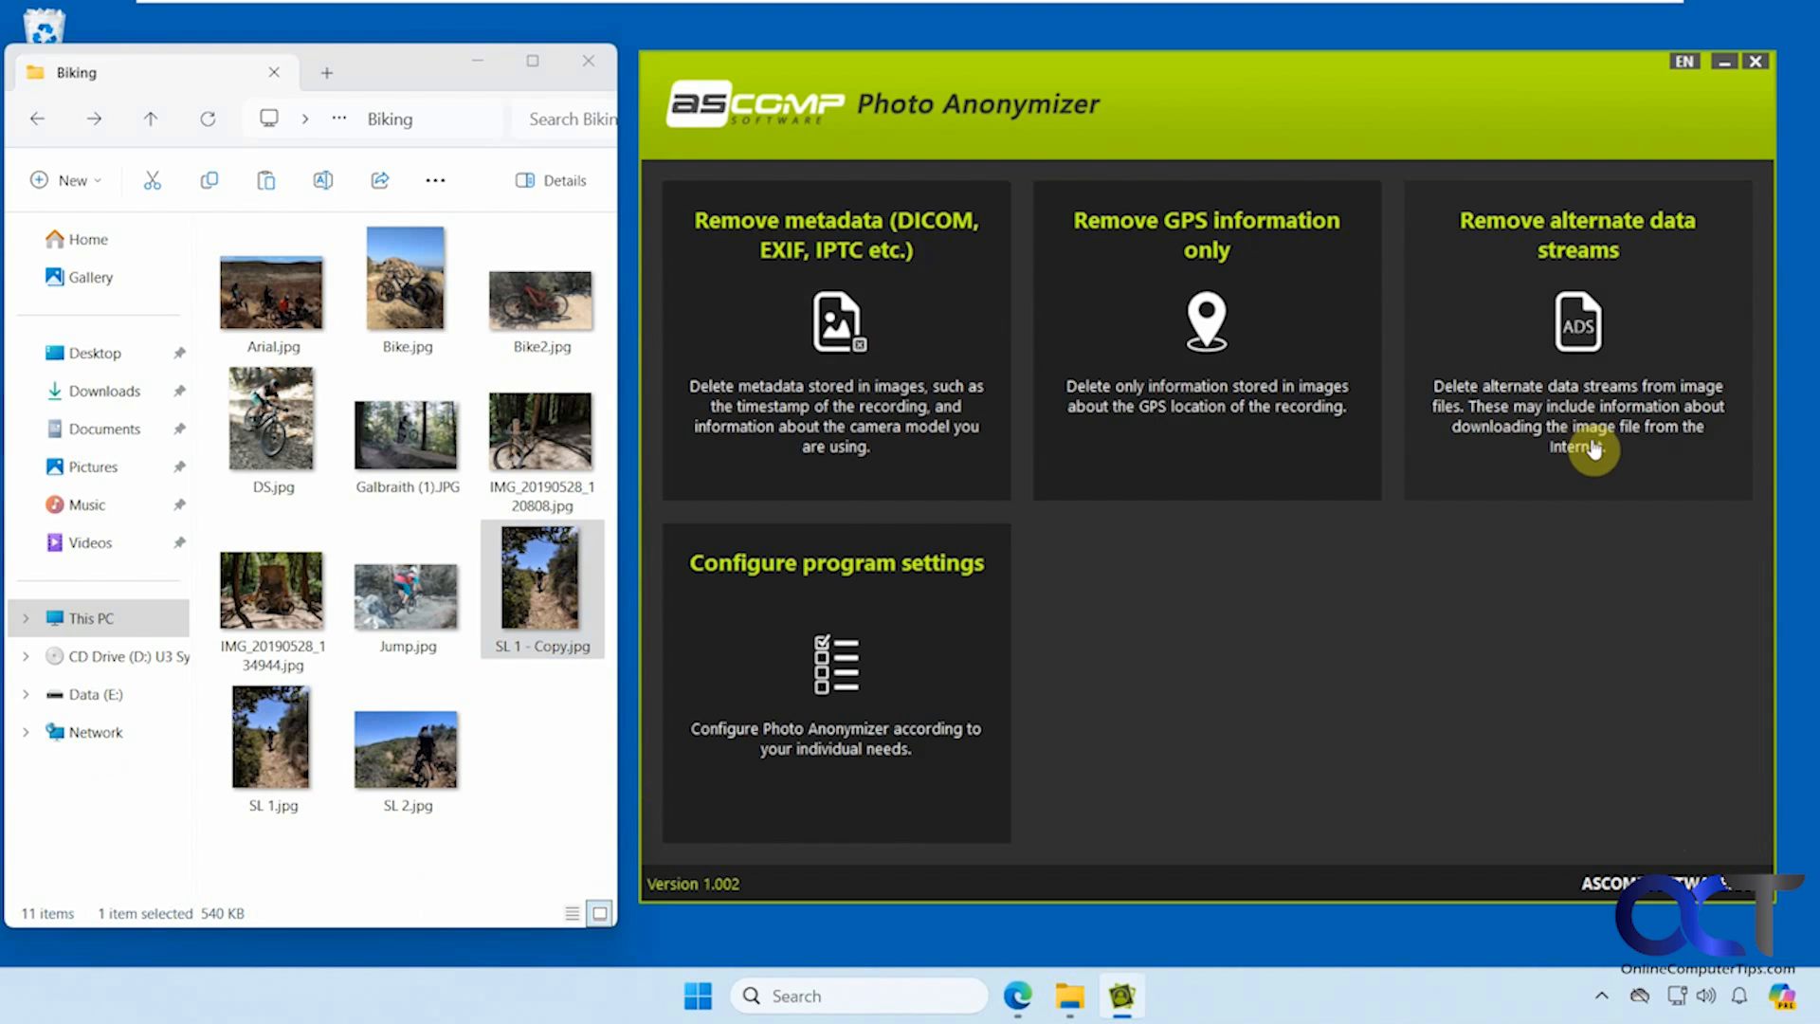
mouse_move(916, 360)
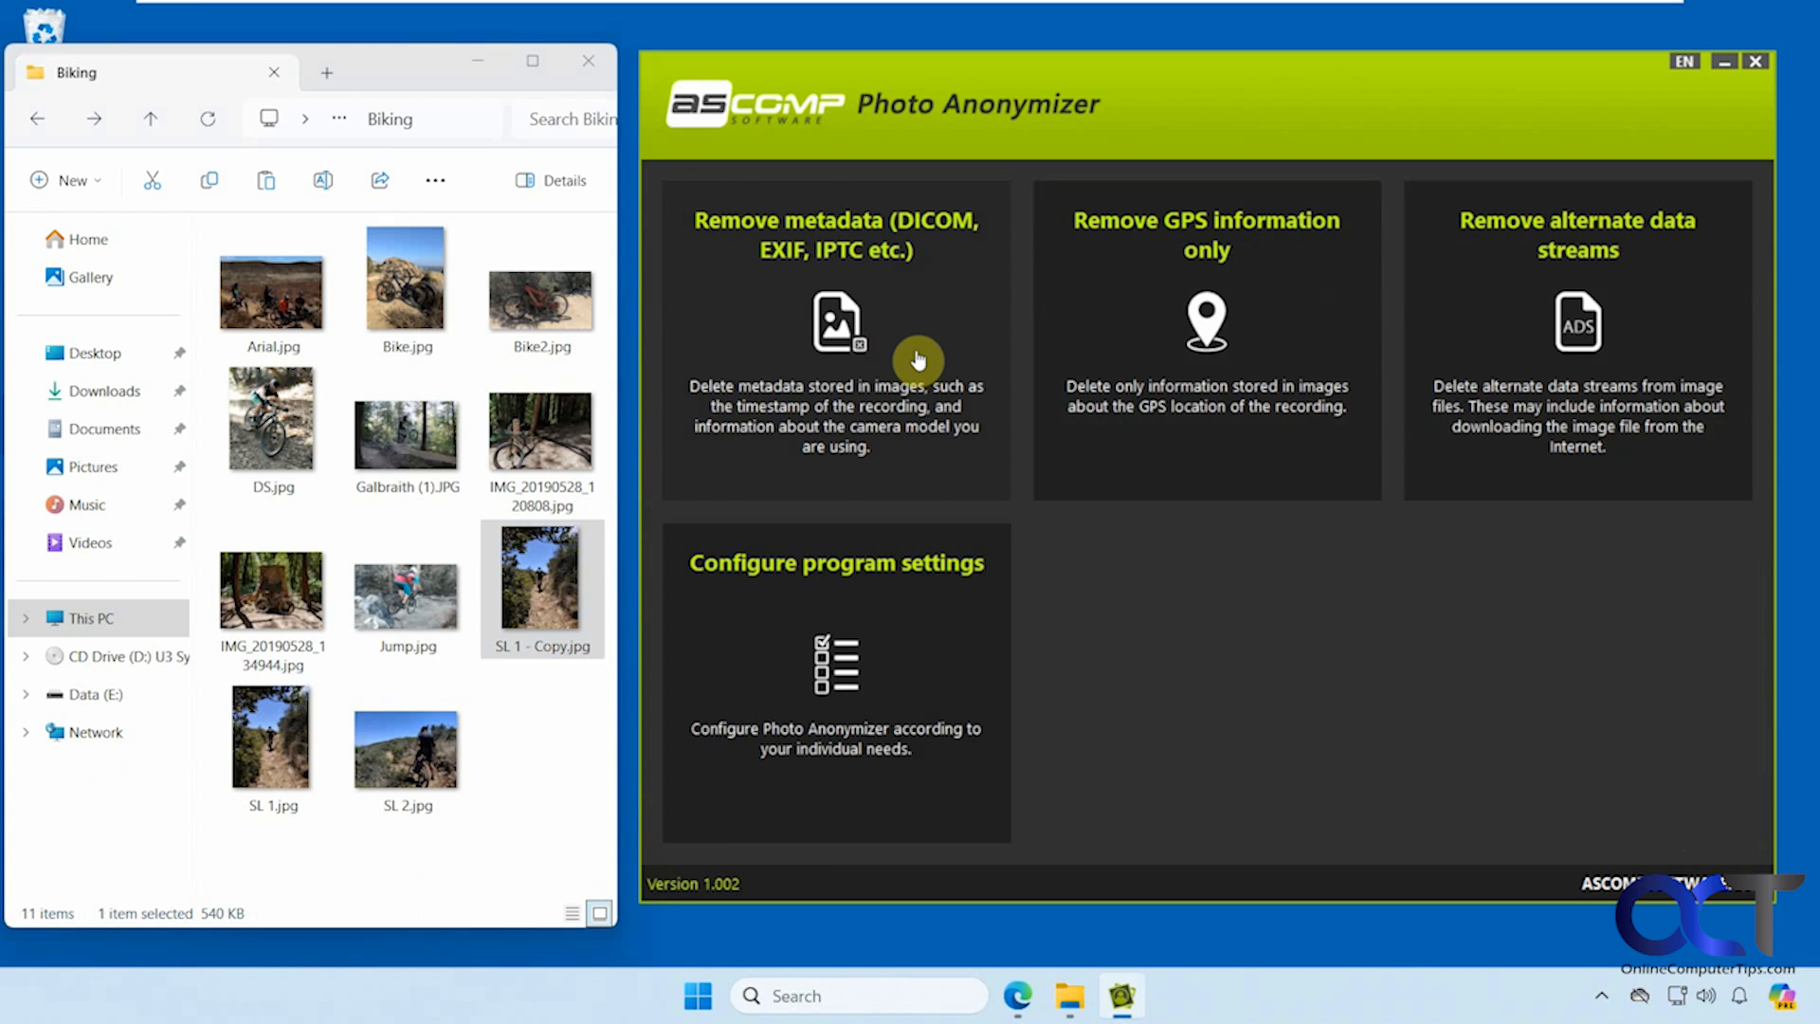
left_click(835, 336)
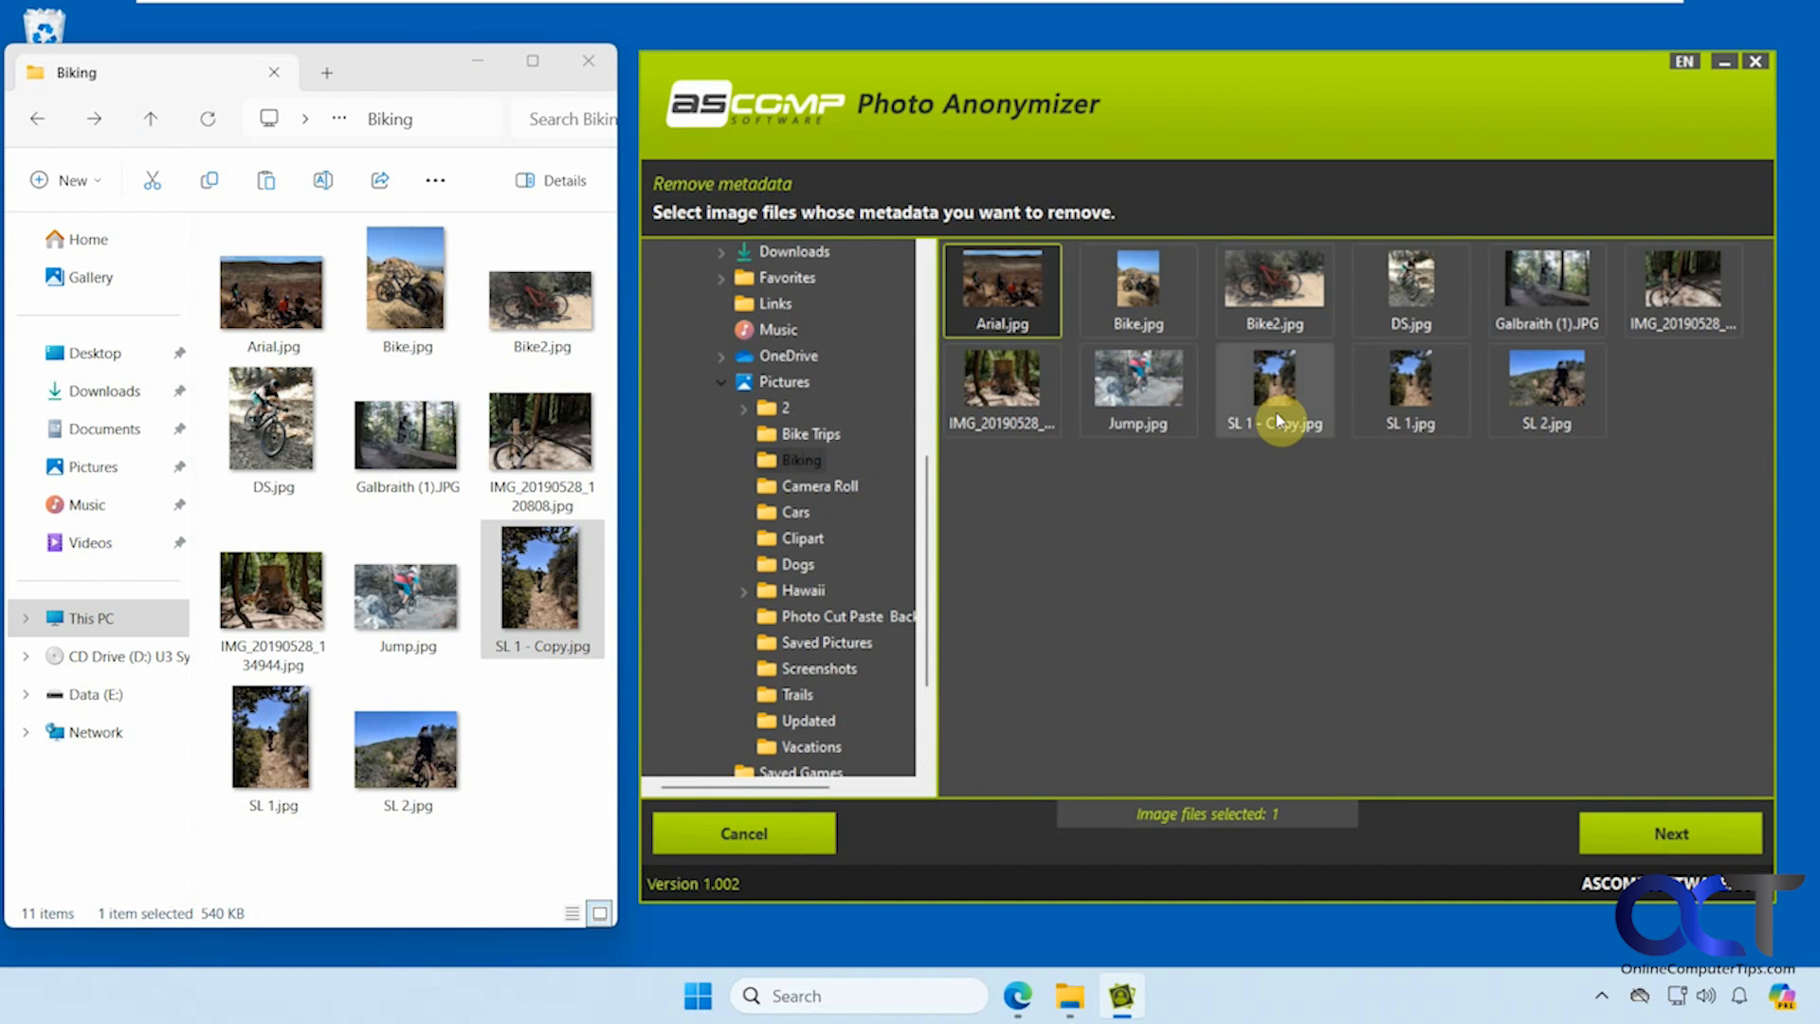
- Strip all EXIF, DICOM, IPTC and XMP metadata from SL 1 - Copy.jpg
left_click(1670, 834)
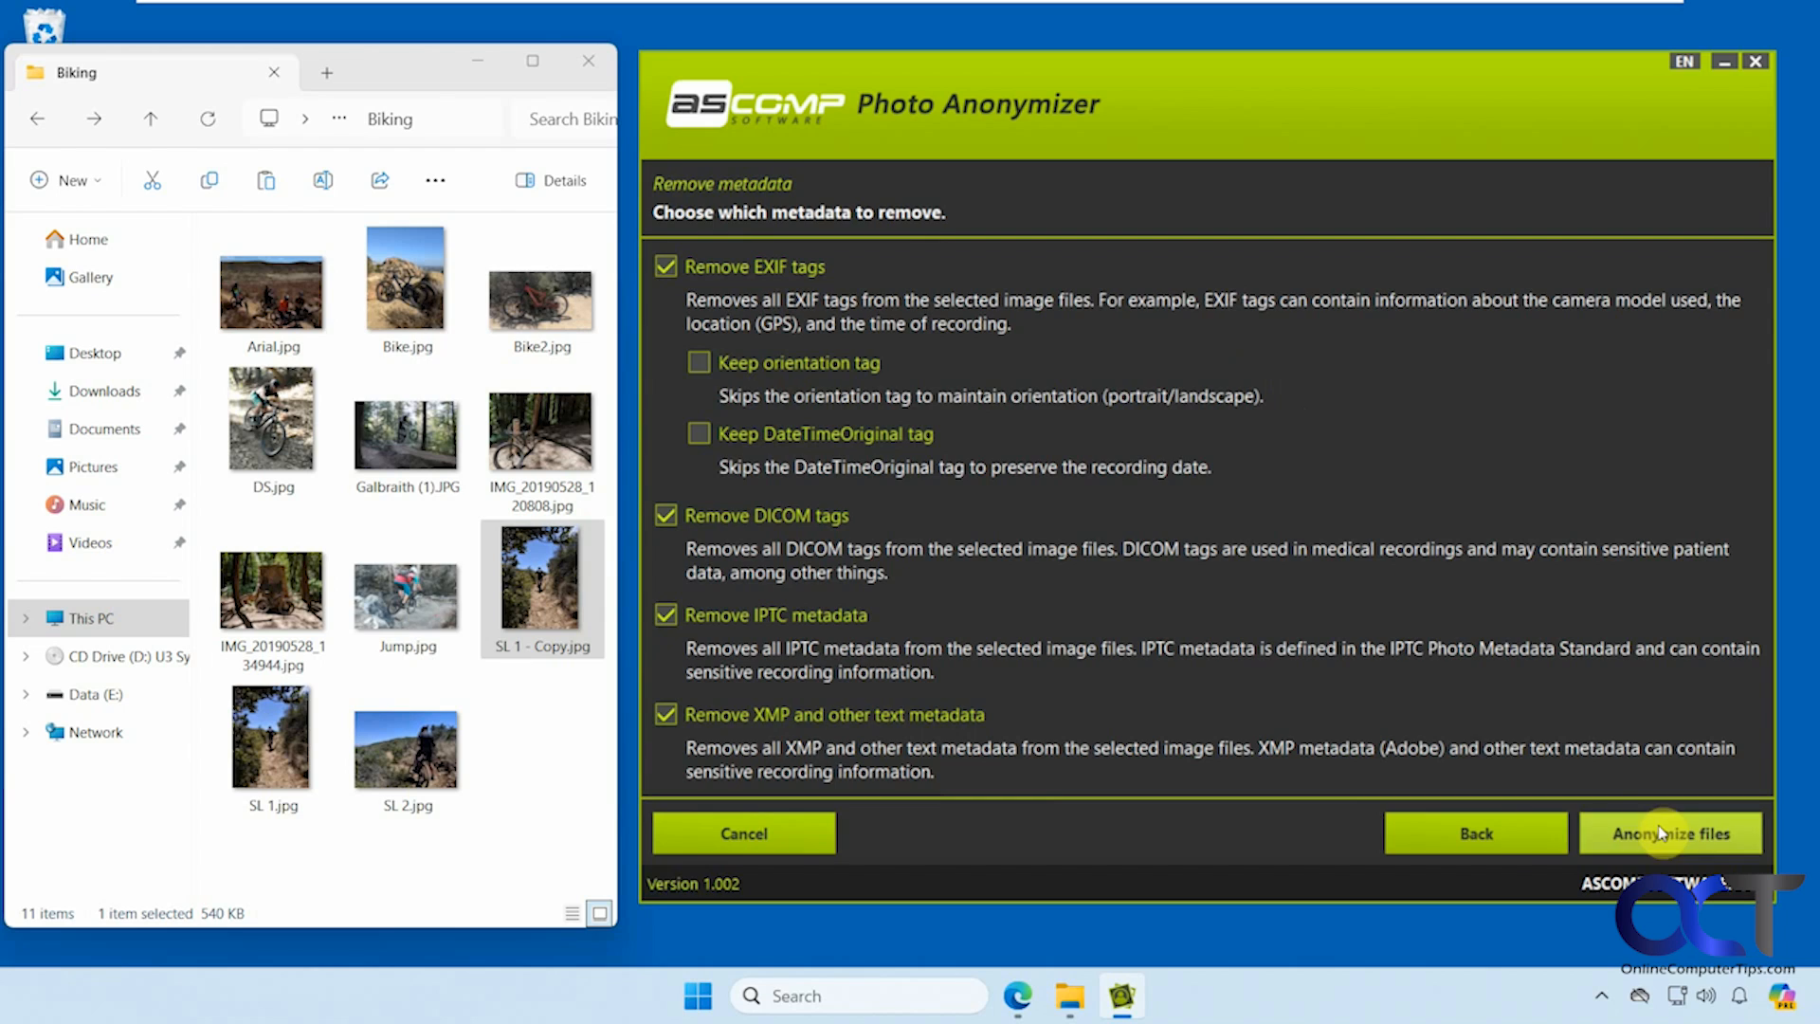
mouse_move(1008, 440)
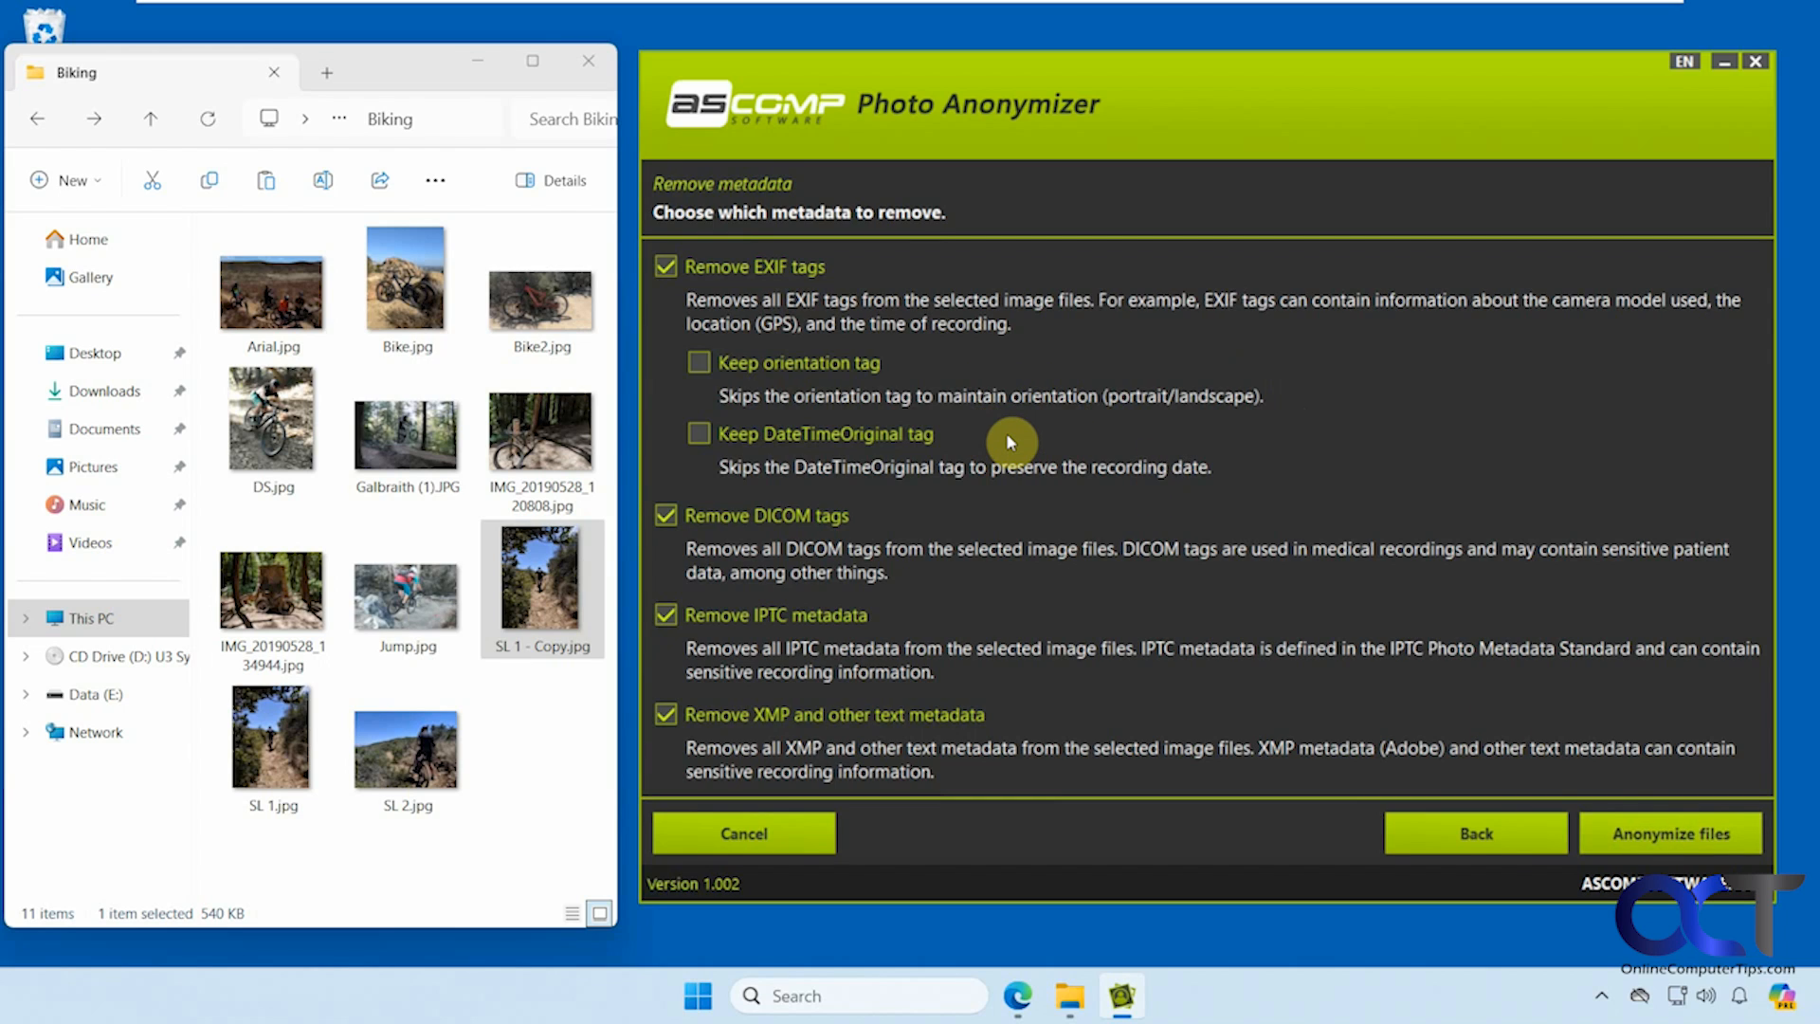
mouse_move(981, 430)
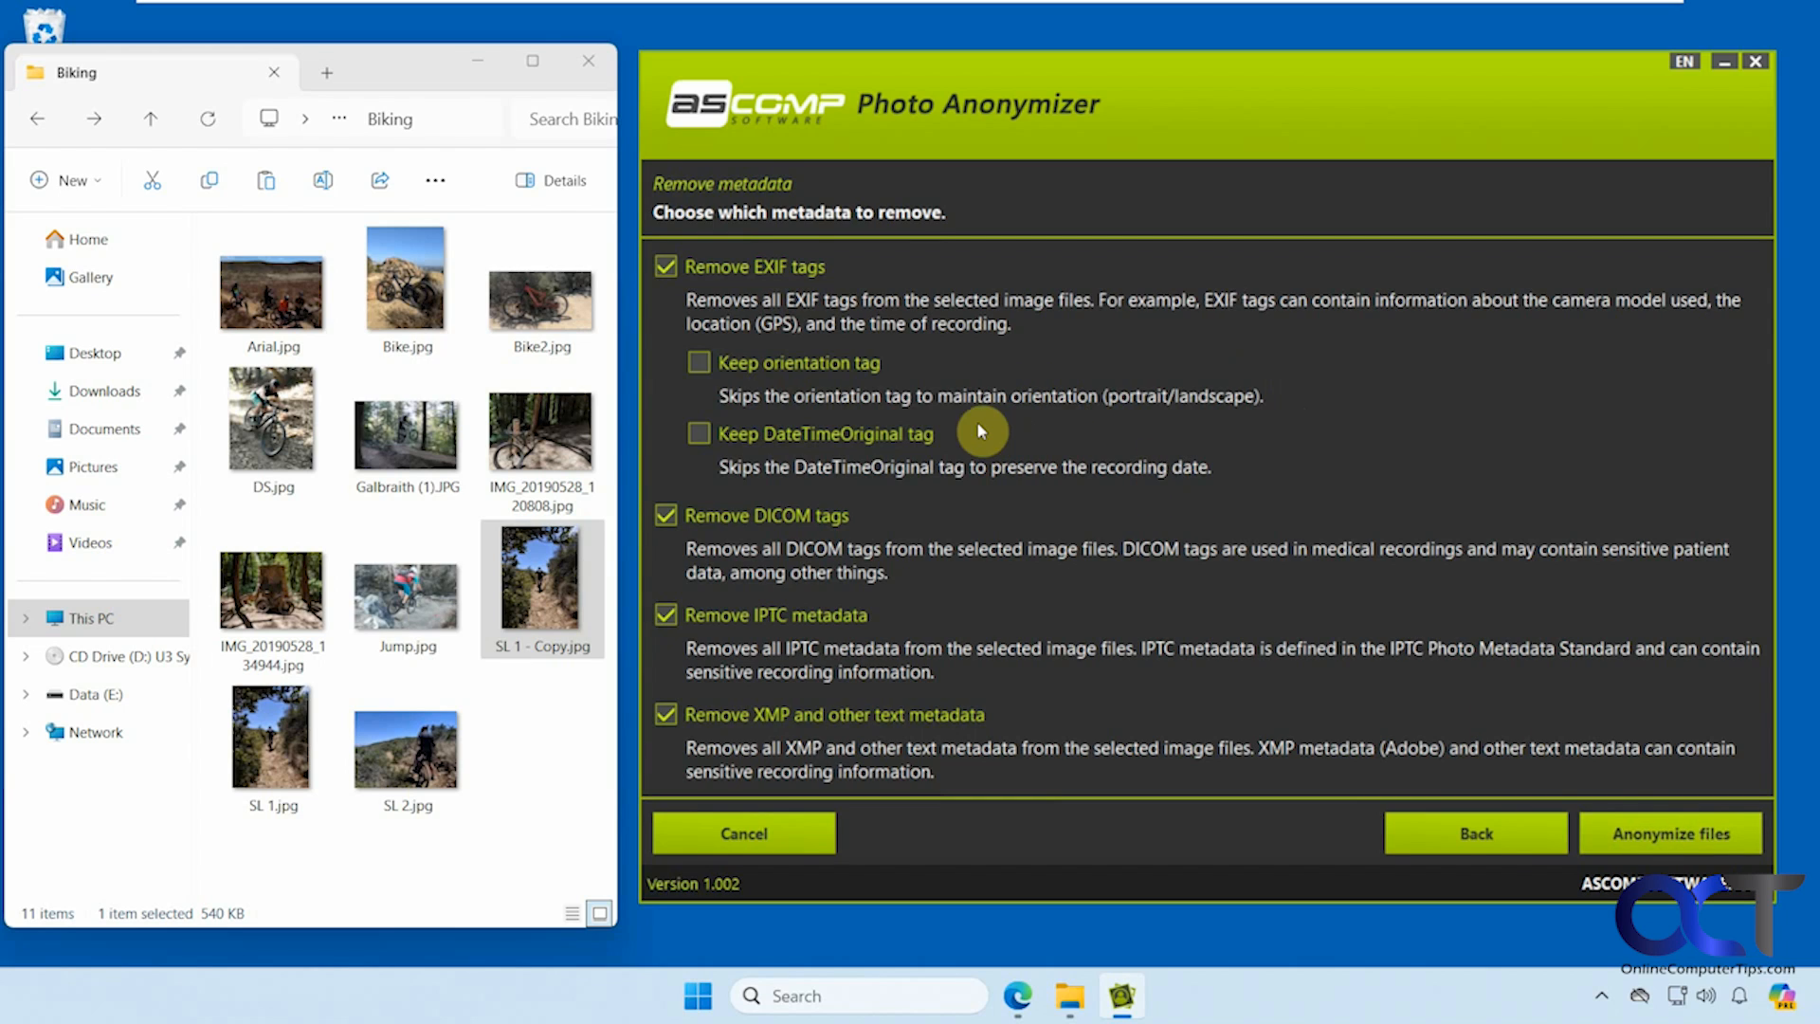
mouse_move(1494, 667)
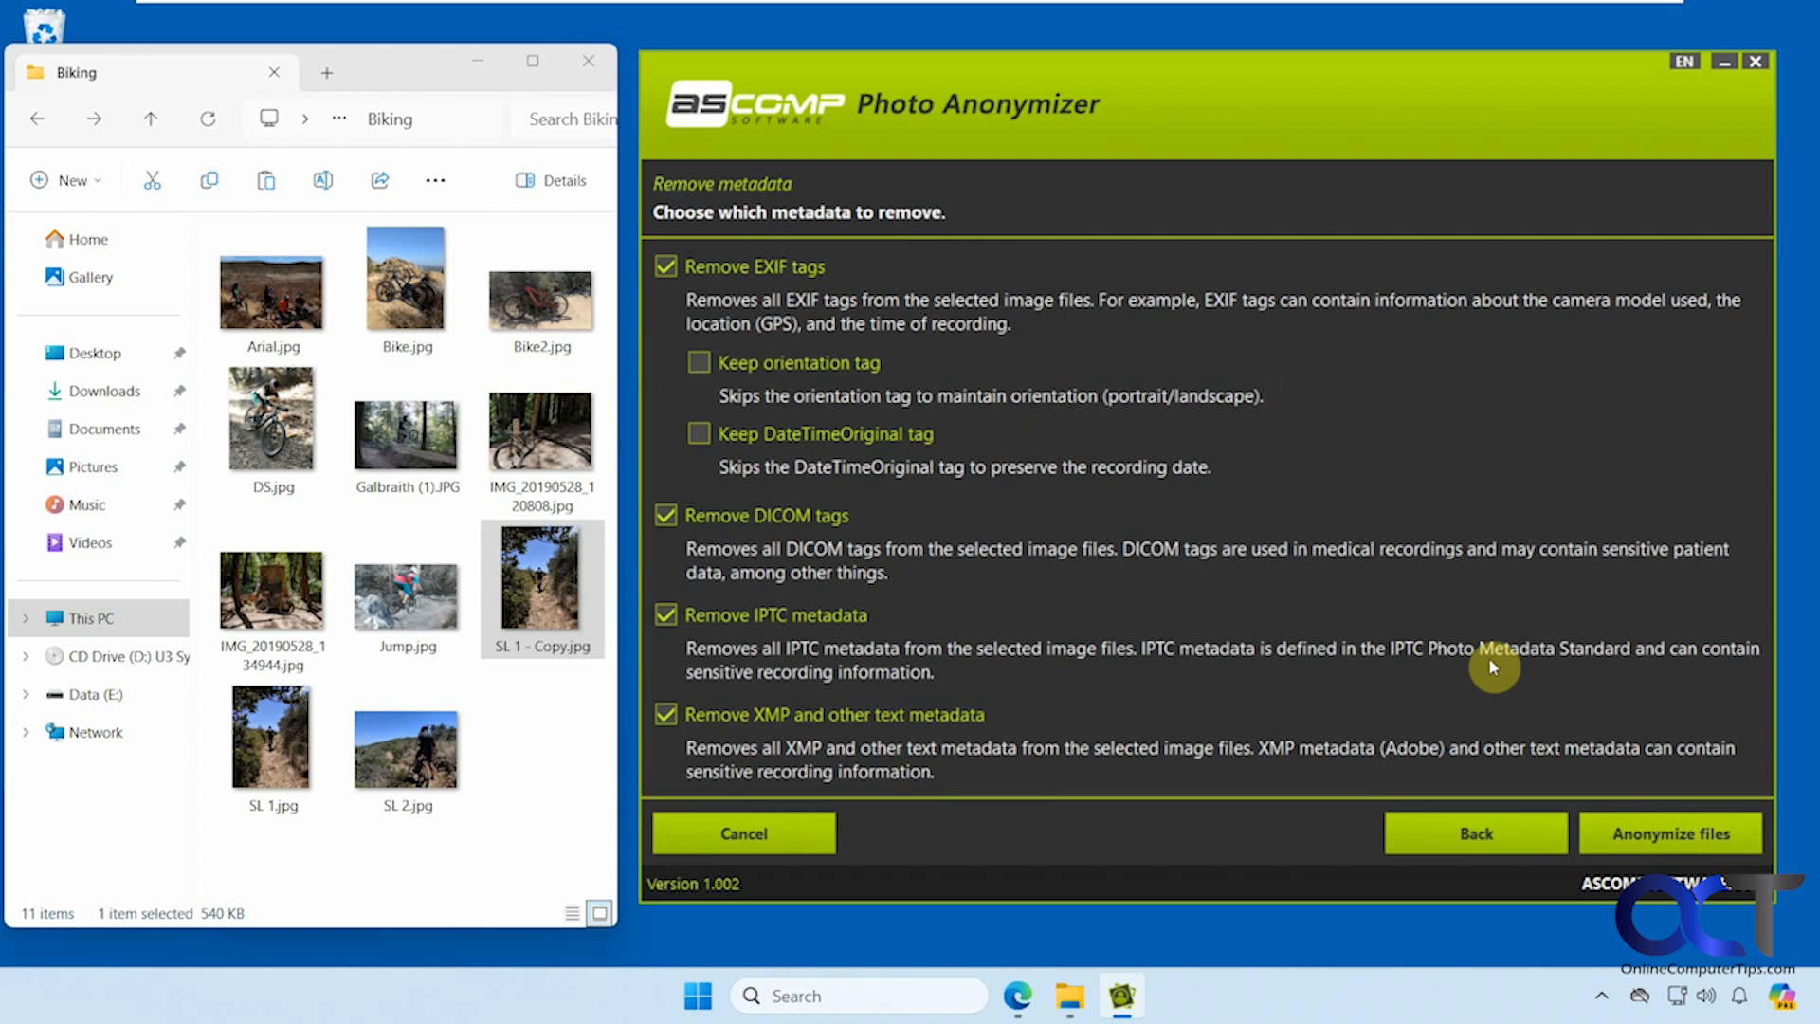
left_click(1670, 833)
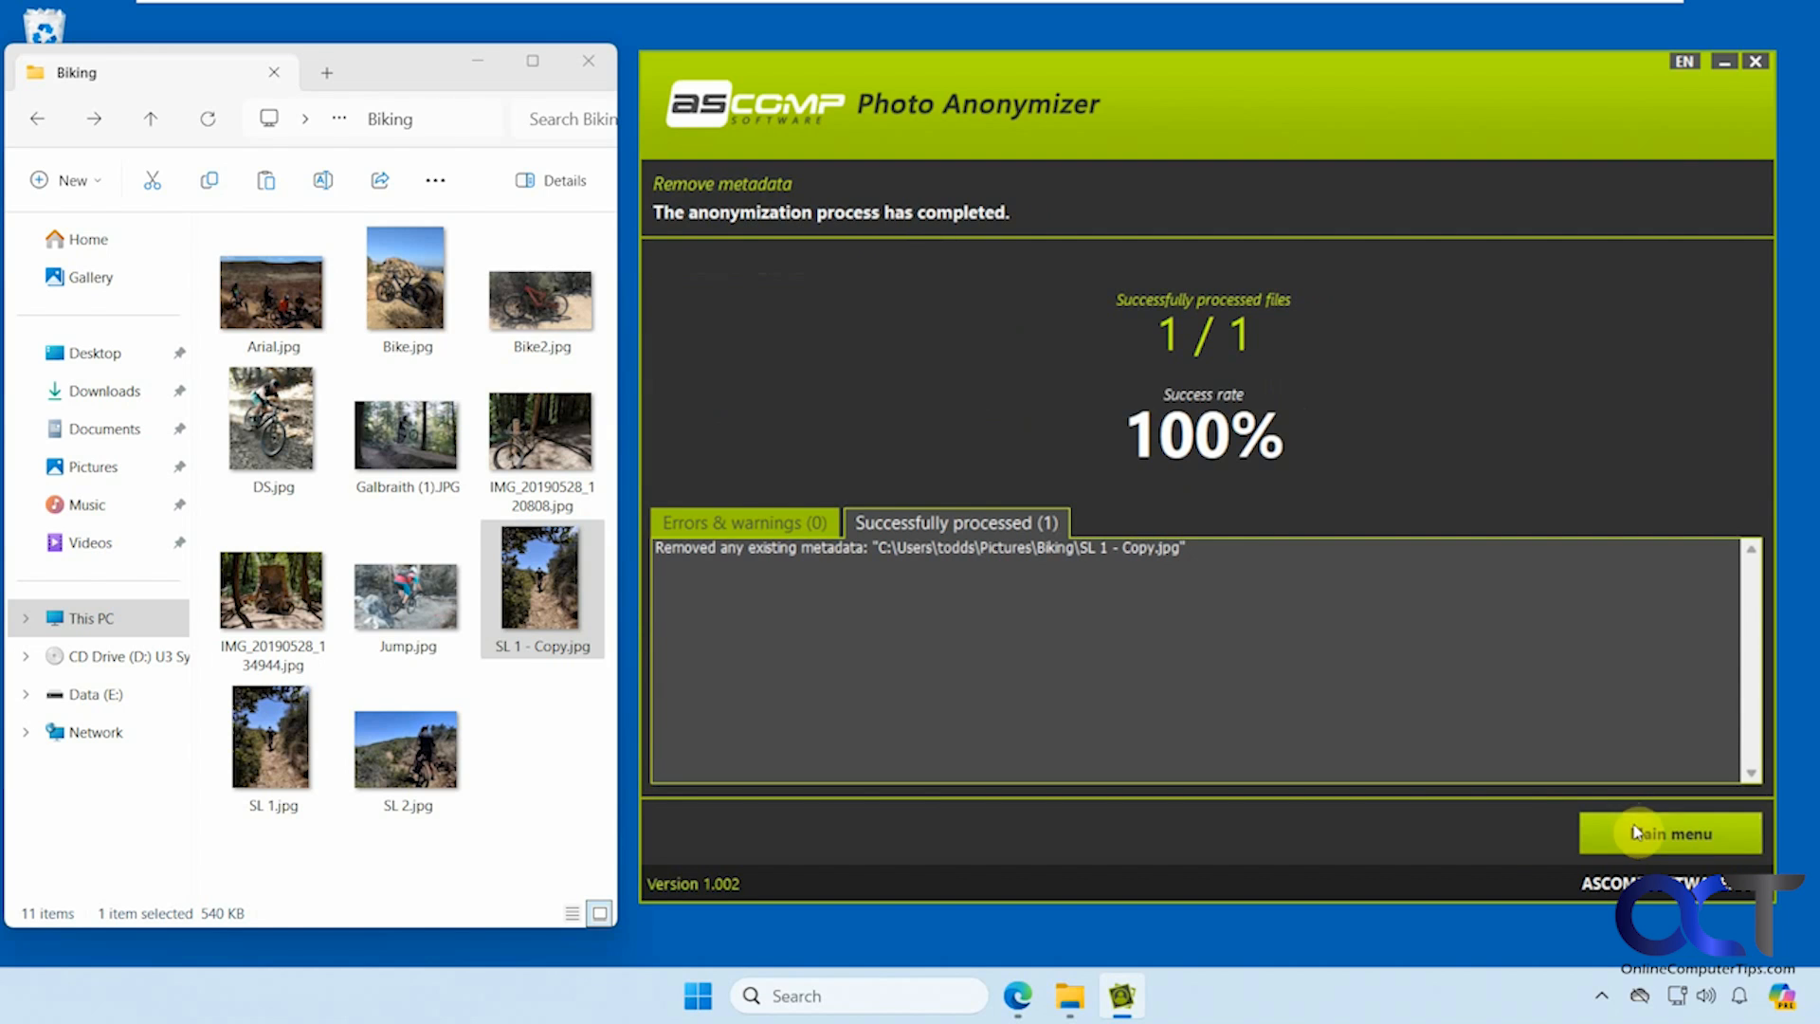
left_click(407, 743)
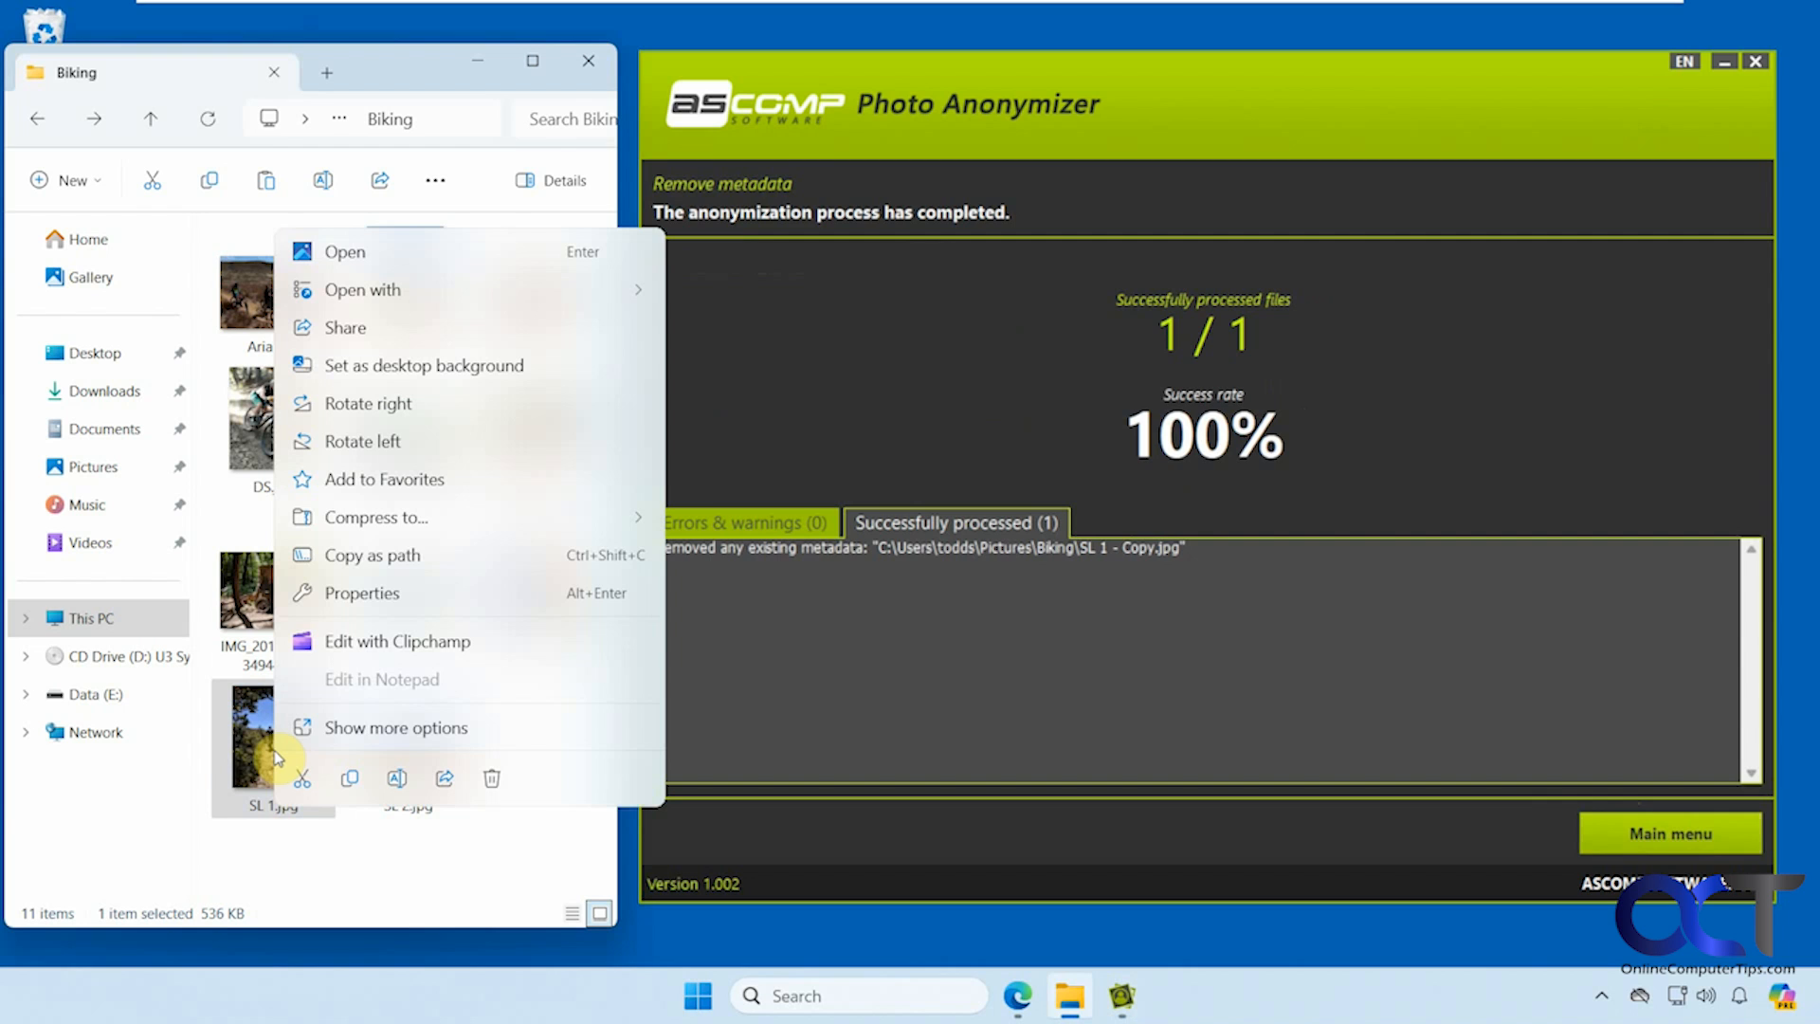
- Show the original SL 1.jpg's Details tab with title, tags, author and date taken
left_click(362, 592)
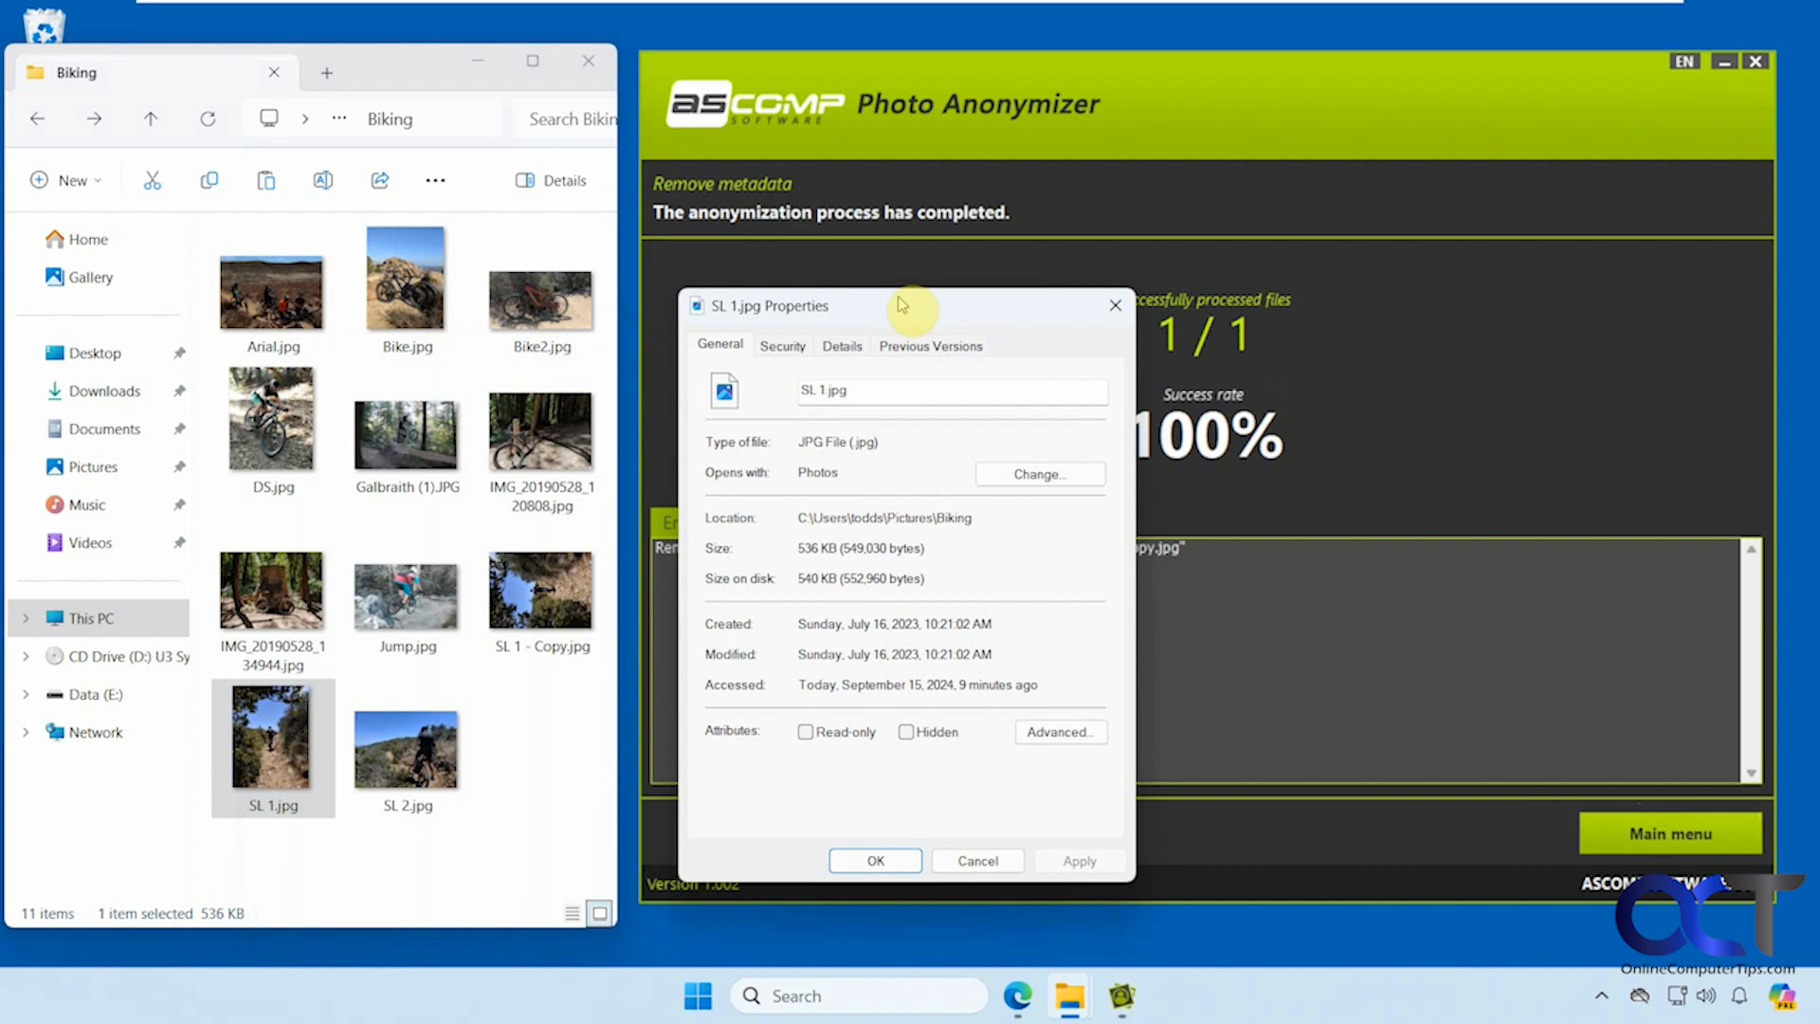
left_click(841, 345)
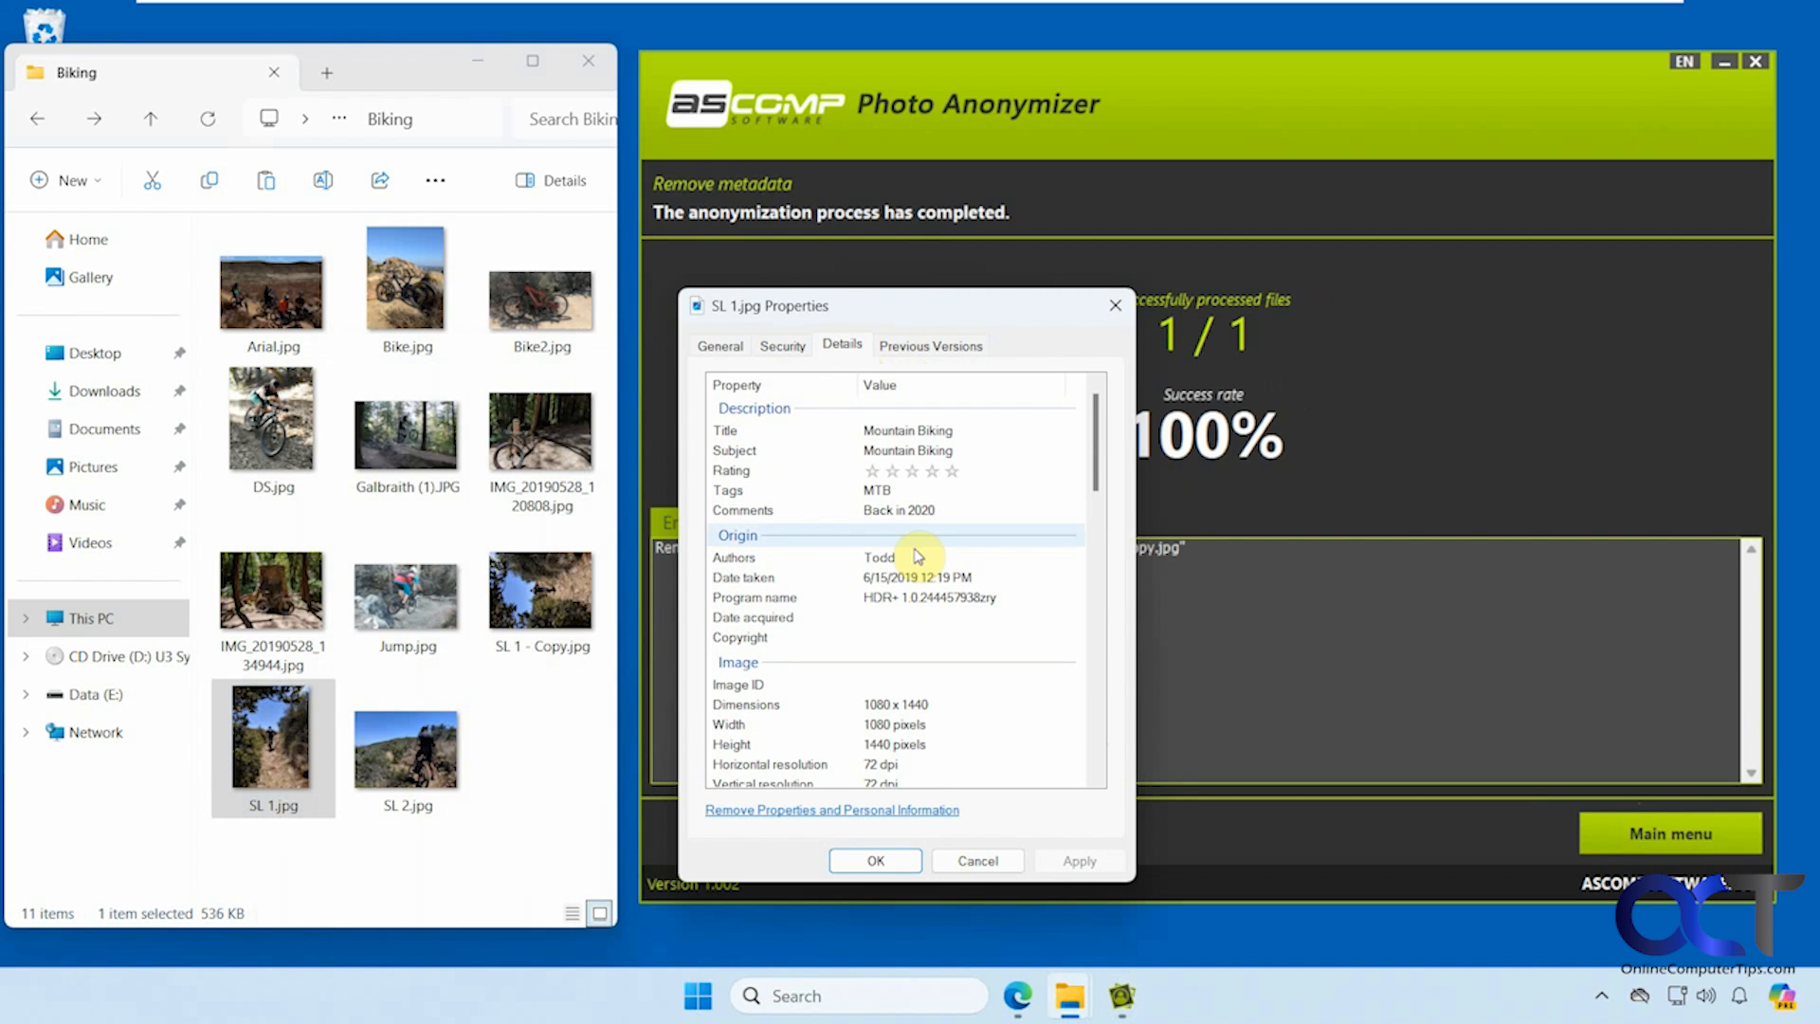
right_click(539, 592)
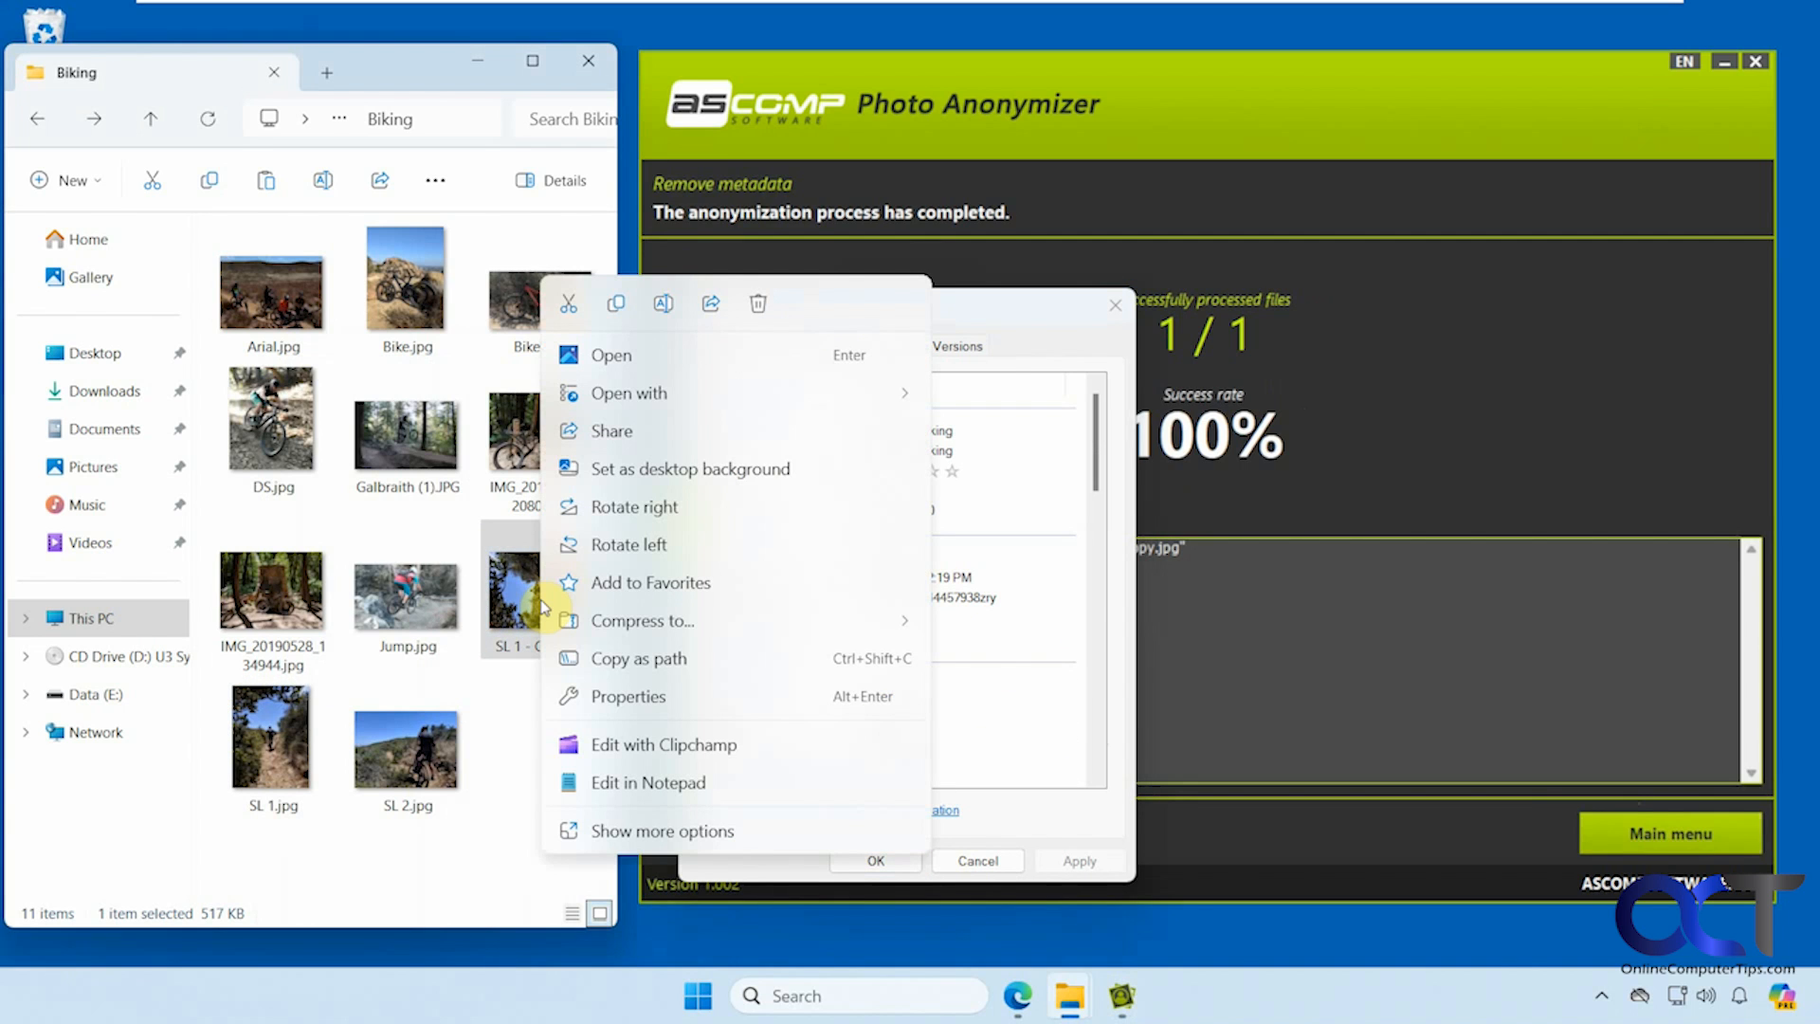
- Open SL 1 - Copy.jpg's Details and scroll to confirm empty title, camera and GPS fields
left_click(625, 697)
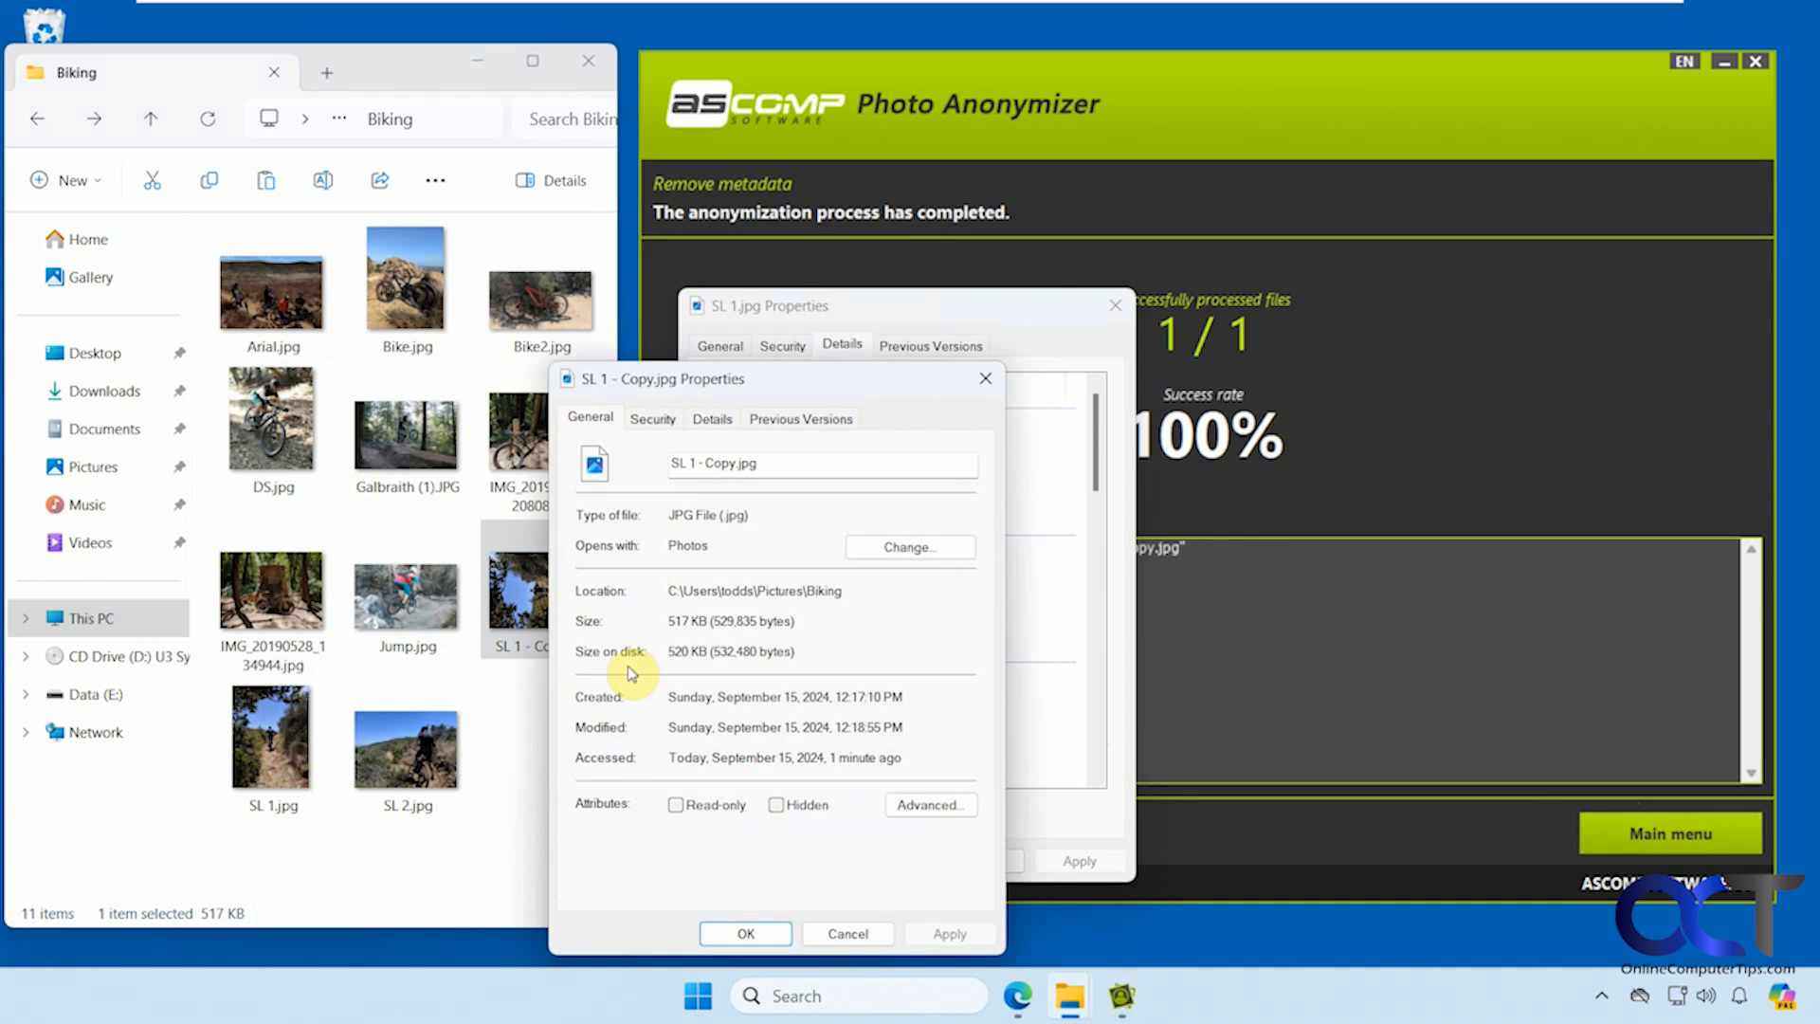
left_click(713, 418)
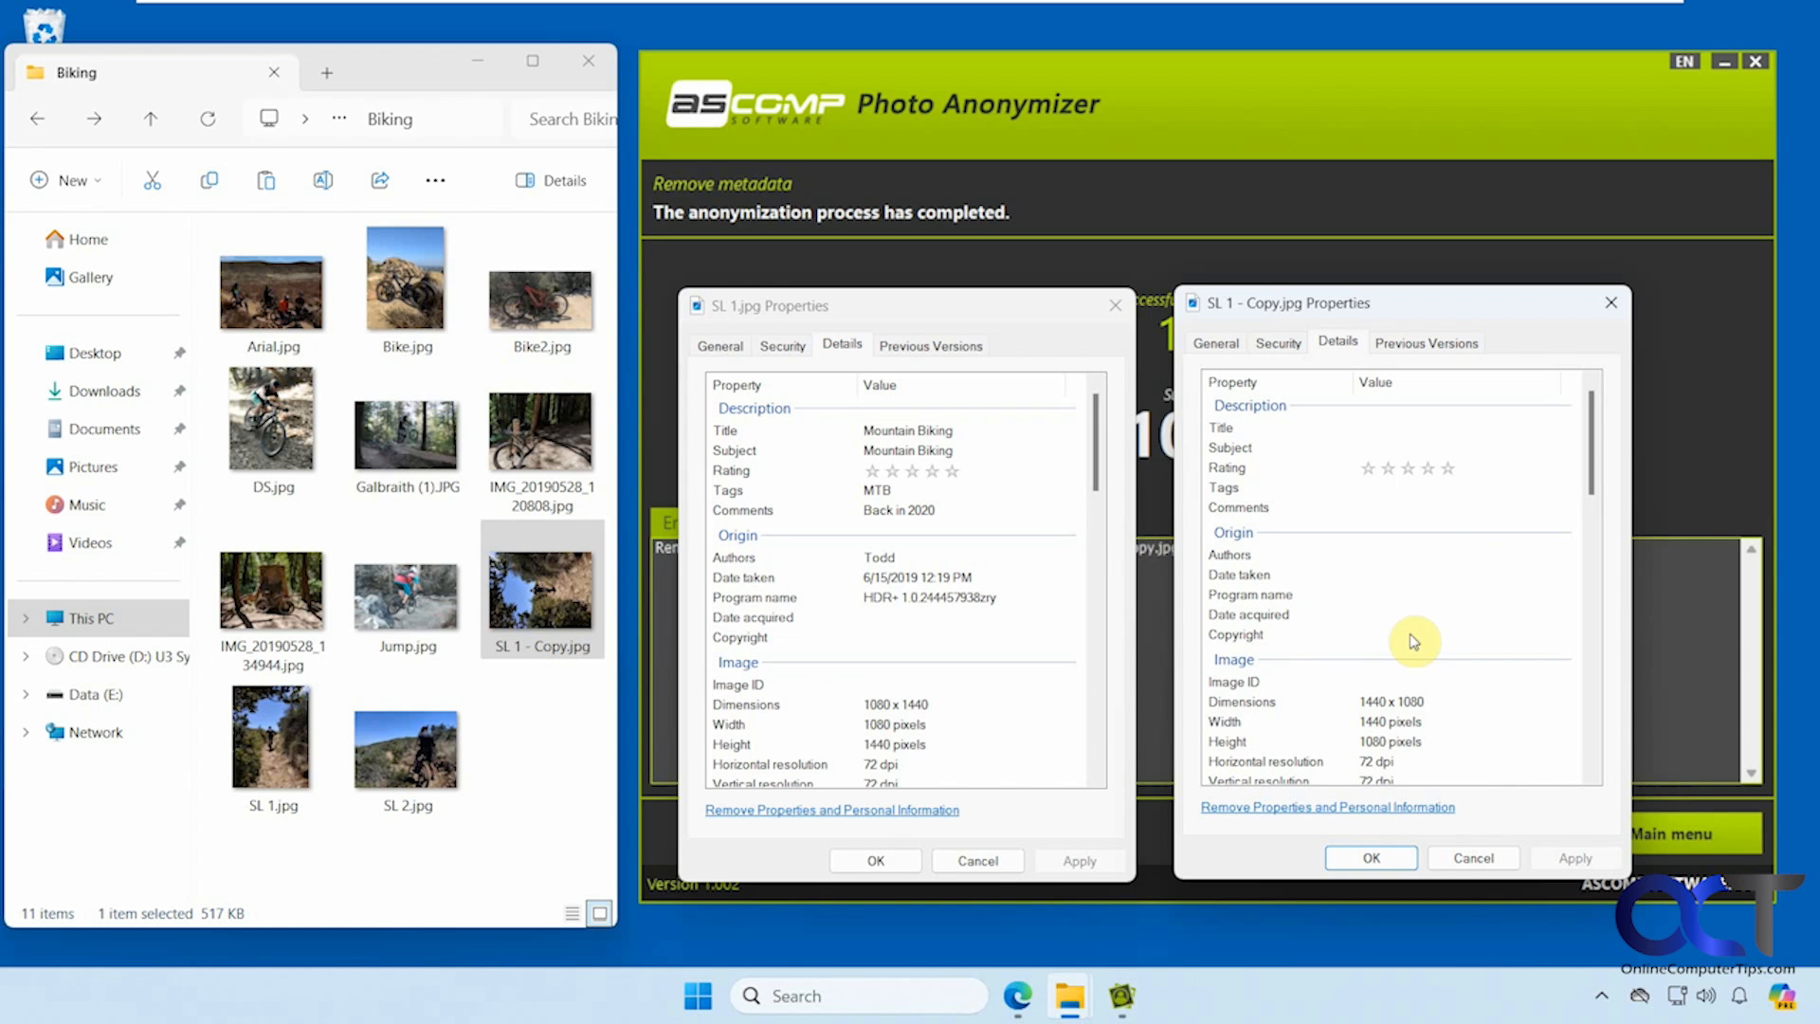
mouse_move(1387, 561)
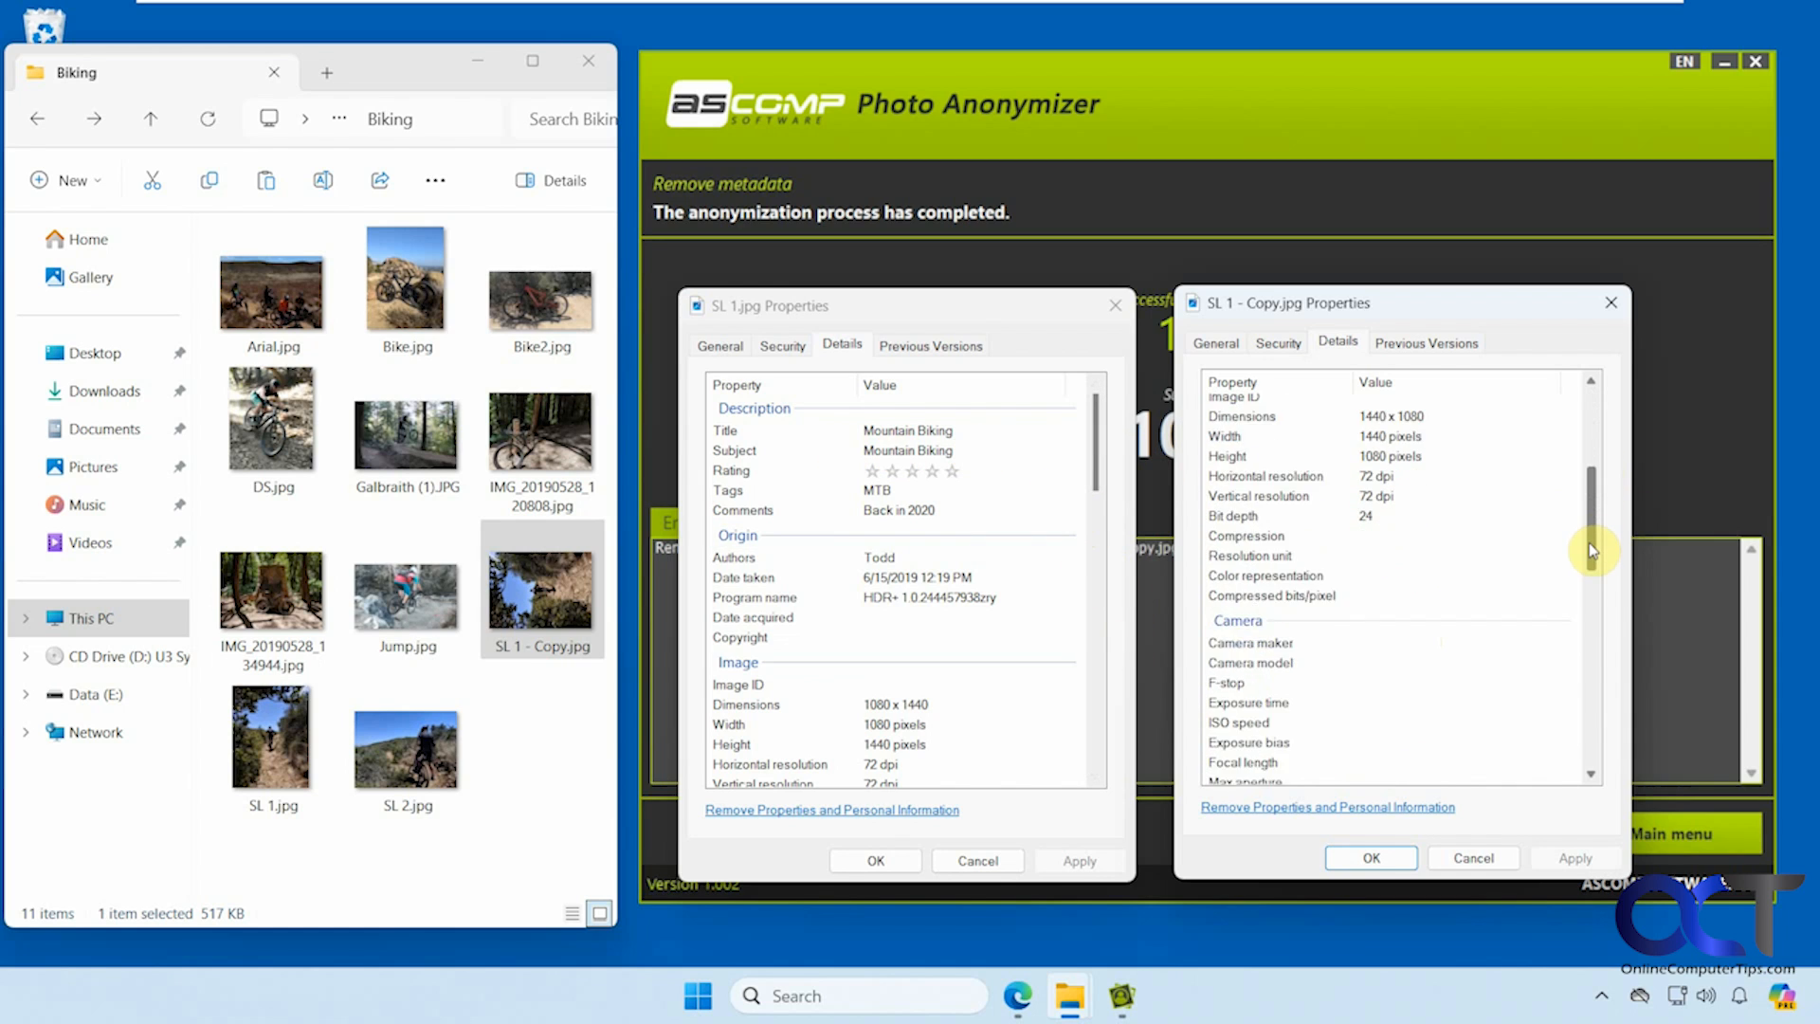
scroll("down", 3)
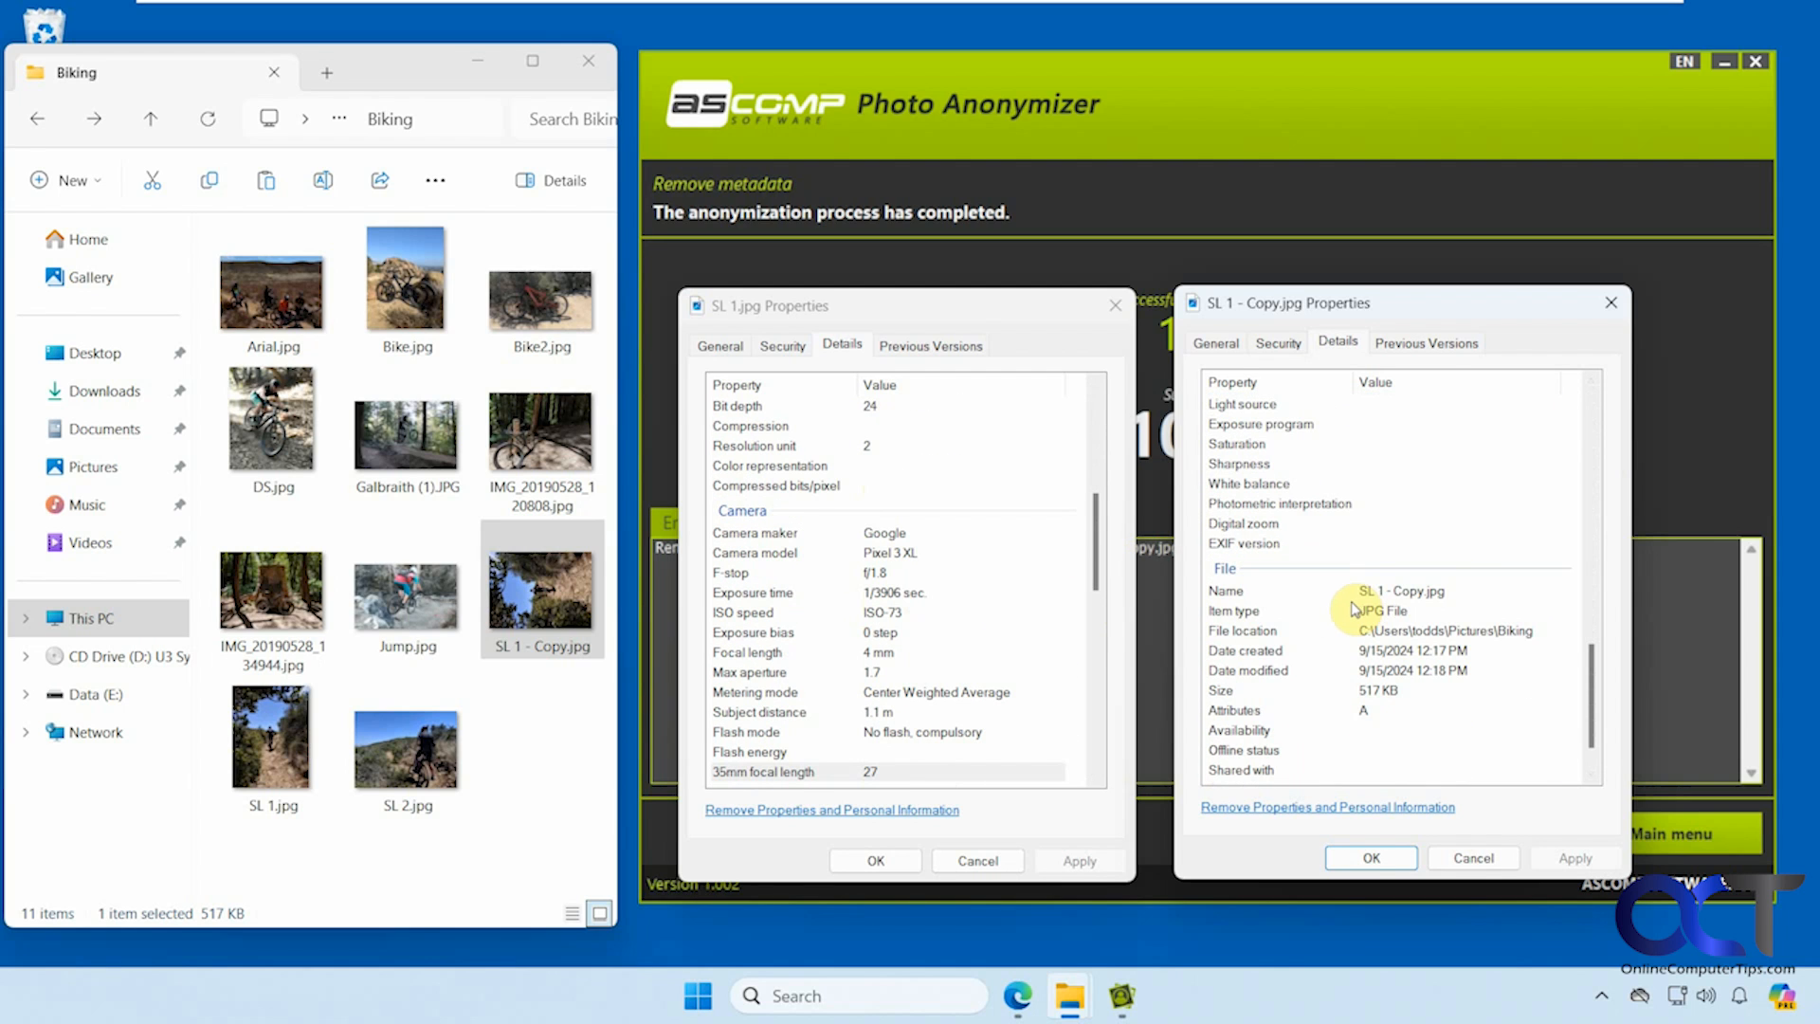
scroll("down", 3)
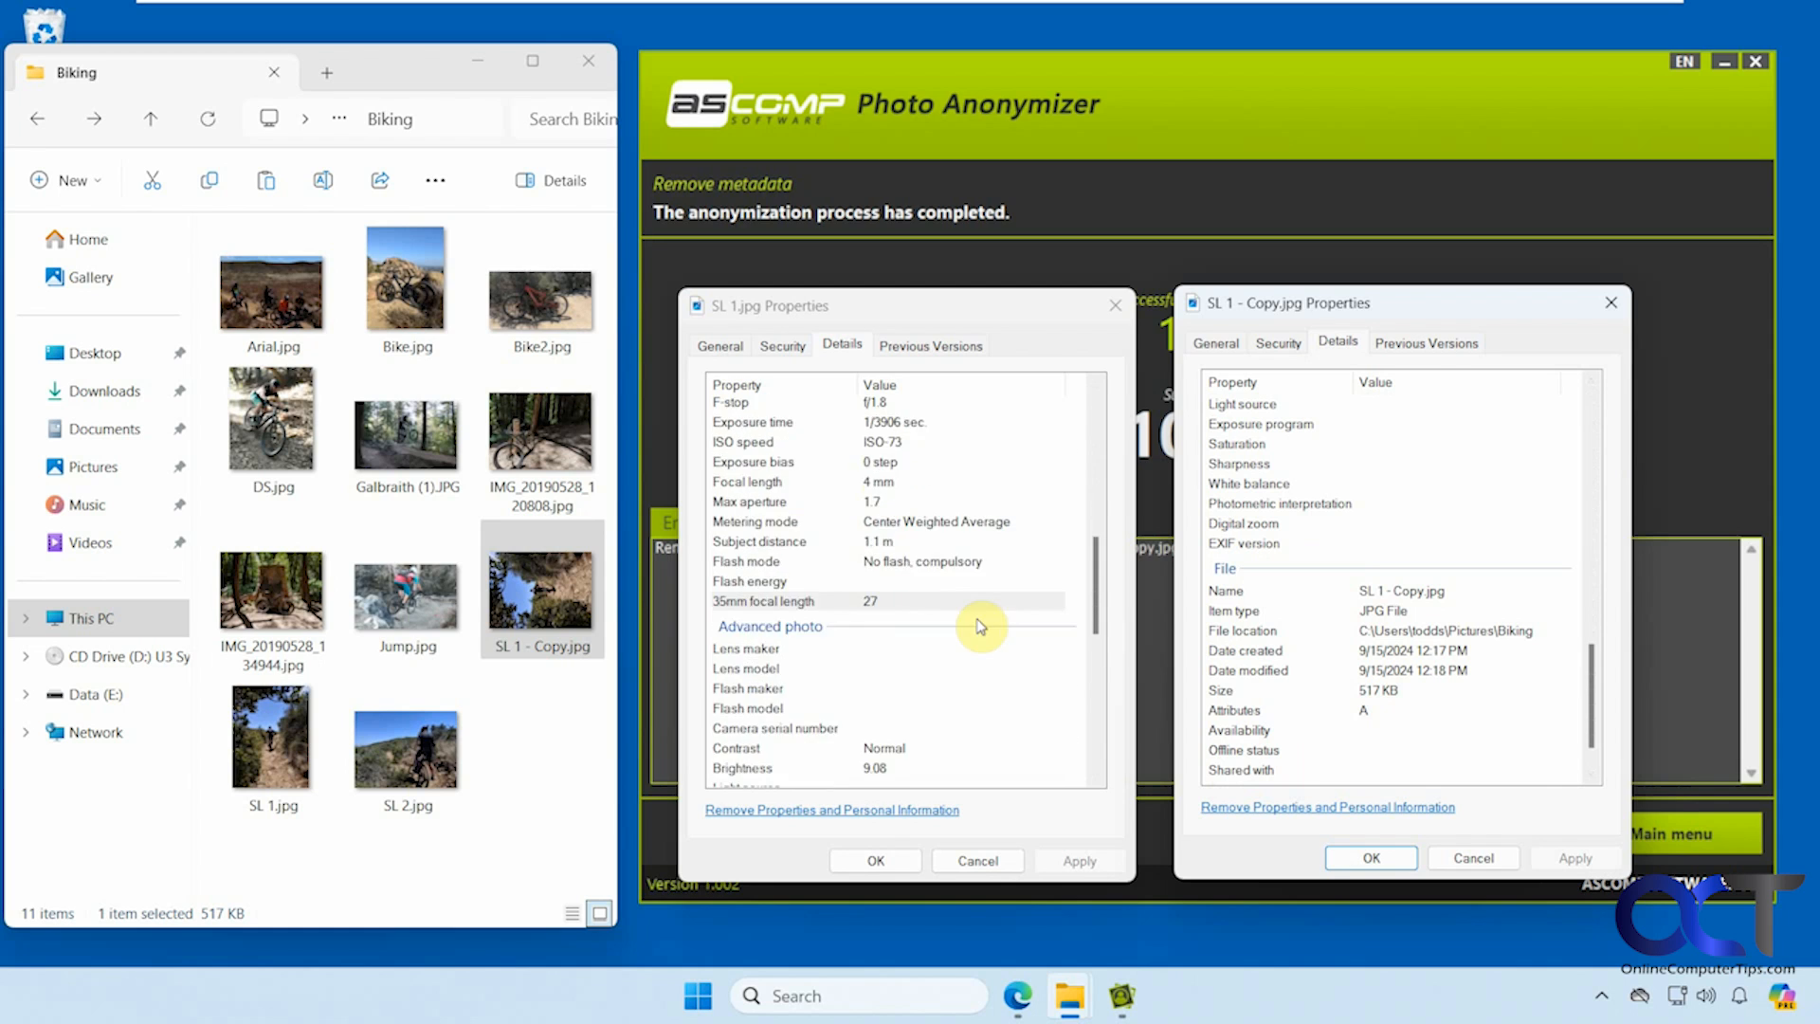
scroll("down", 3)
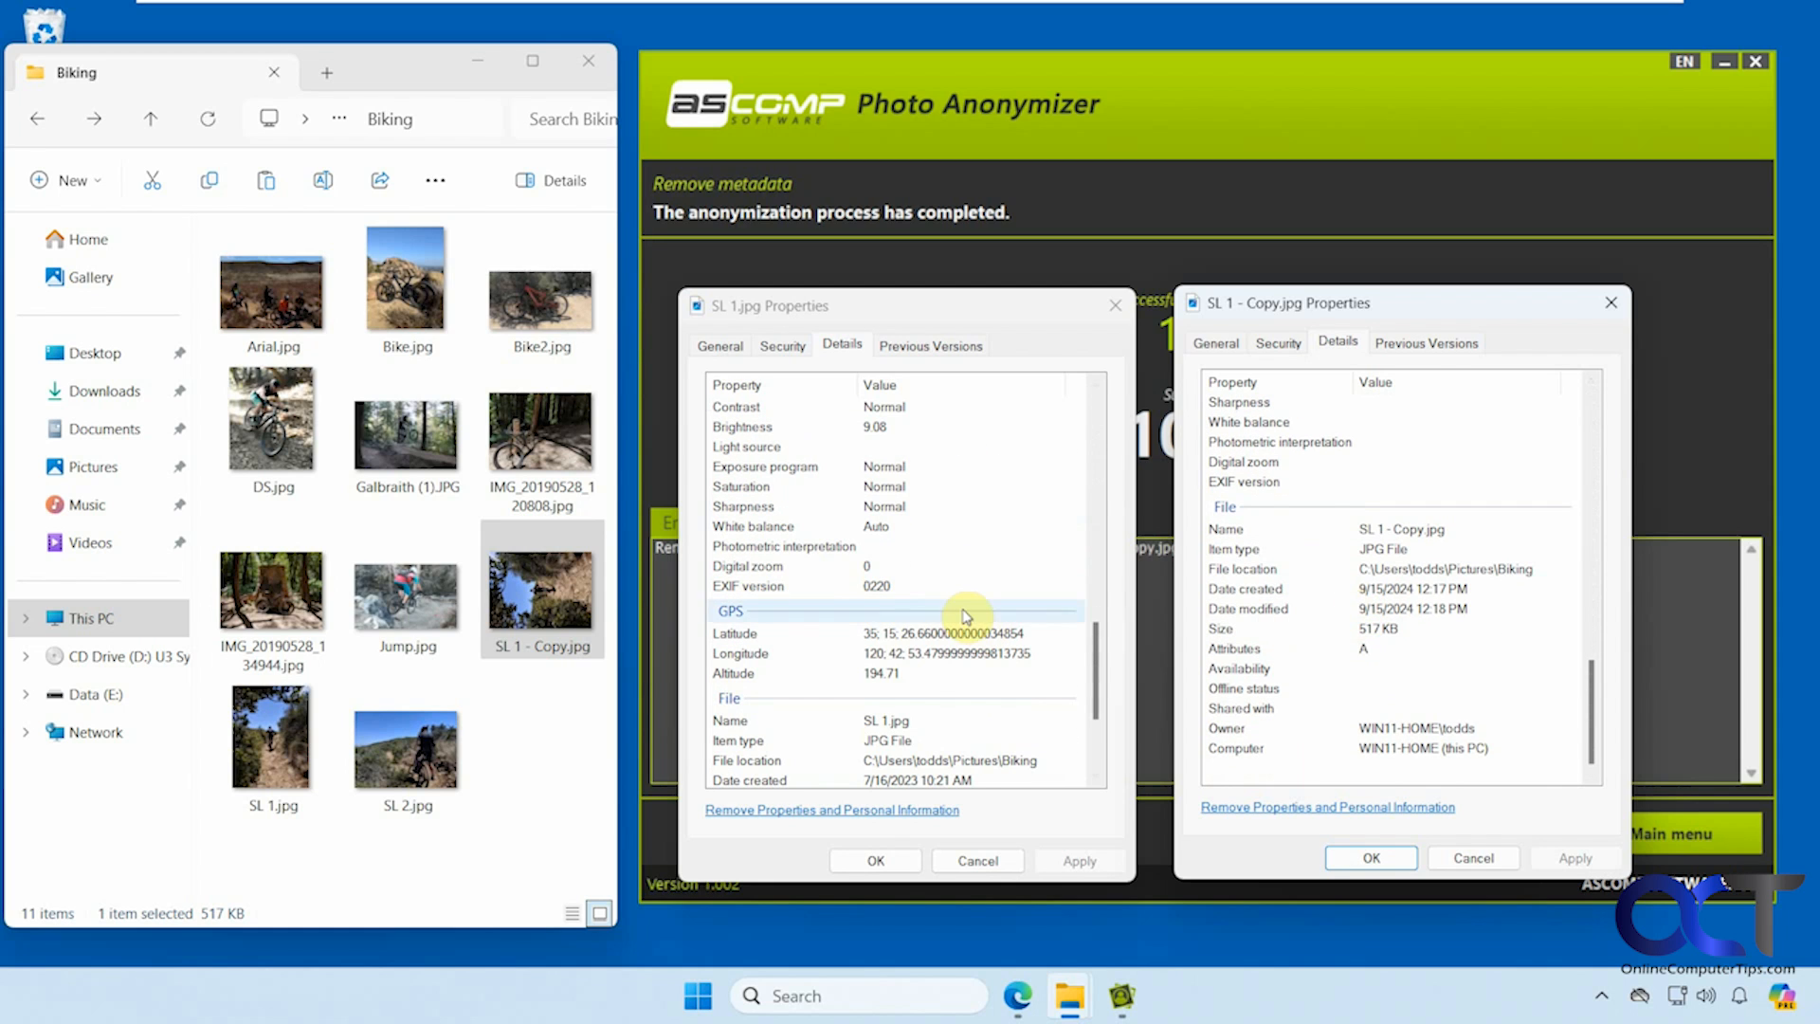
scroll("down", 3)
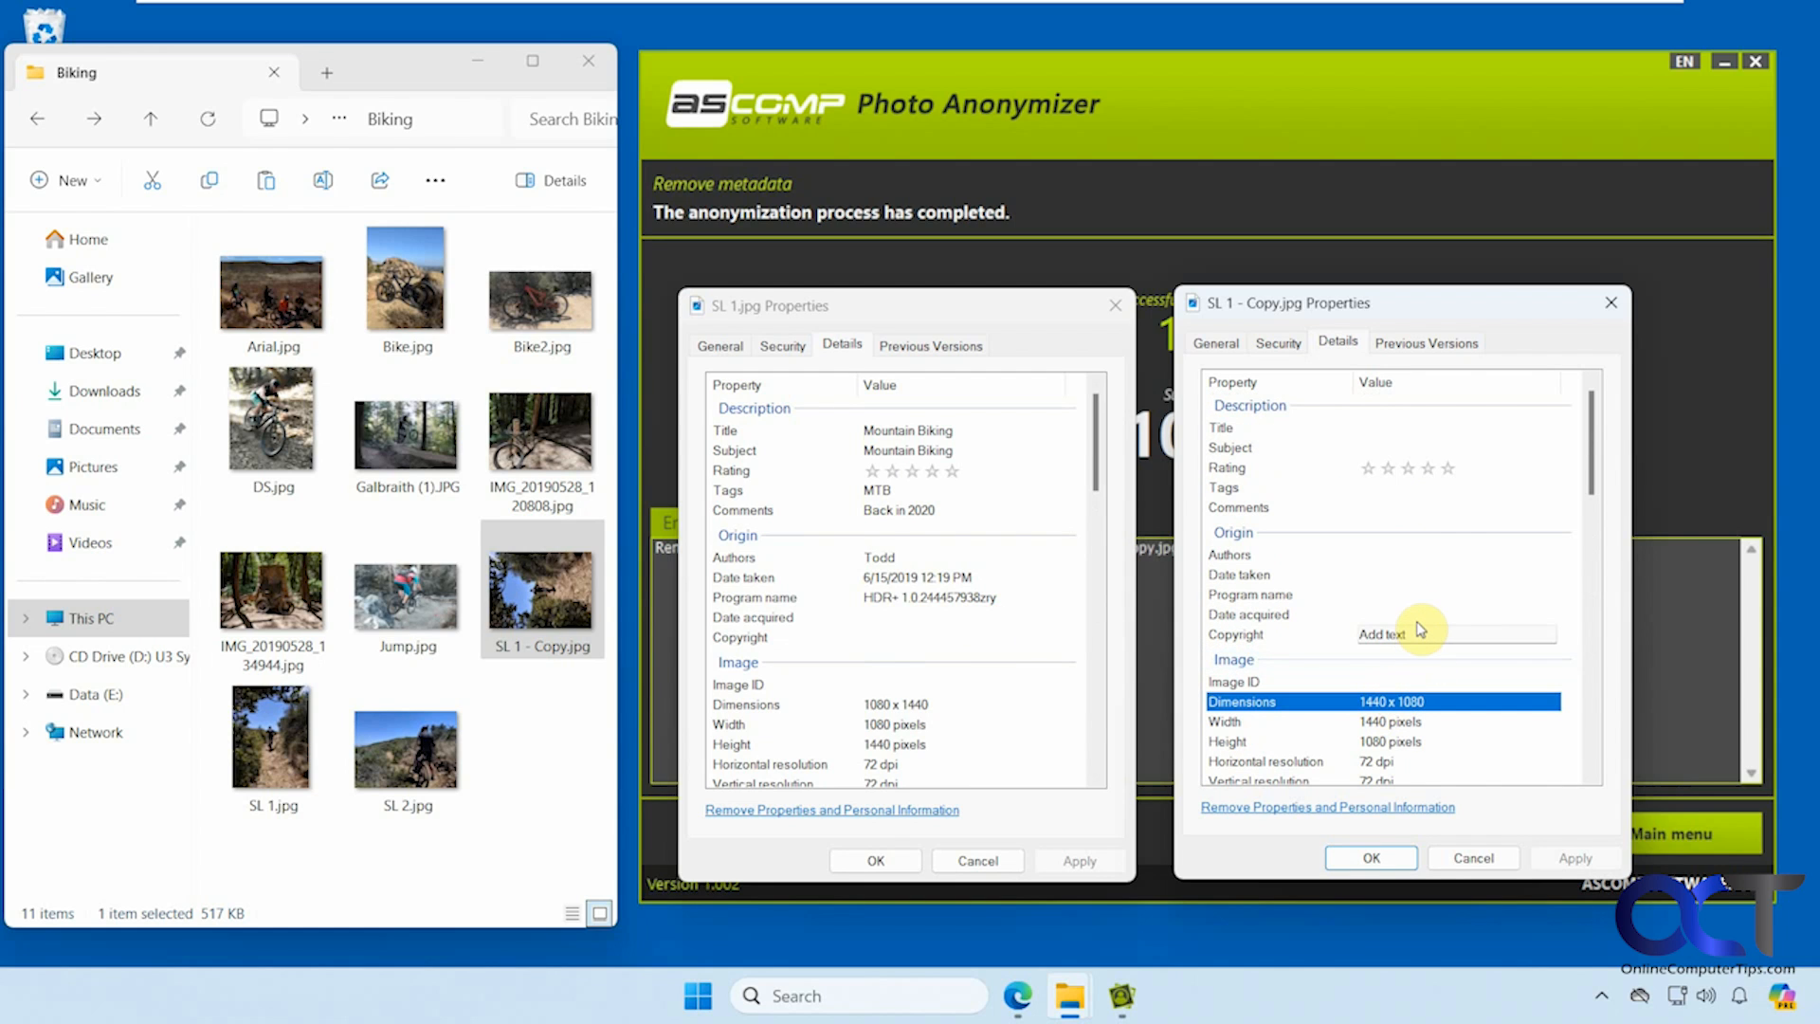
scroll("down", 3)
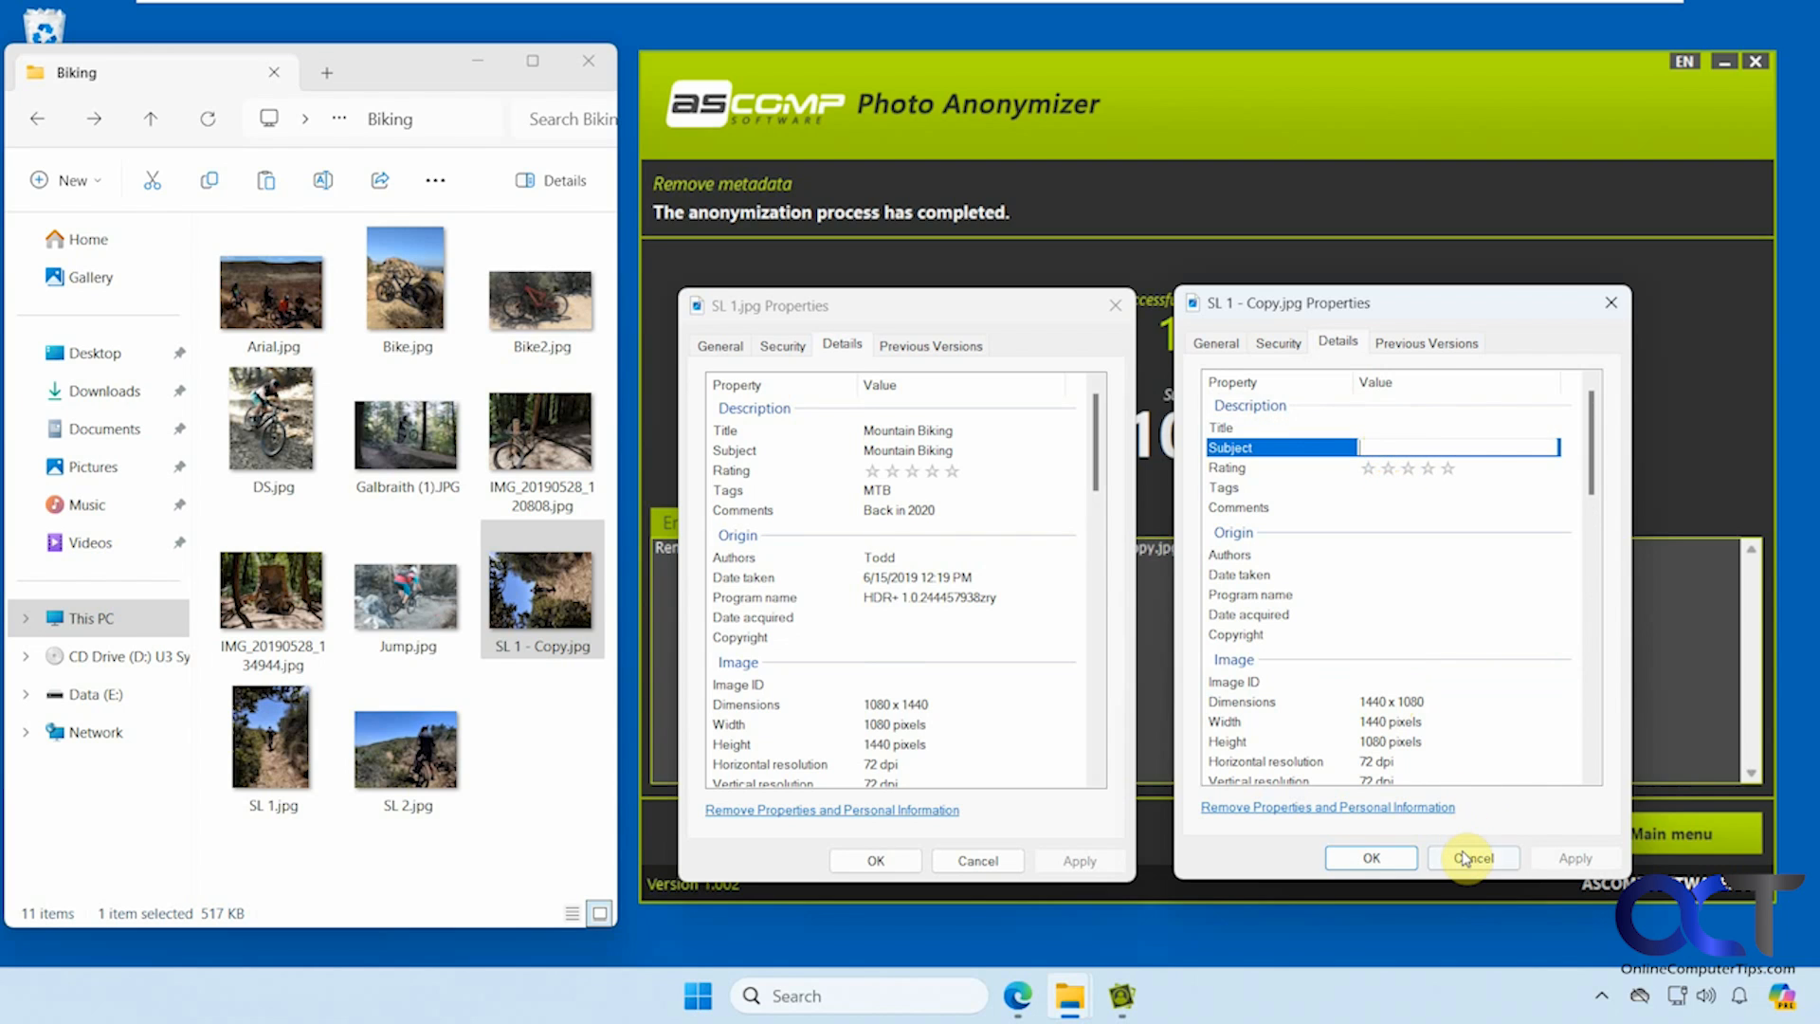
- Cancel both Properties dialogs and go back to Photo Anonymizer's Remove metadata file selection
left_click(1474, 859)
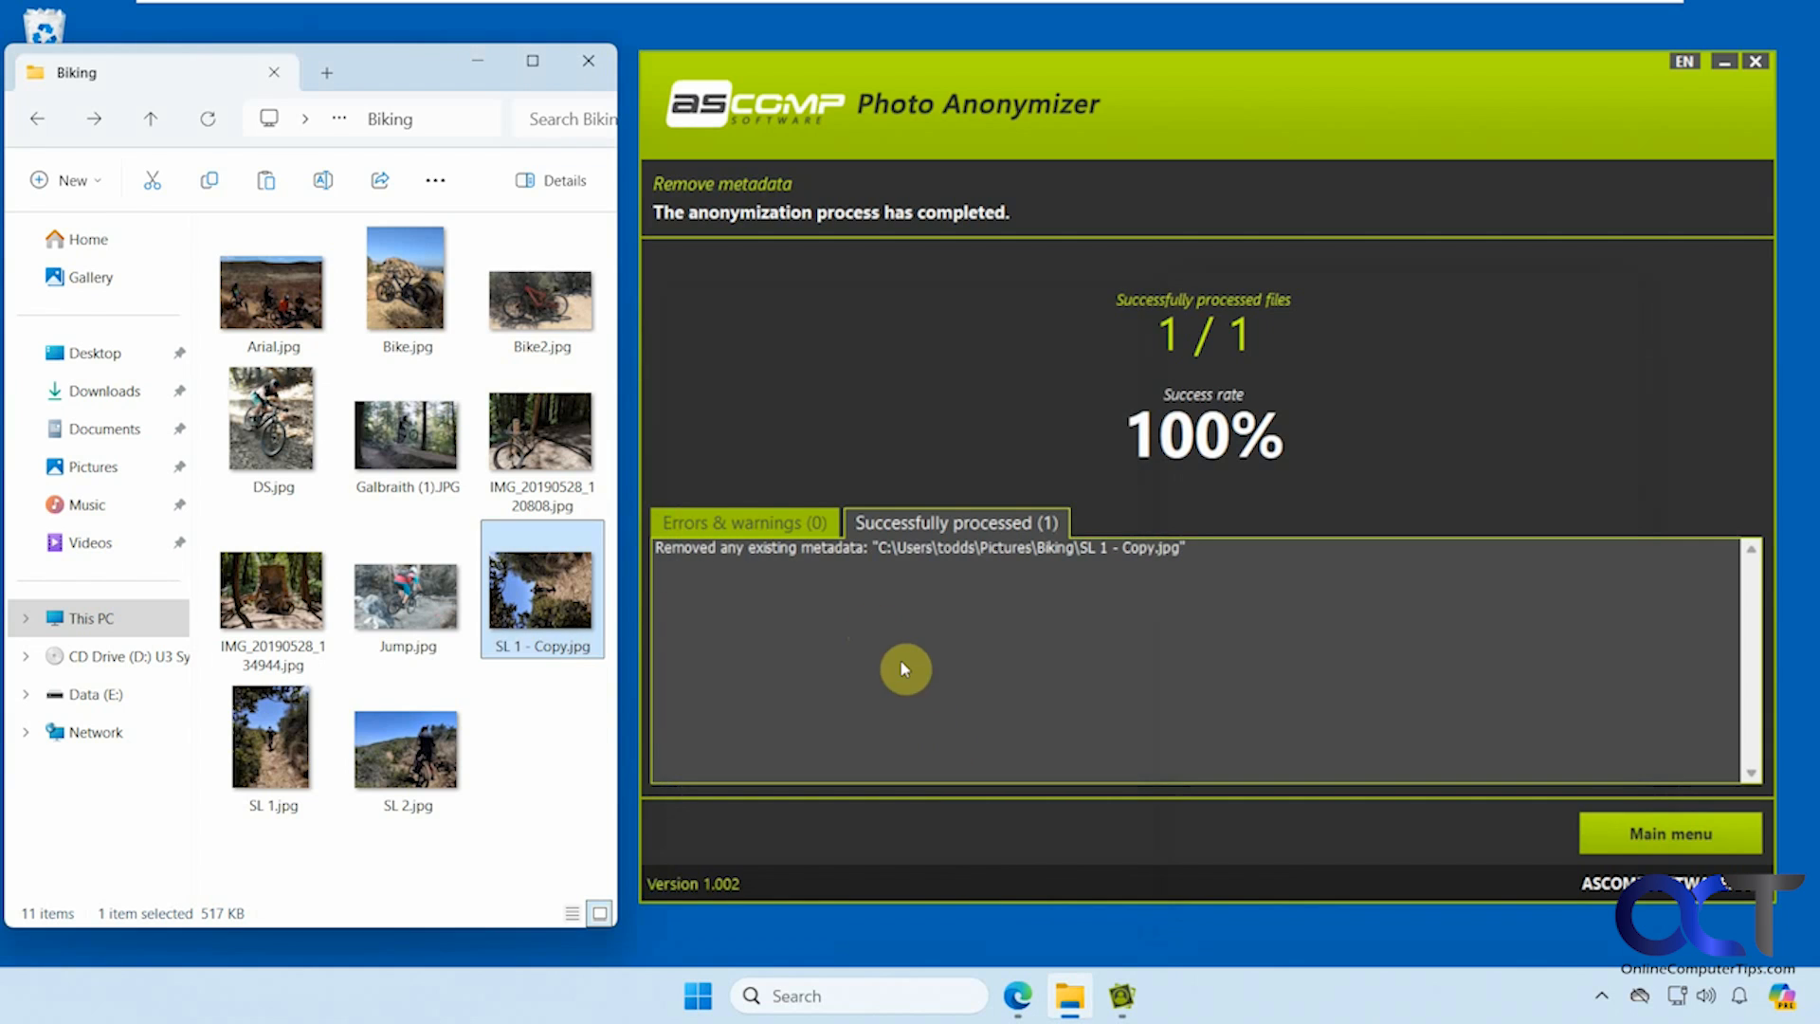
mouse_move(839, 629)
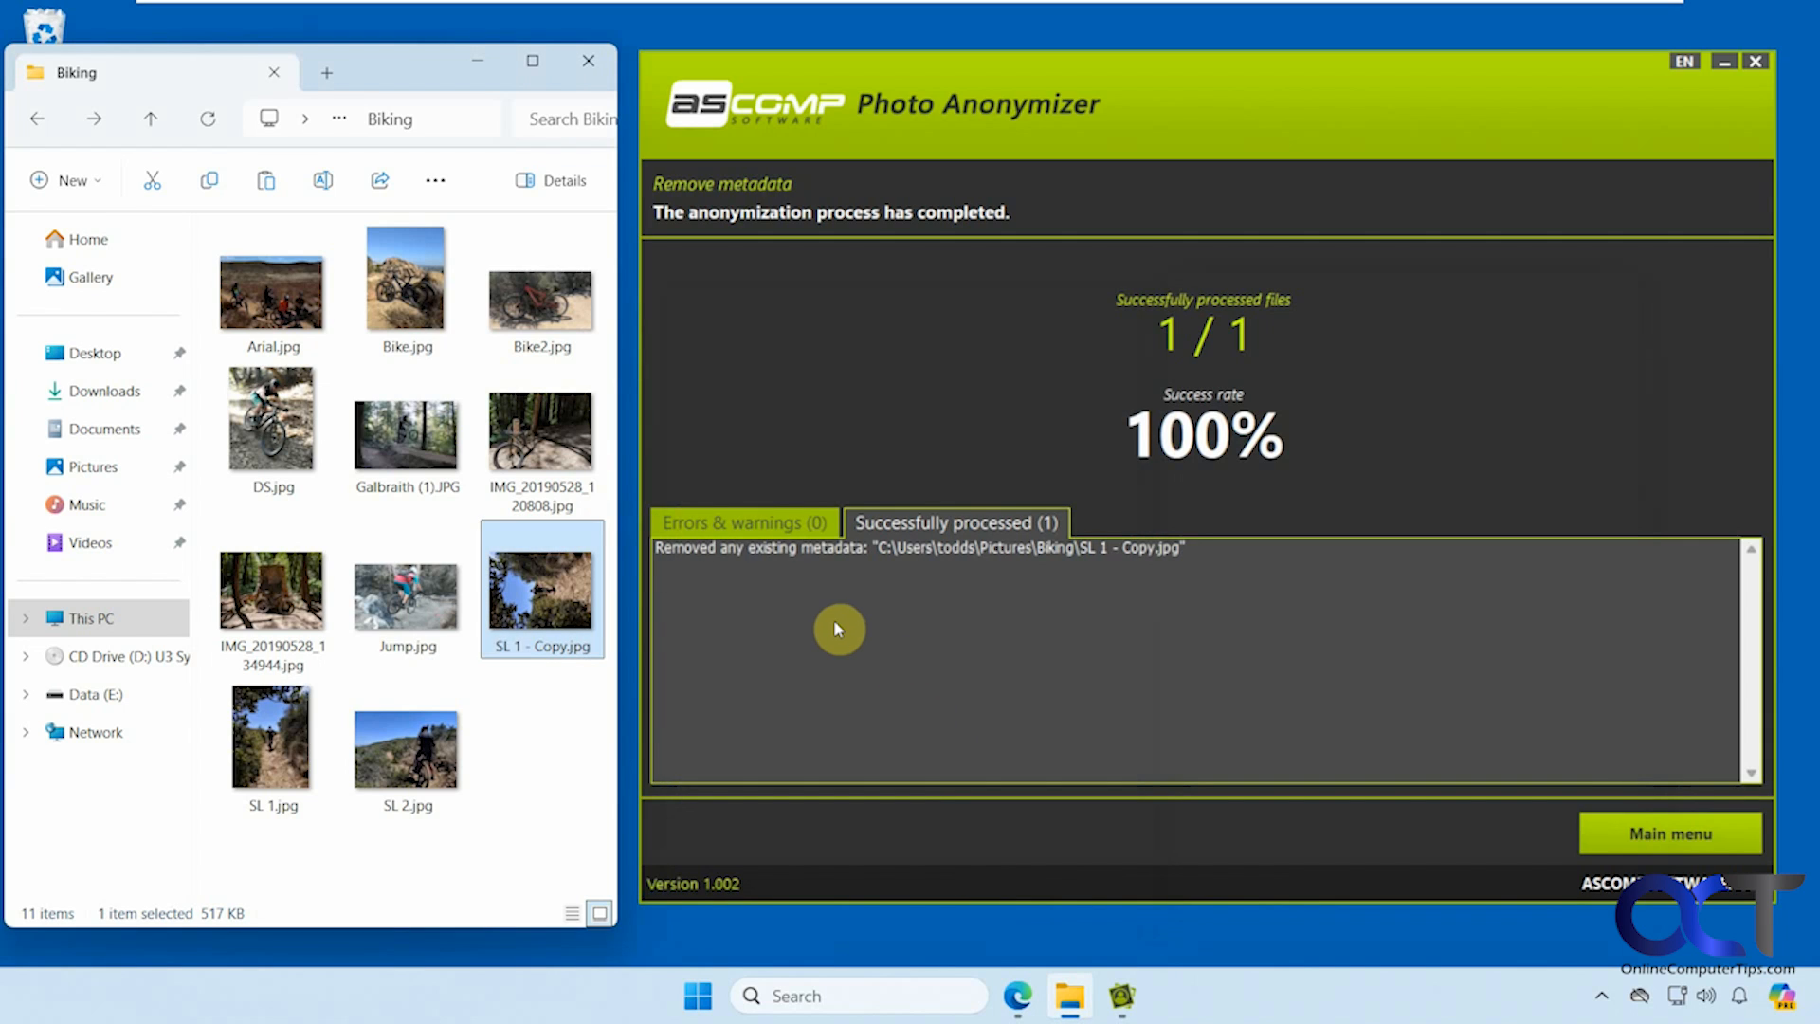
mouse_move(1673, 809)
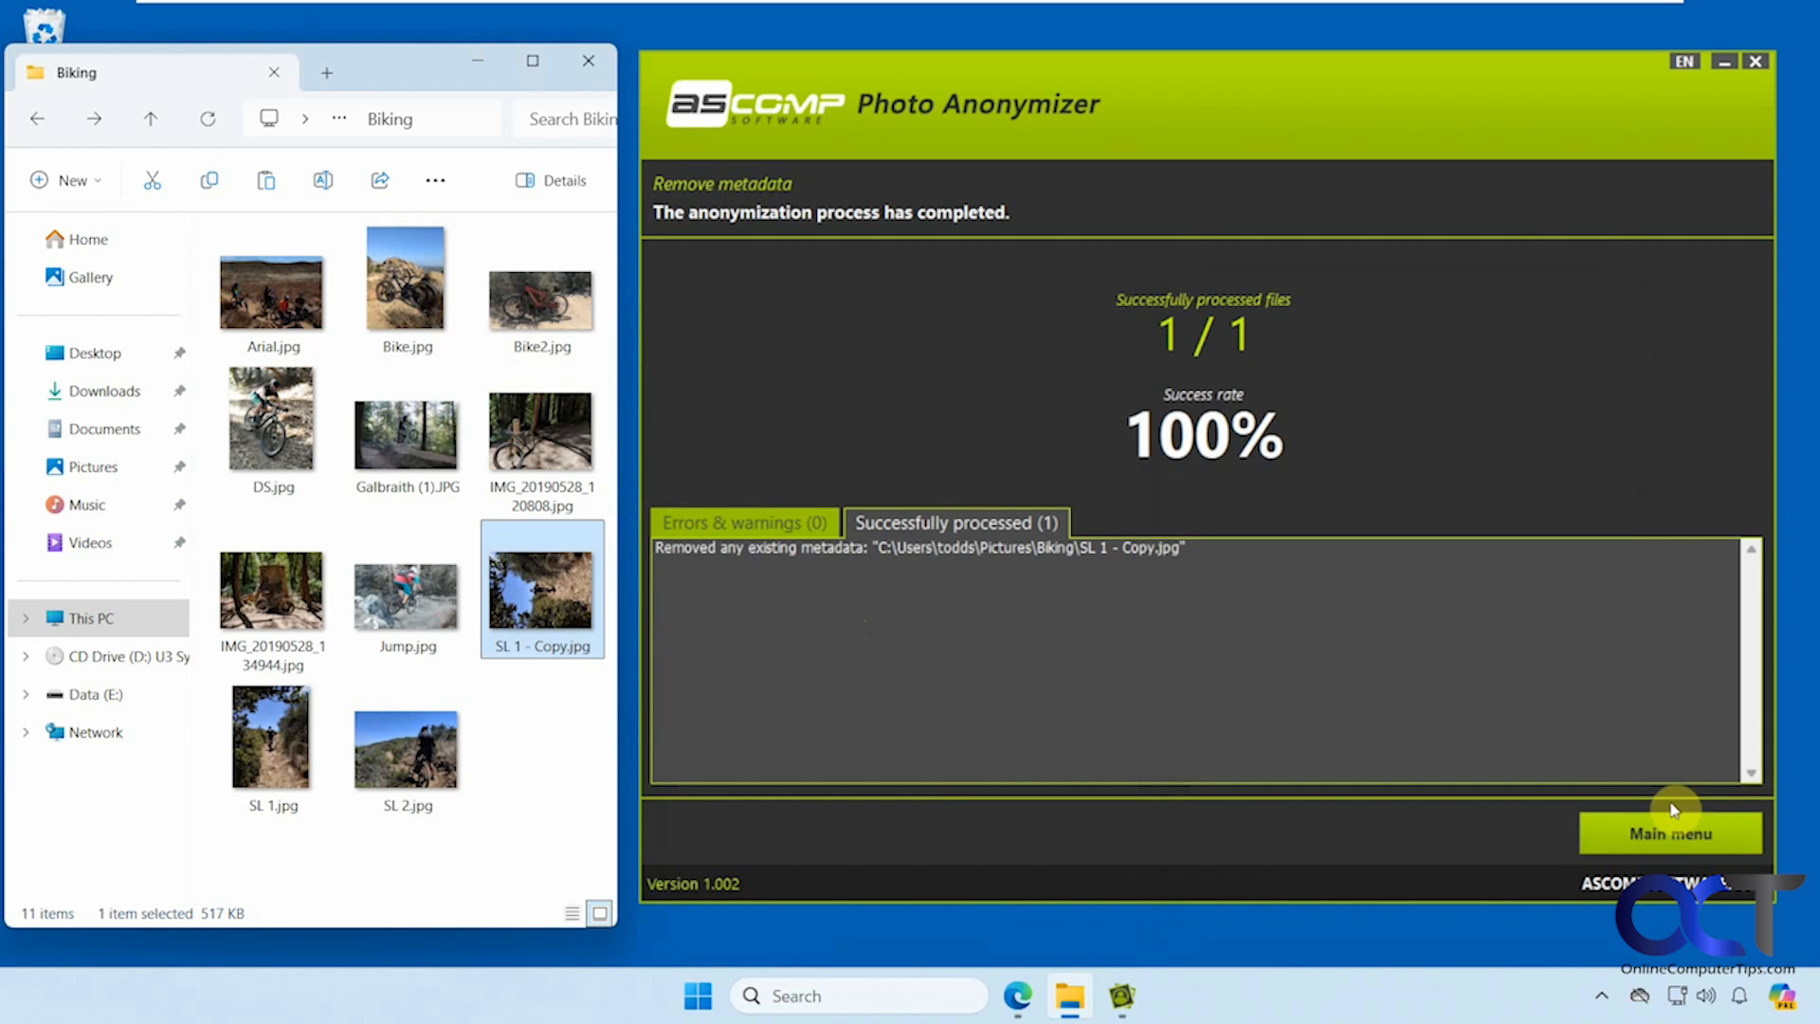
left_click(1670, 833)
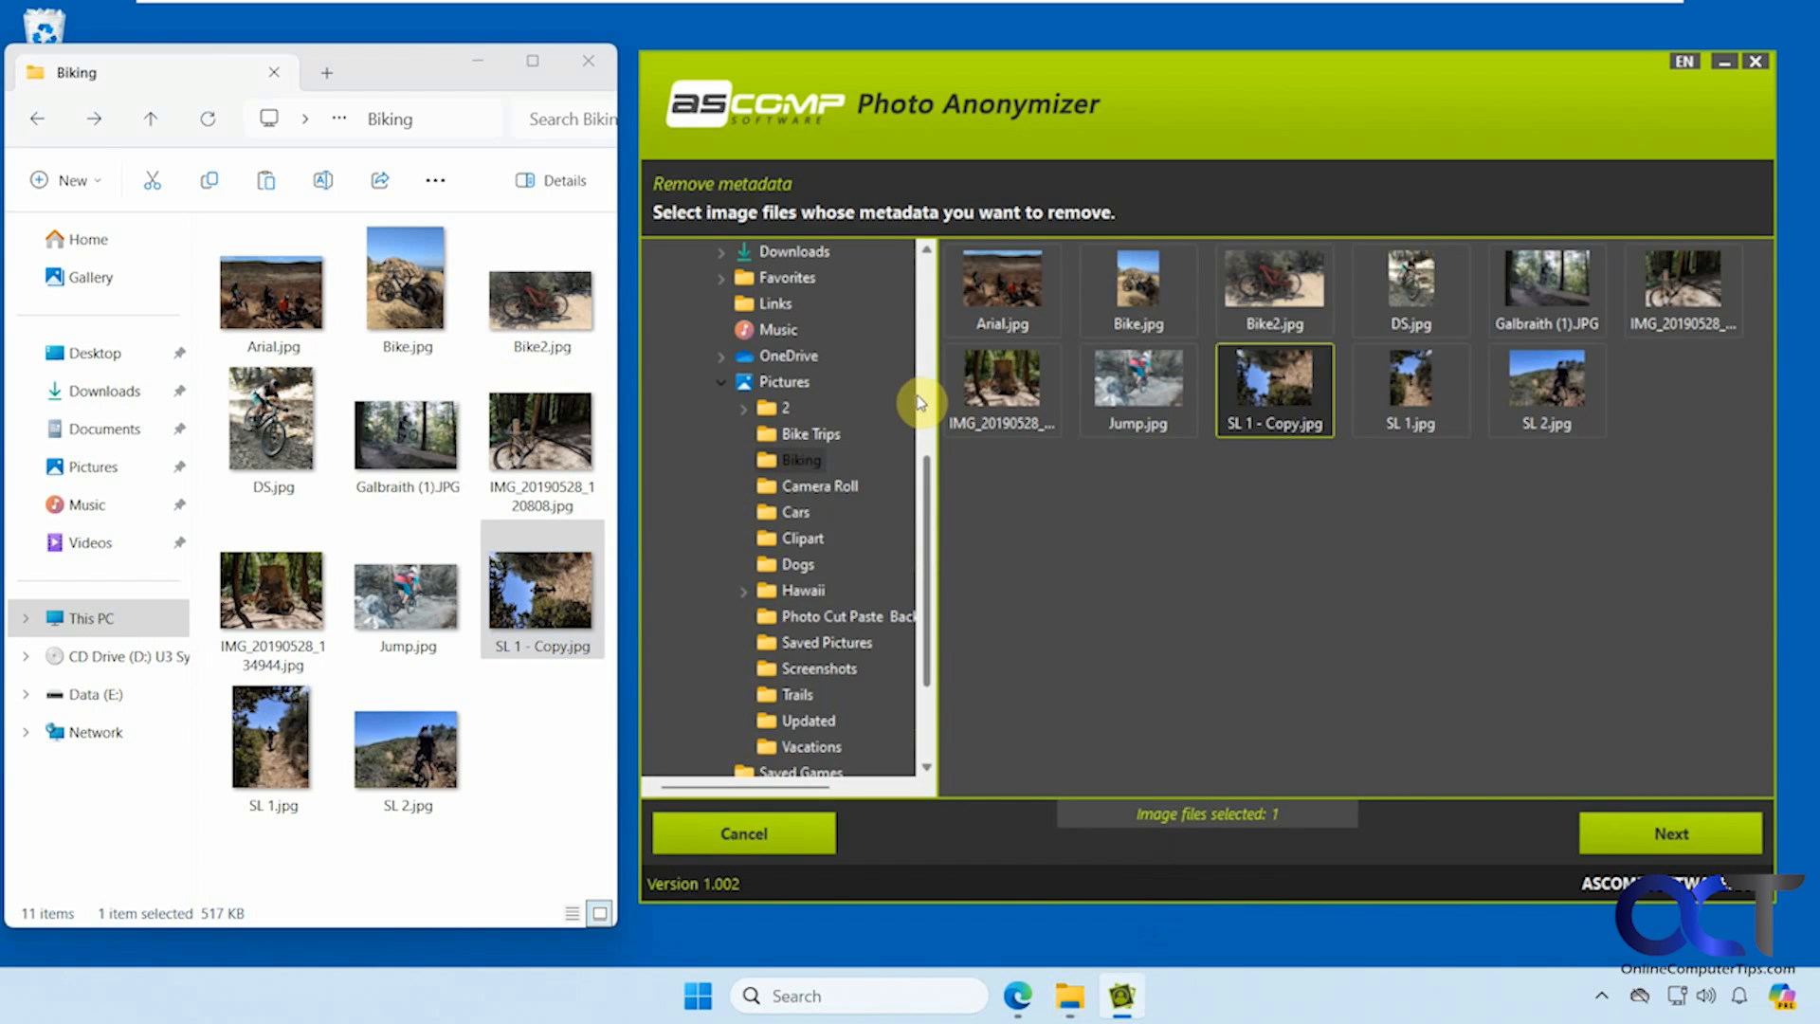
mouse_move(1227, 565)
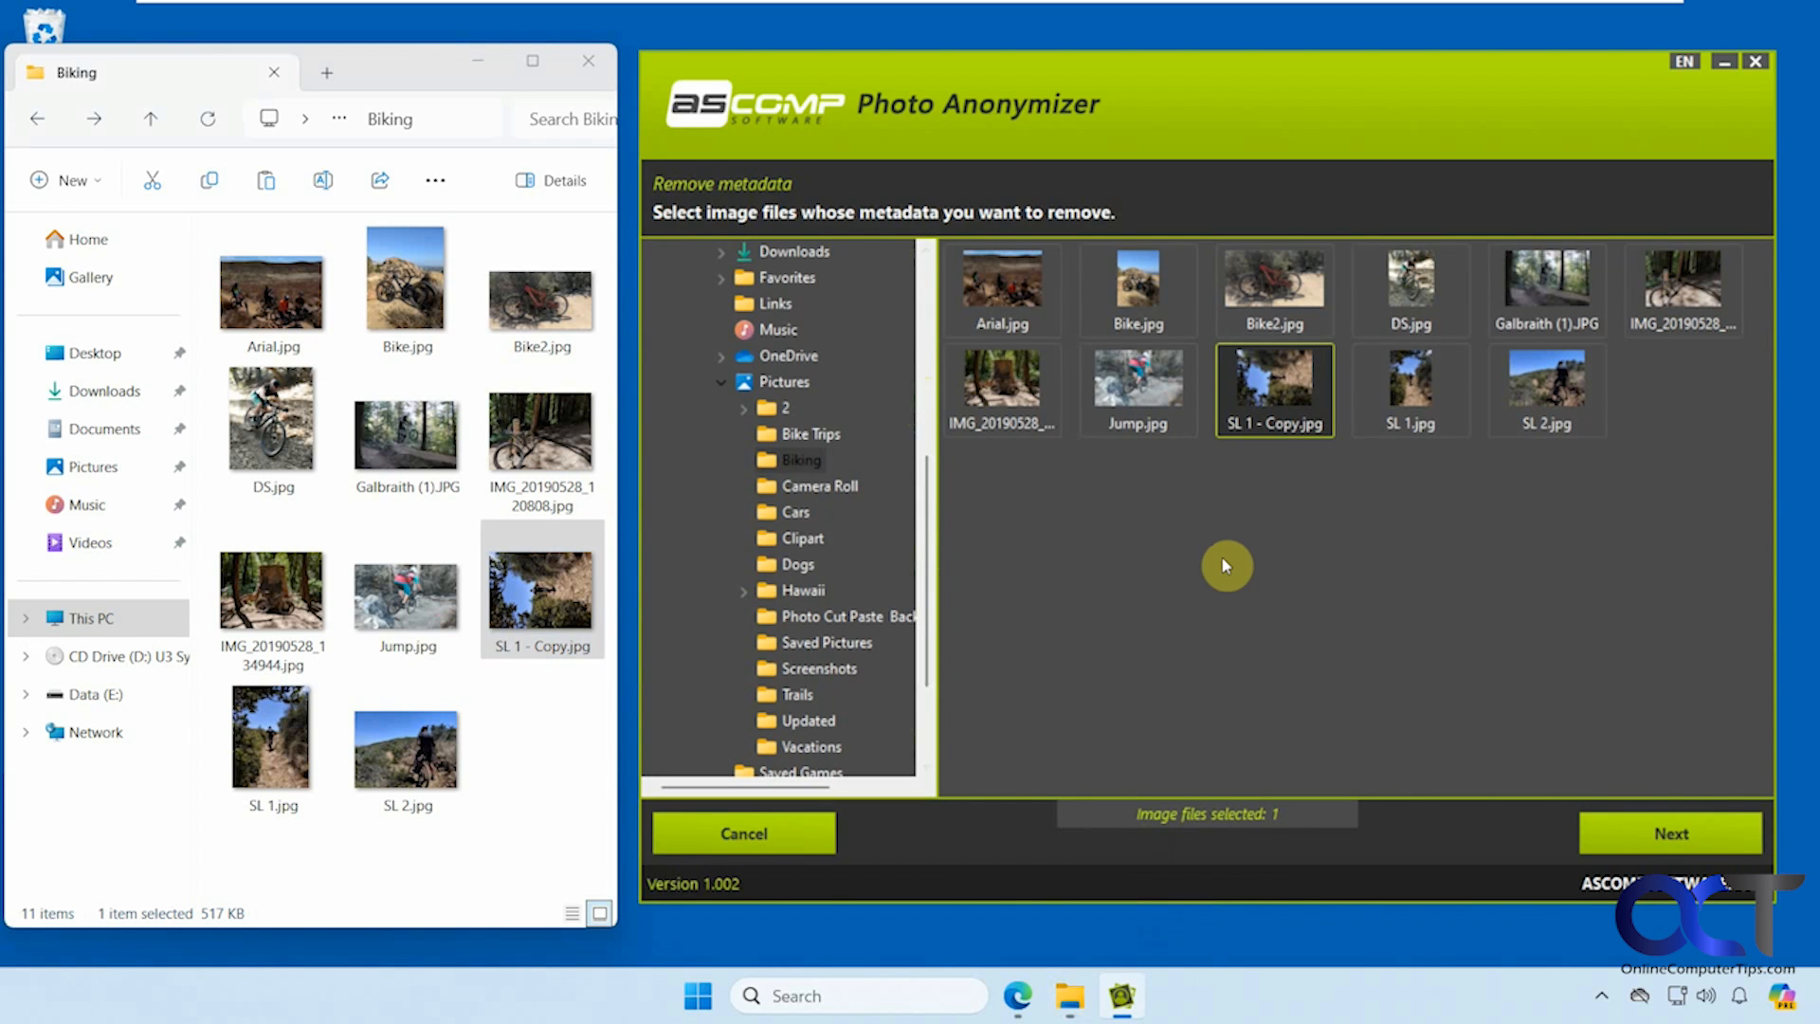